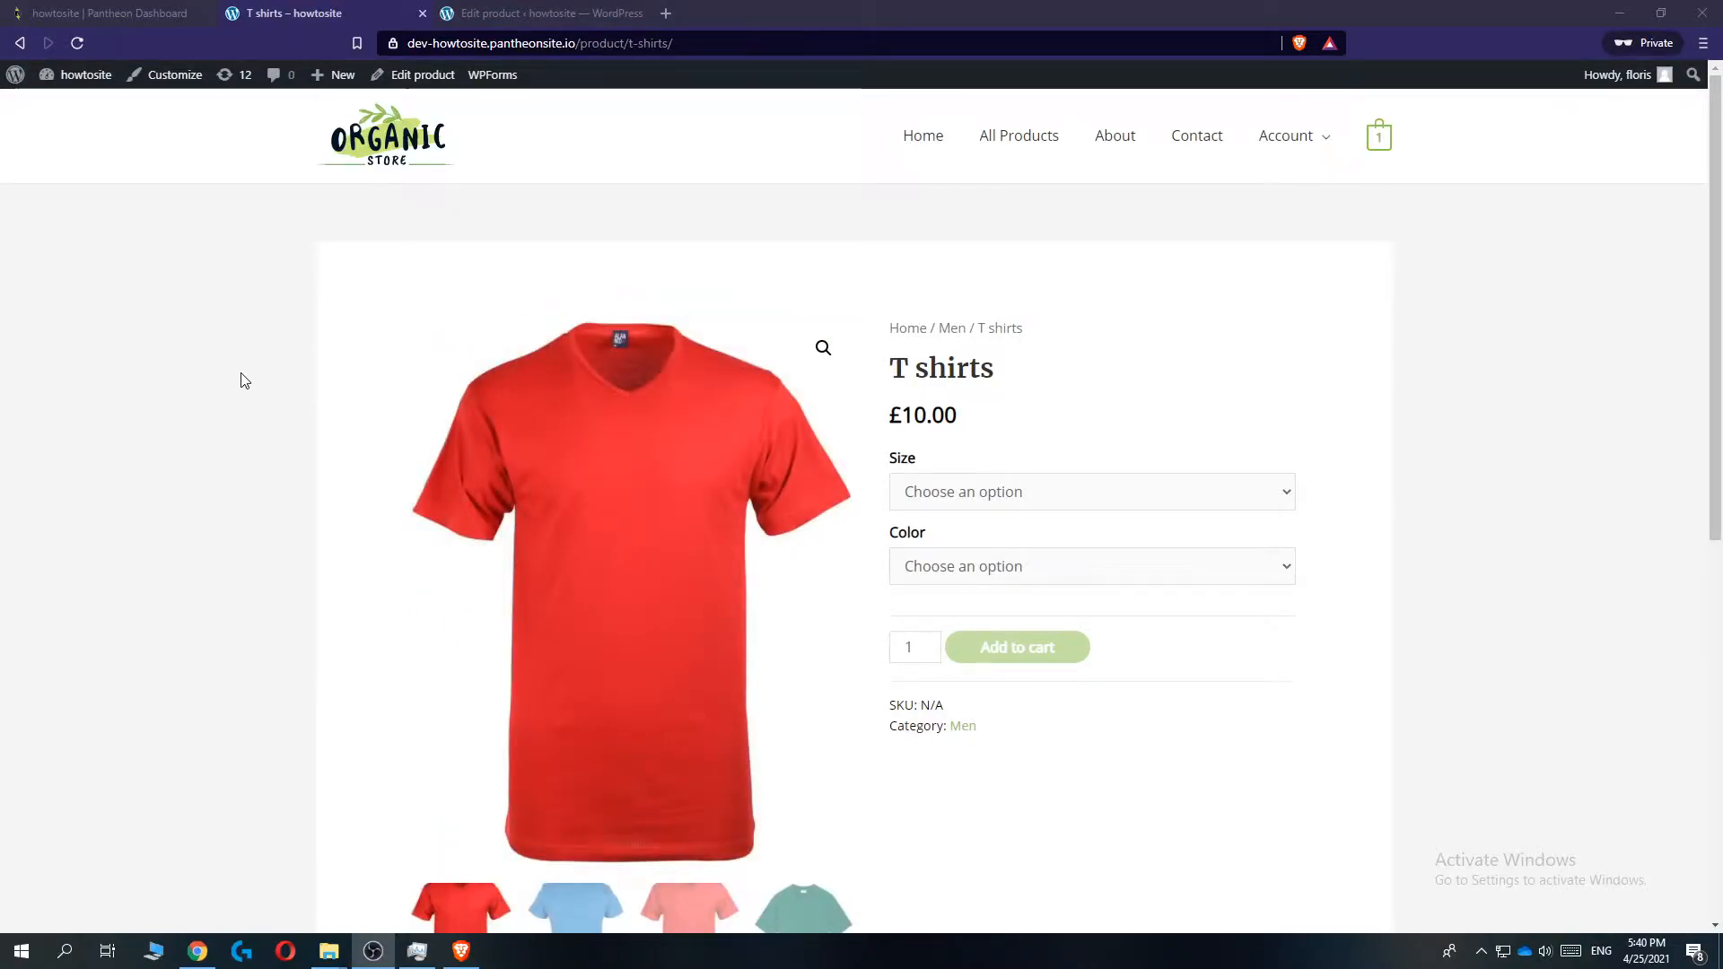
Browse the T shirts product page, then return to the store homepage with its summer offers banner
{"action": "scroll", "scroll_direction": "down", "scroll_amount": 3}
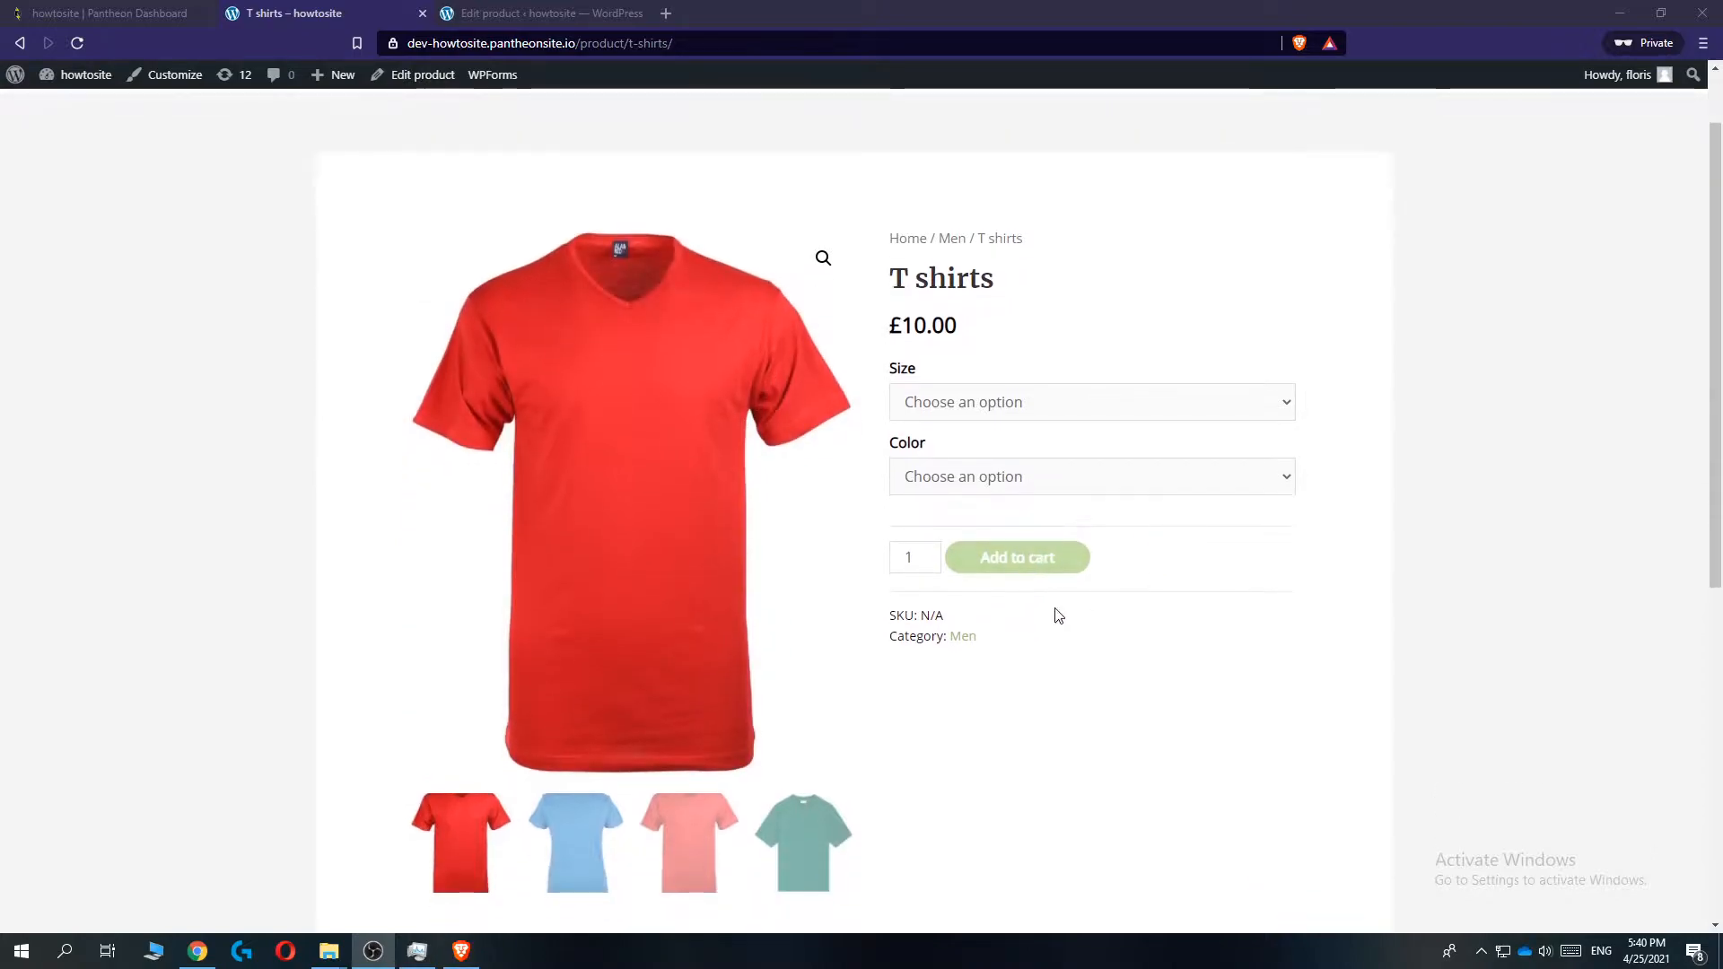
{"action": "mouse_move", "coordinate": [987, 590]}
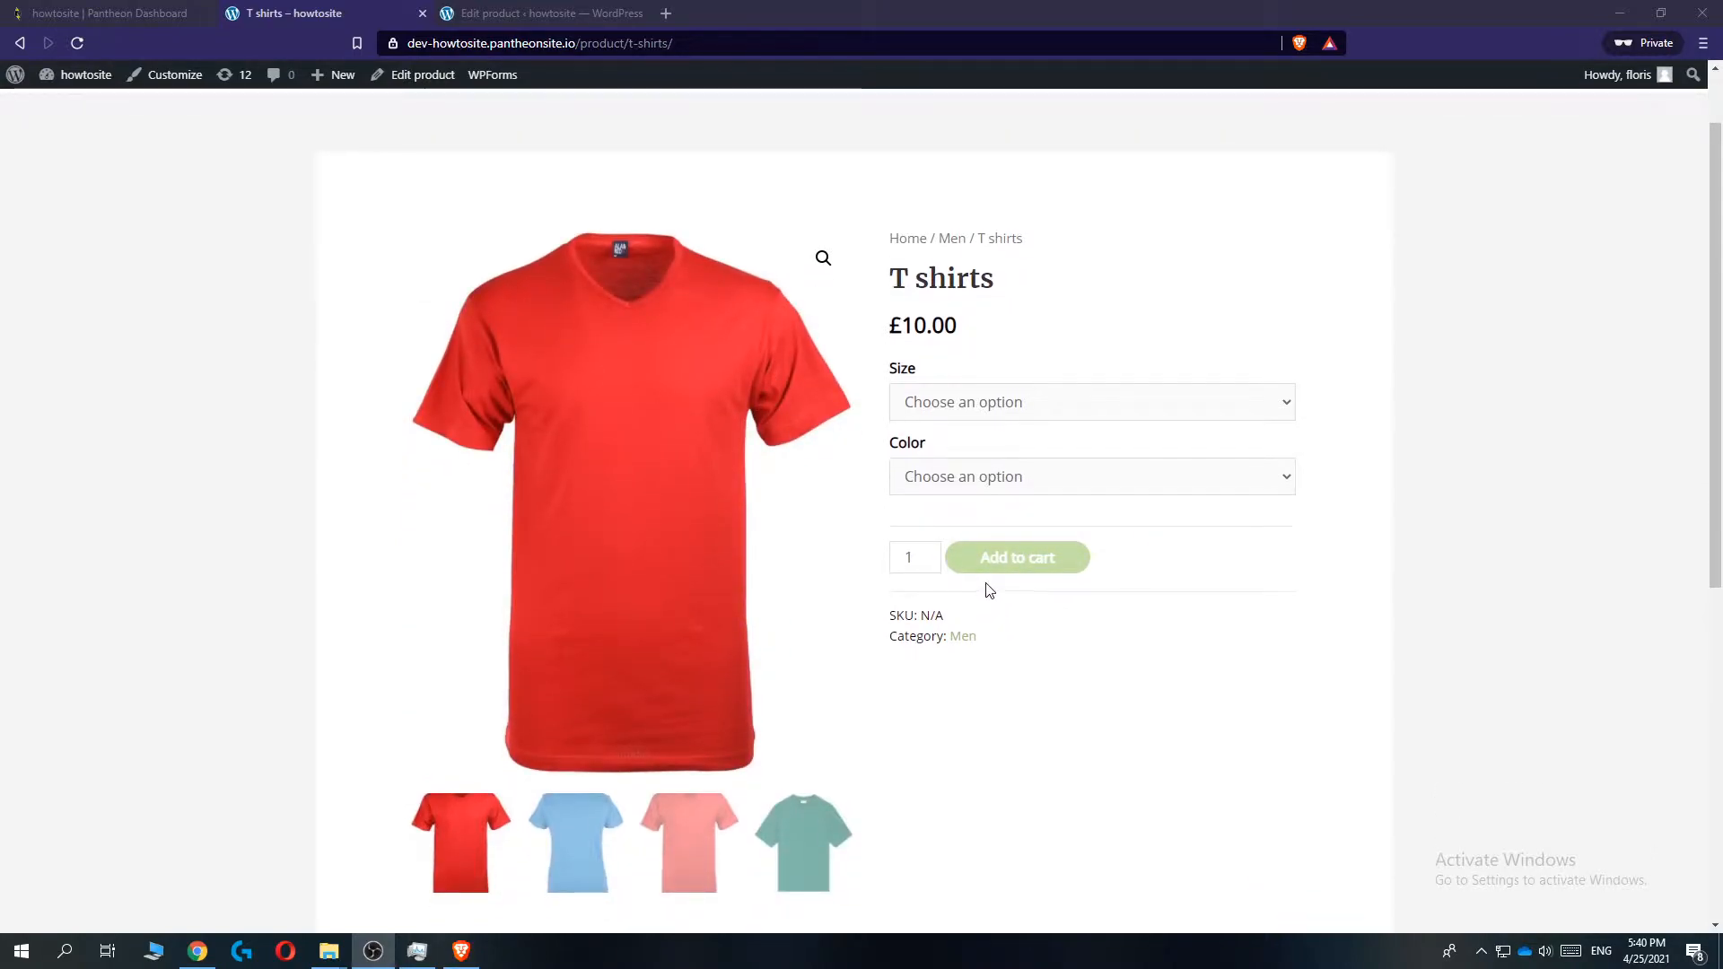
{"action": "scroll", "scroll_direction": "up", "scroll_amount": 3}
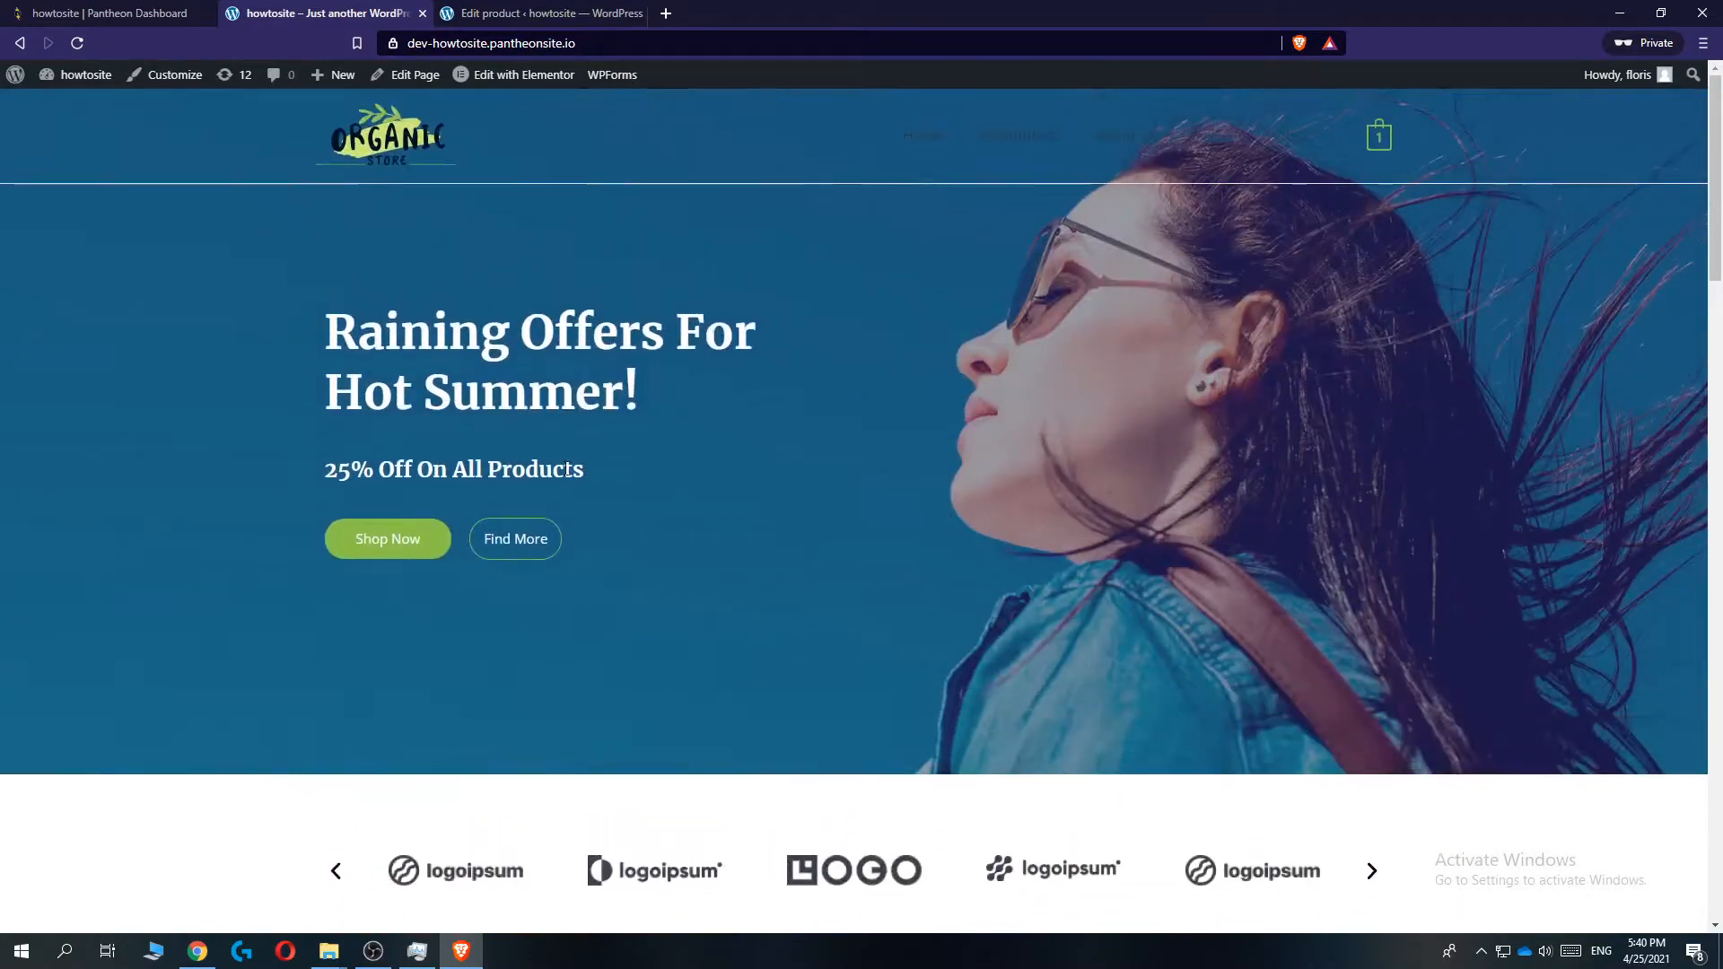
{"action": "scroll", "scroll_direction": "down", "scroll_amount": 3}
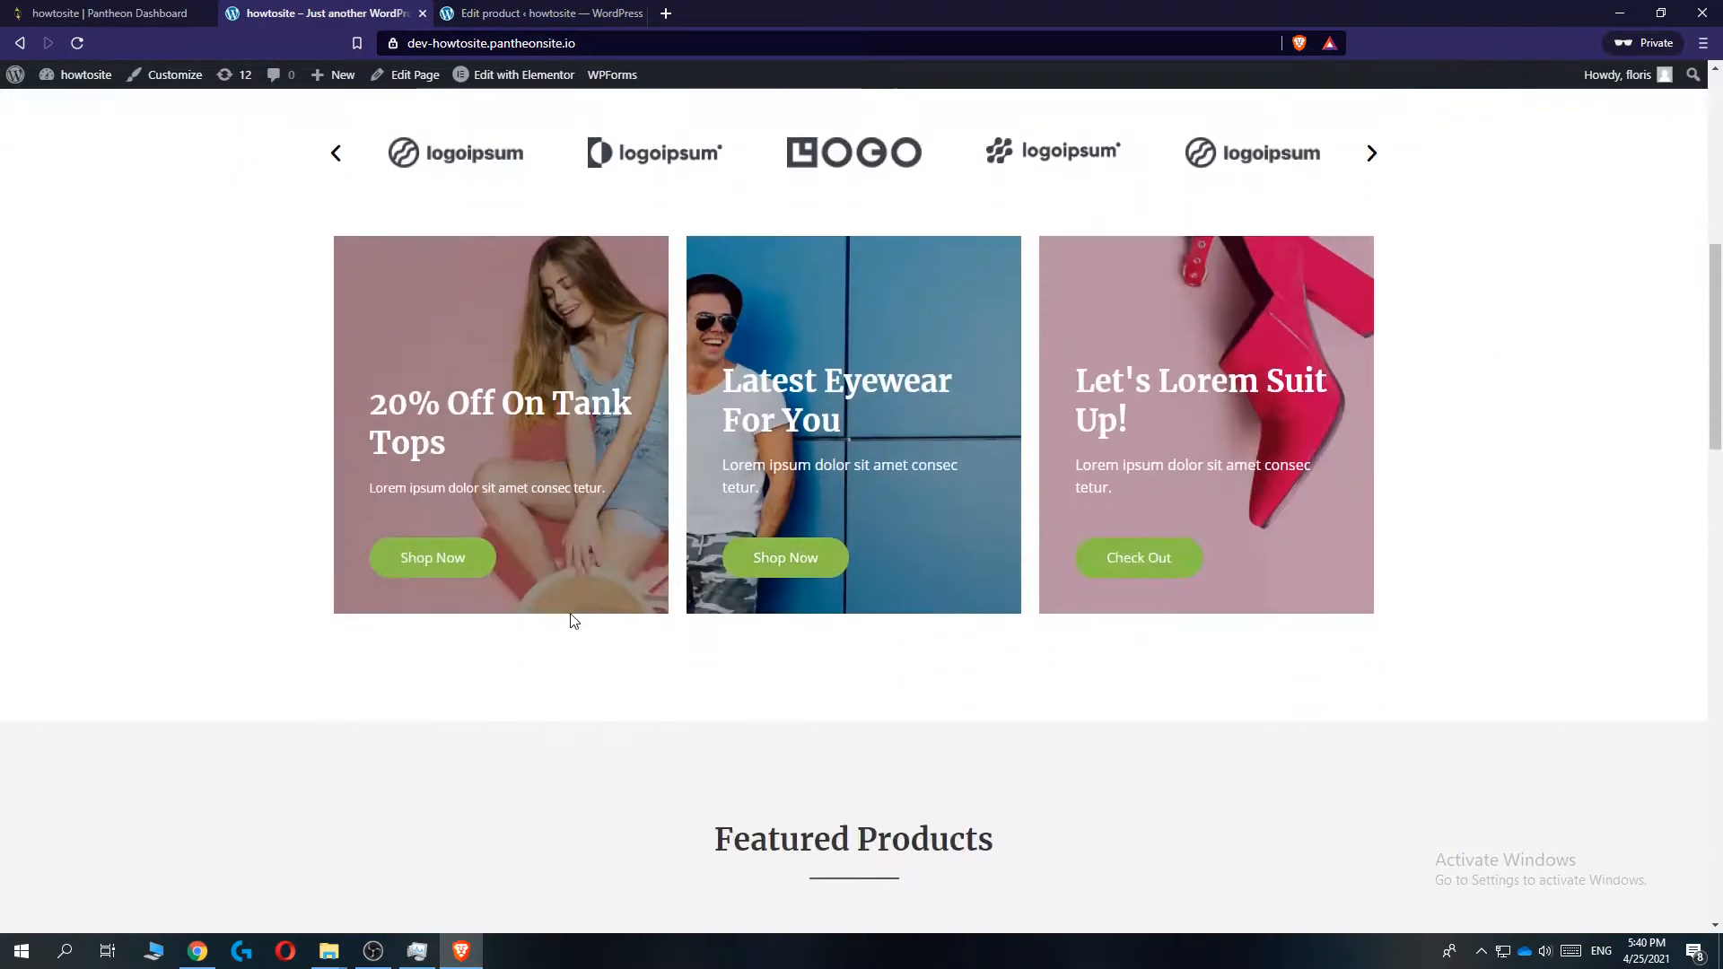
{"action": "scroll", "scroll_direction": "down", "scroll_amount": 3}
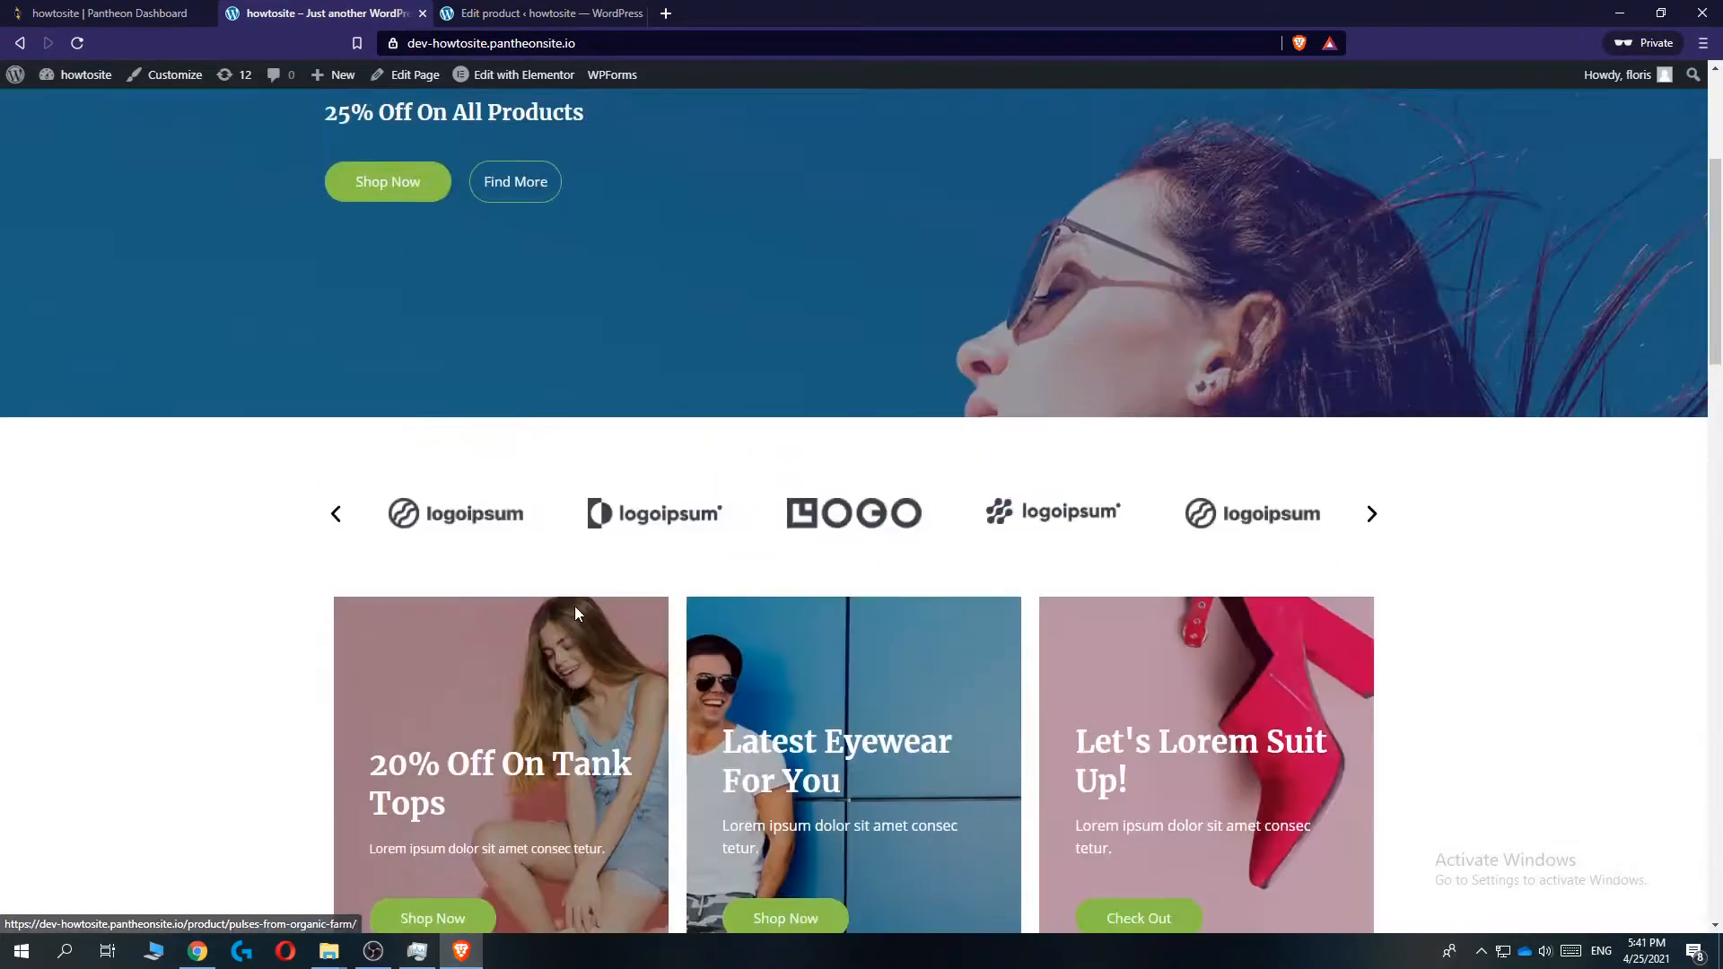
{"action": "scroll", "scroll_direction": "up", "scroll_amount": 3}
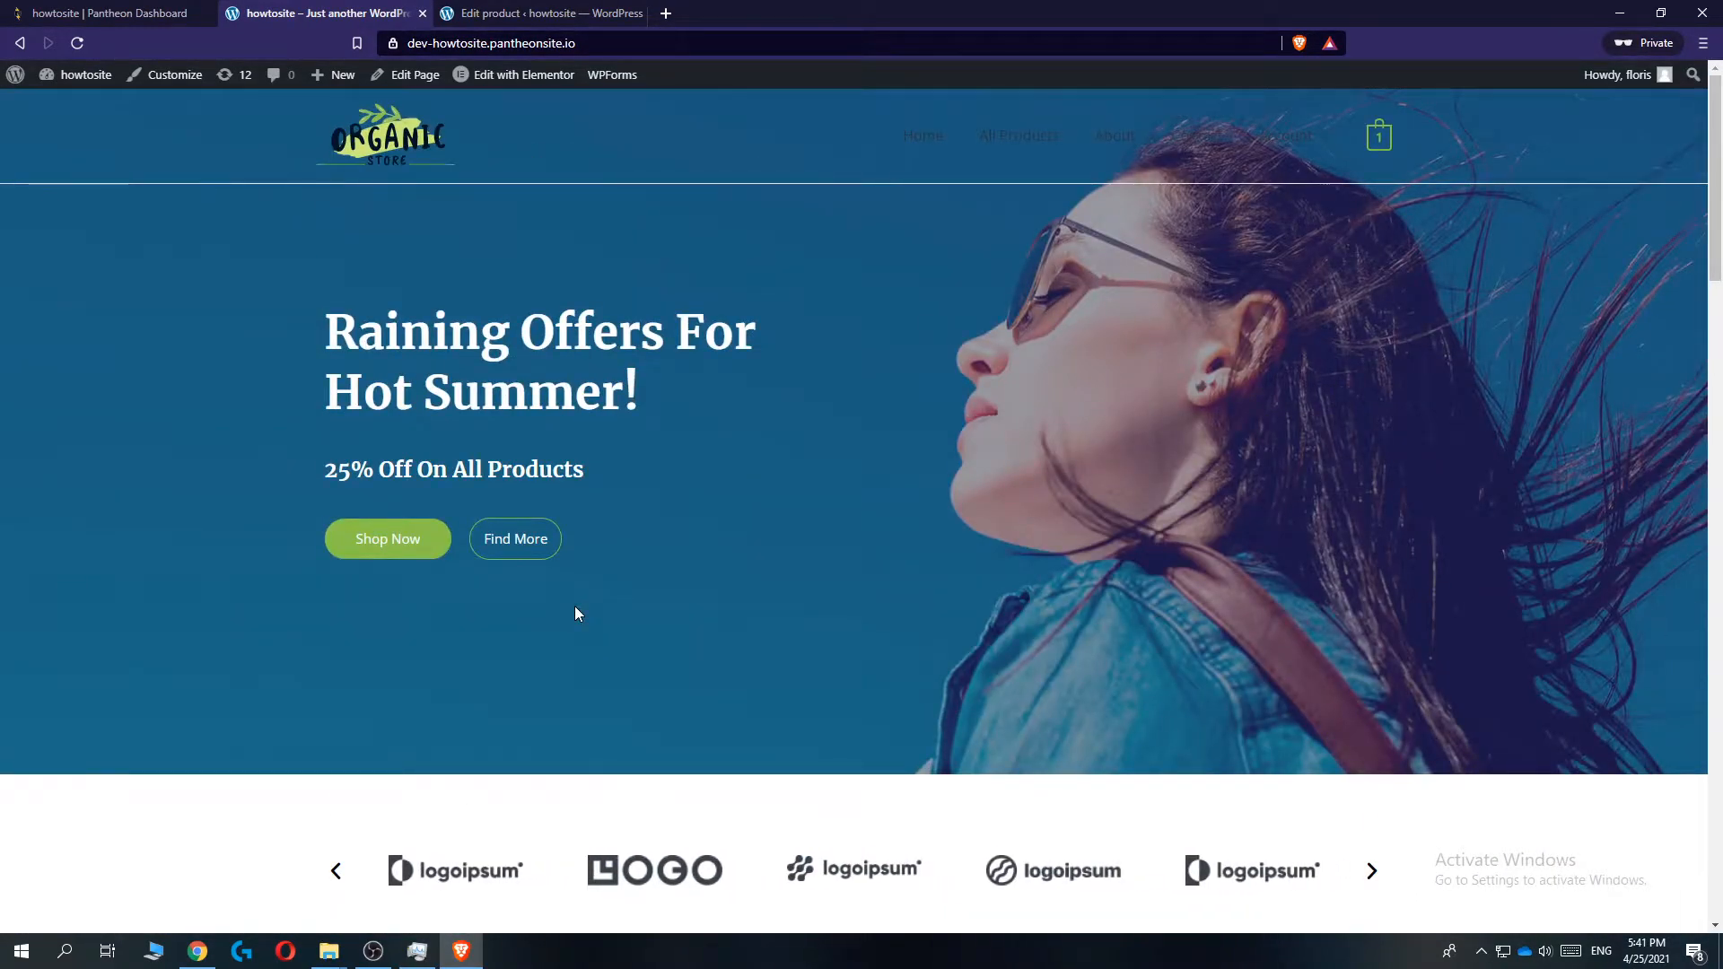
{"action": "mouse_move", "coordinate": [865, 147]}
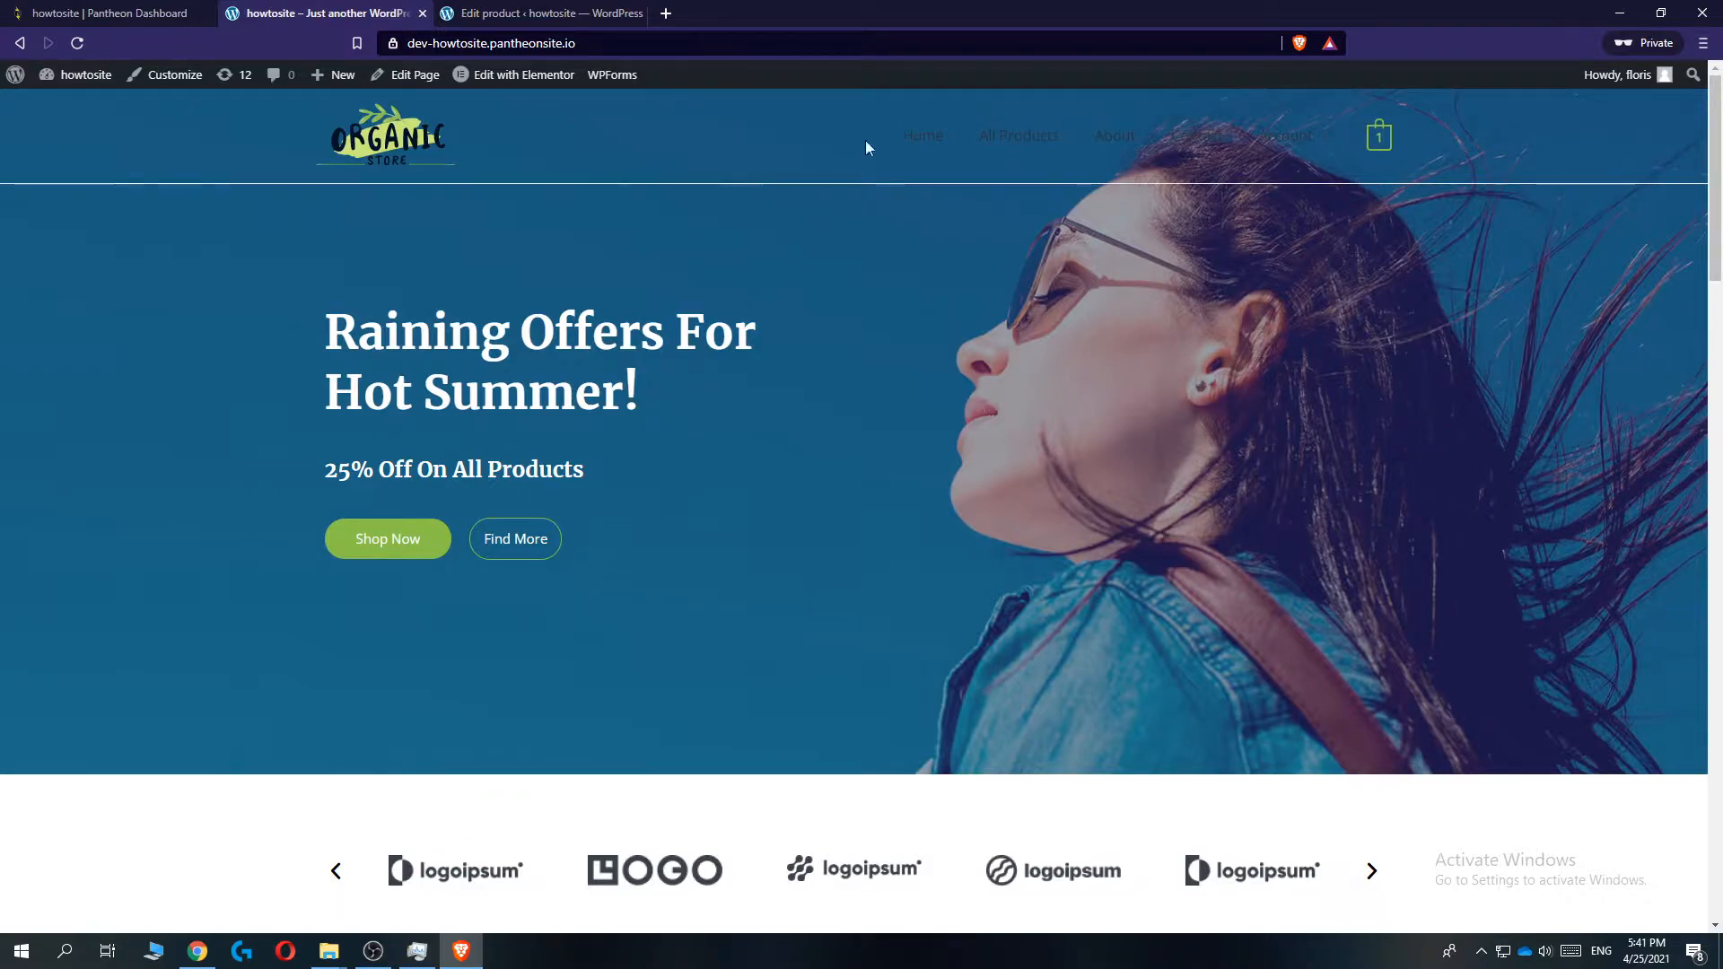
{"action": "mouse_move", "coordinate": [336, 471]}
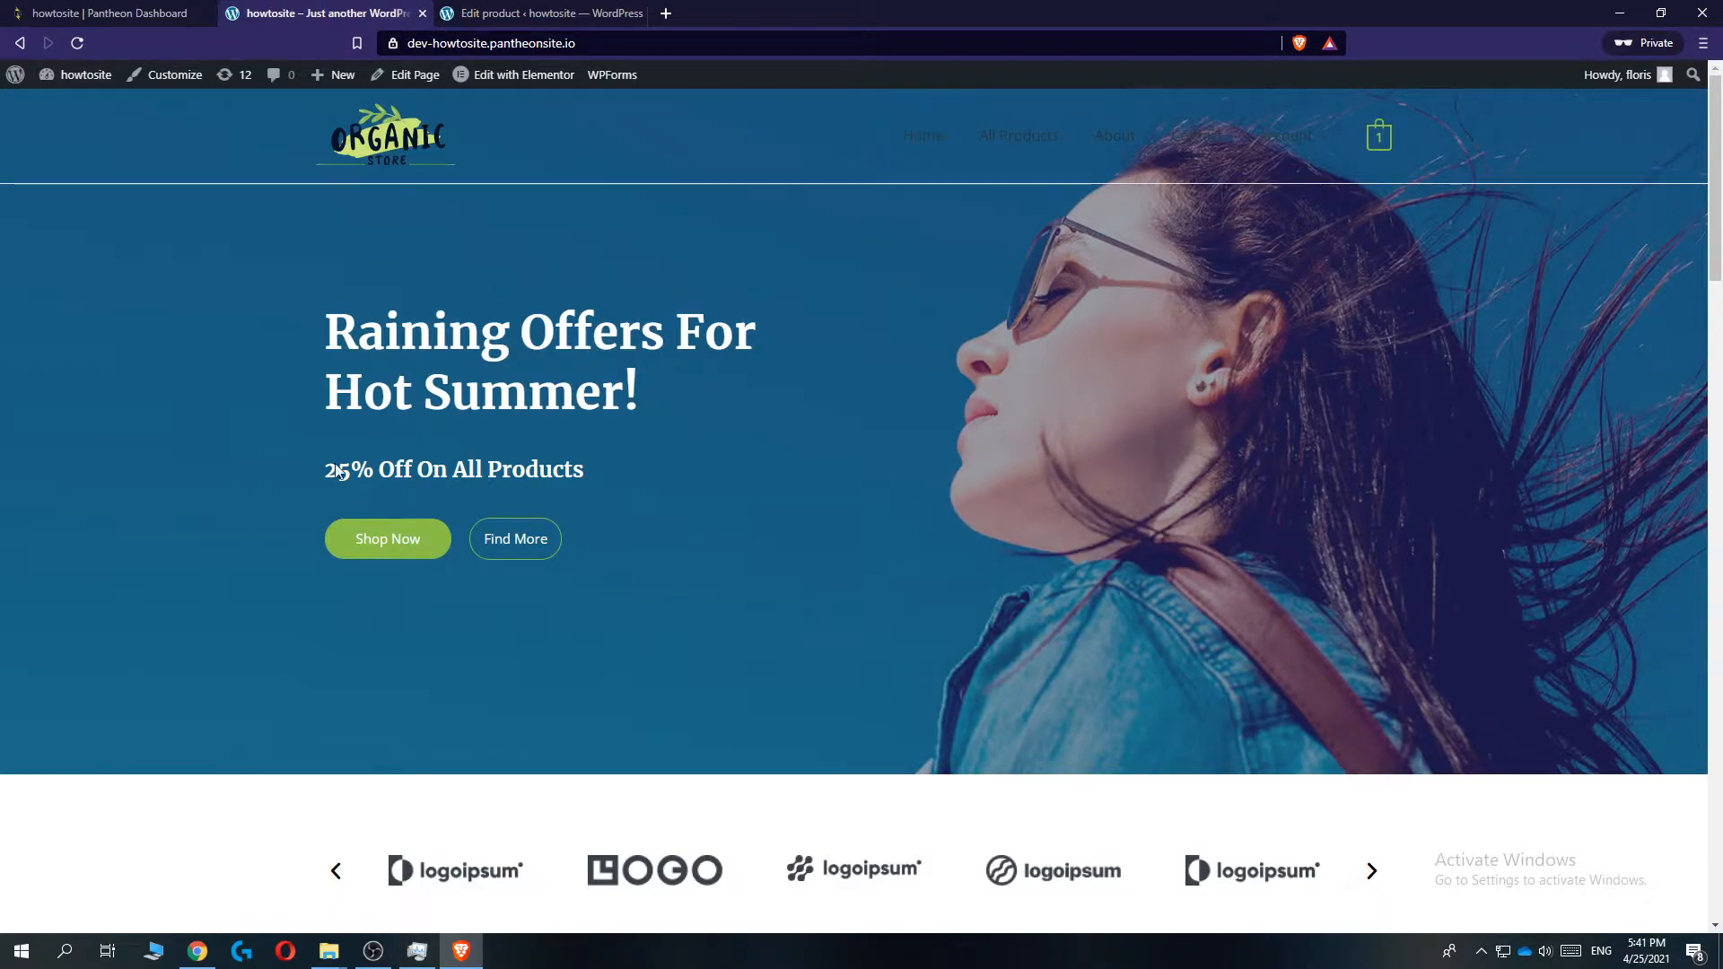
{"action": "left_click", "coordinate": [540, 13]}
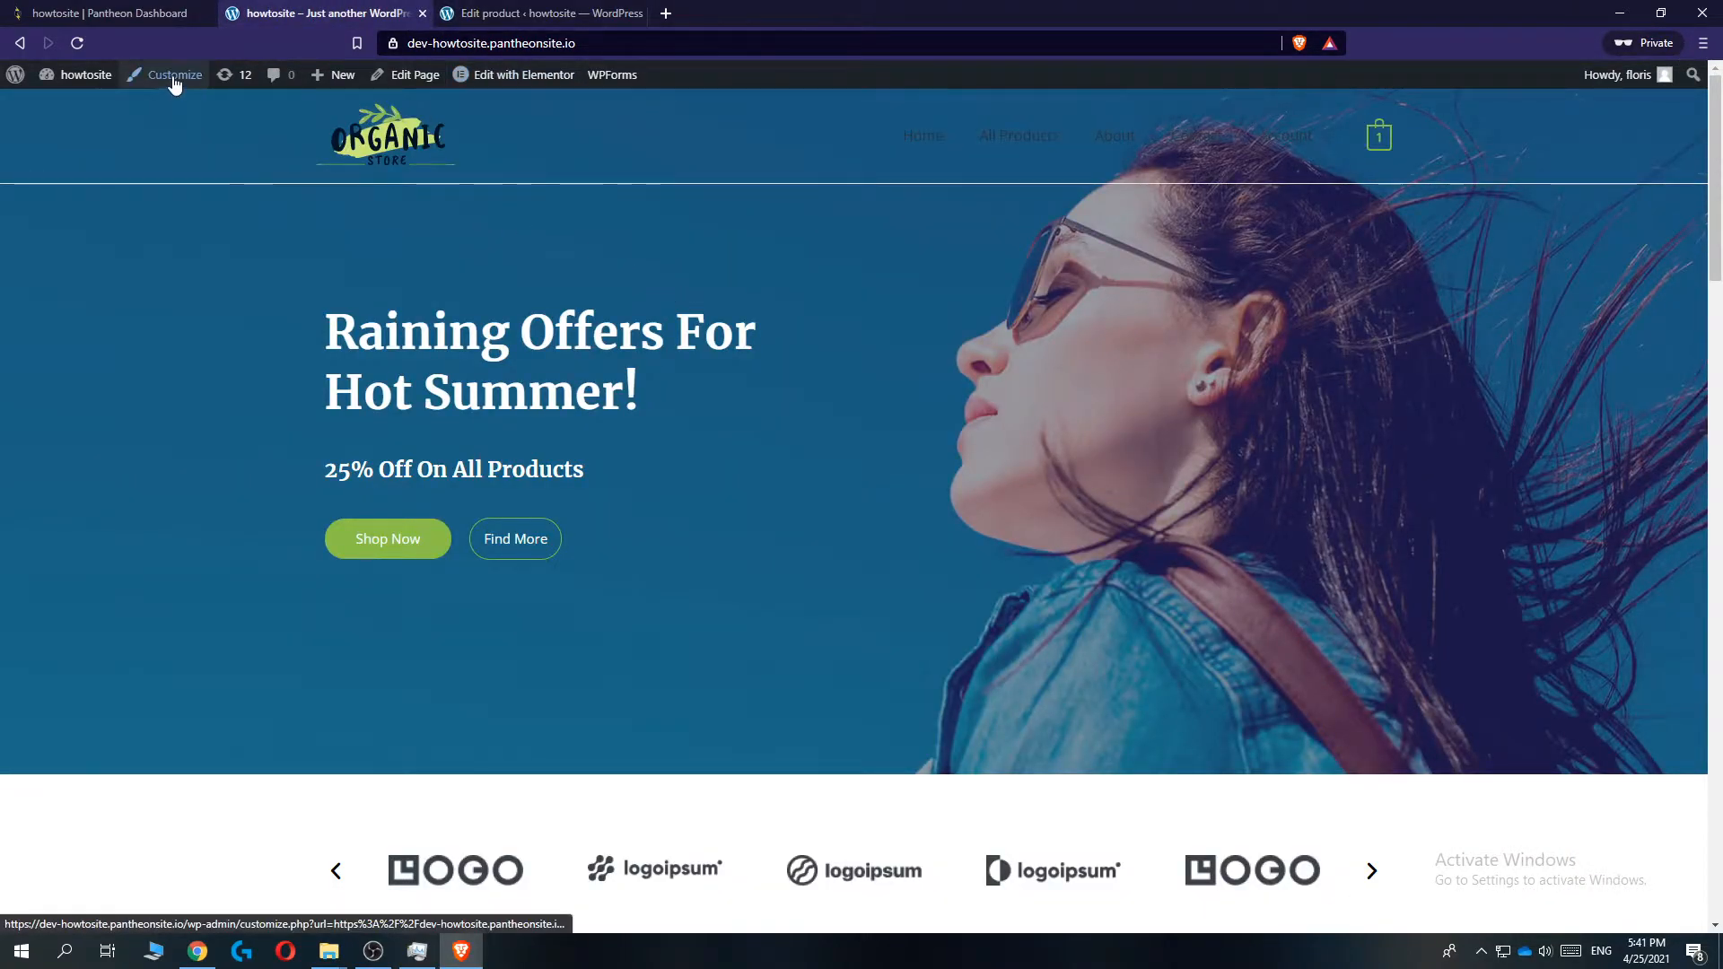
Launch the Astra Customizer from the admin bar and go to the Global Colors settings
{"action": "left_click", "coordinate": [173, 76]}
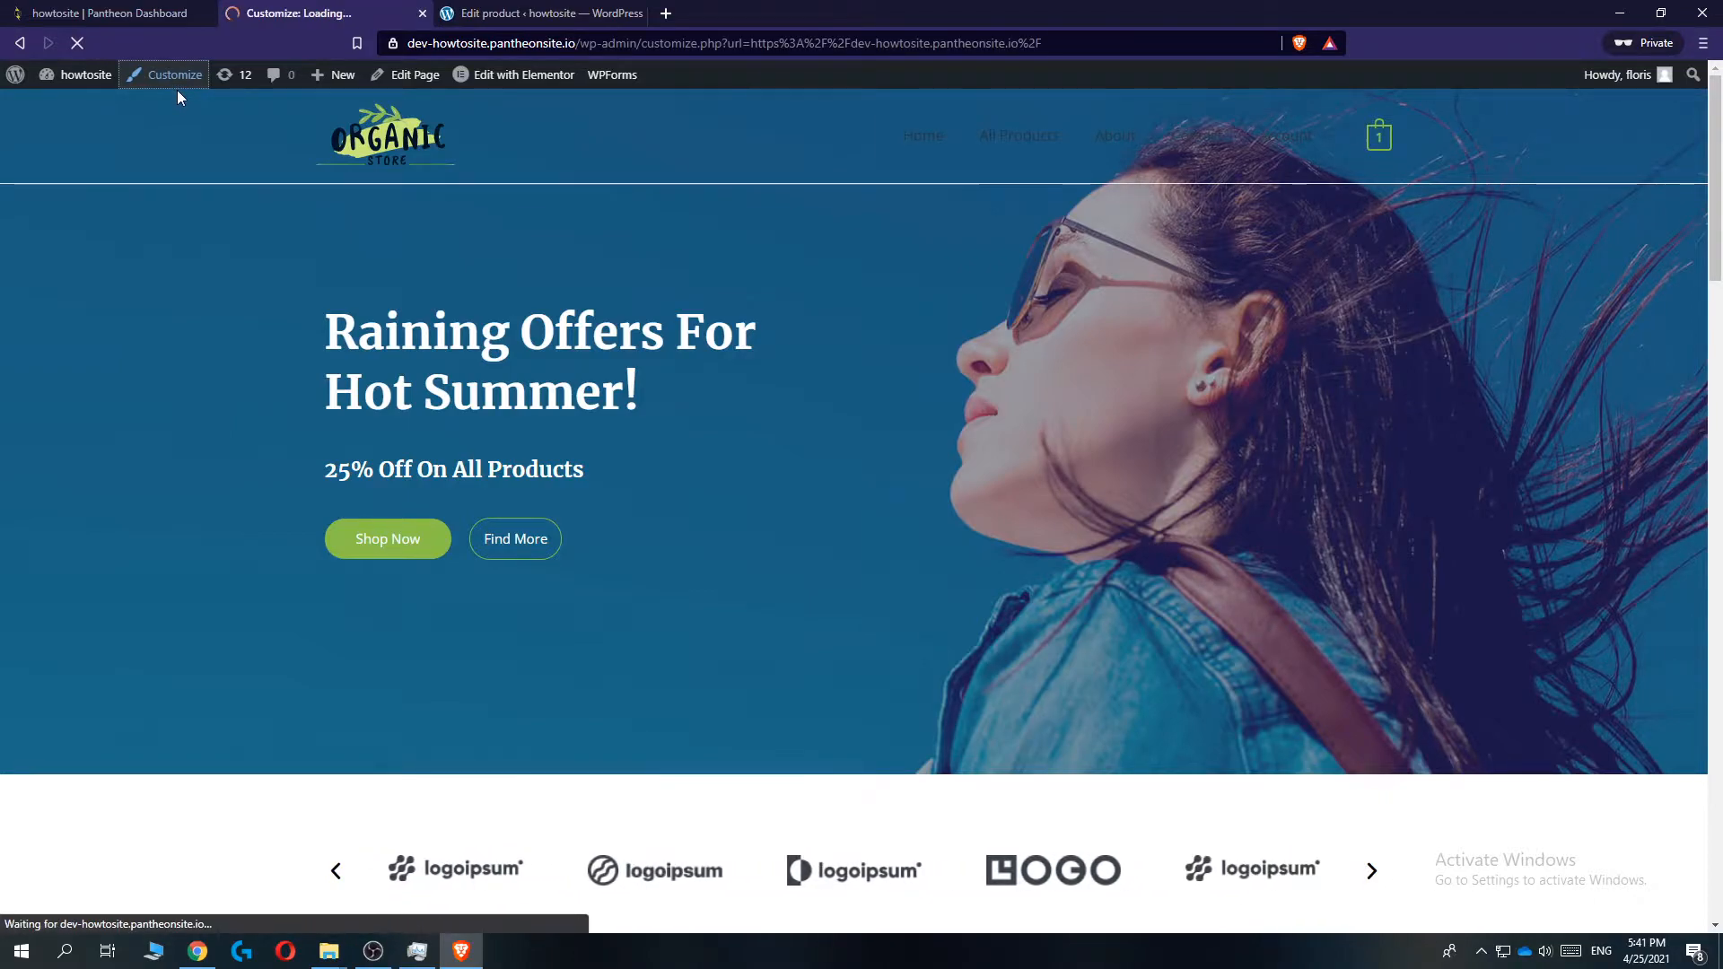
{"action": "left_click", "coordinate": [173, 75]}
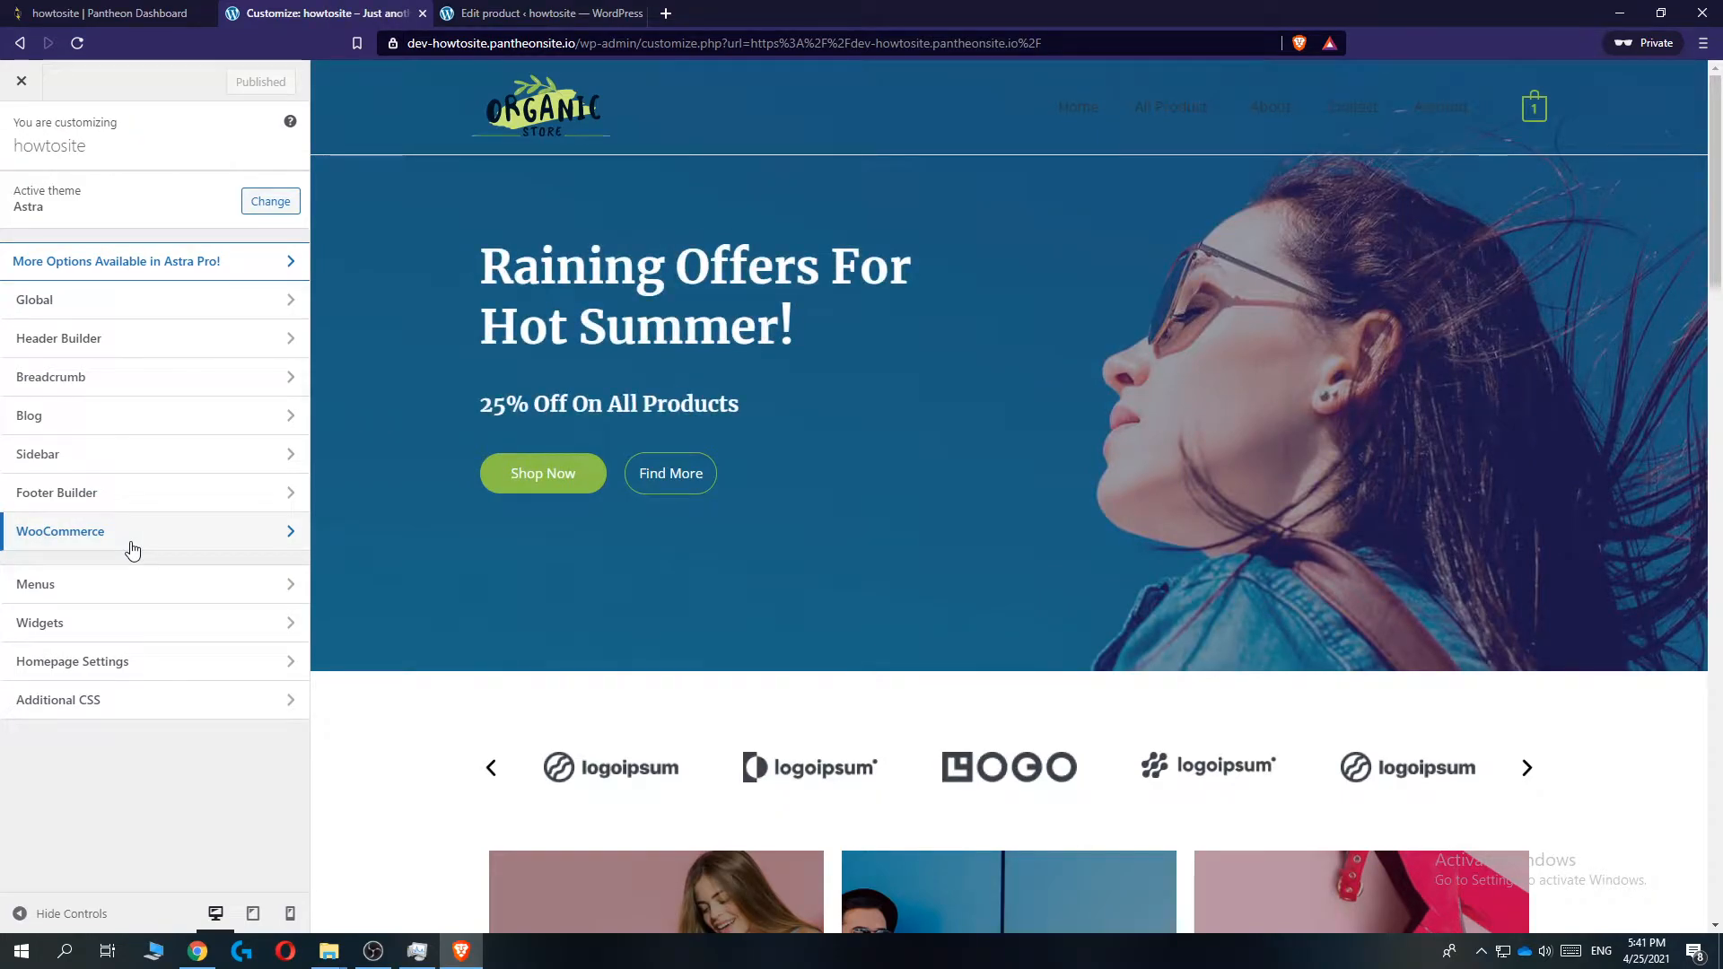
{"action": "mouse_move", "coordinate": [659, 528]}
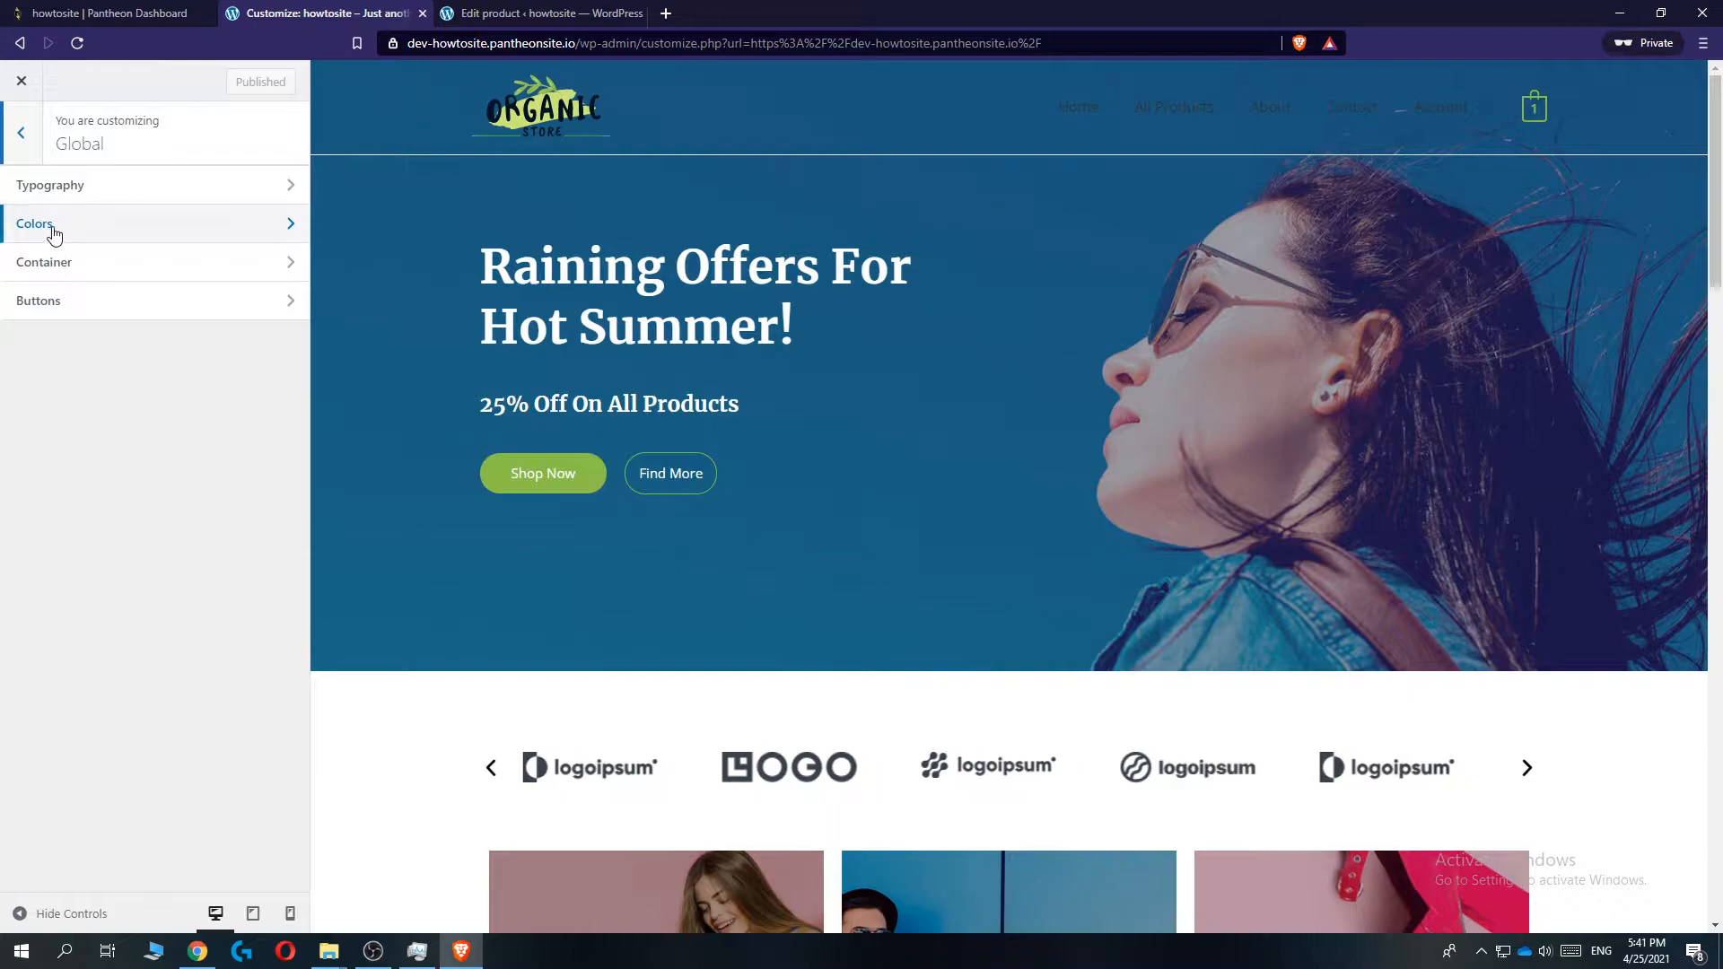
{"action": "left_click", "coordinate": [36, 222]}
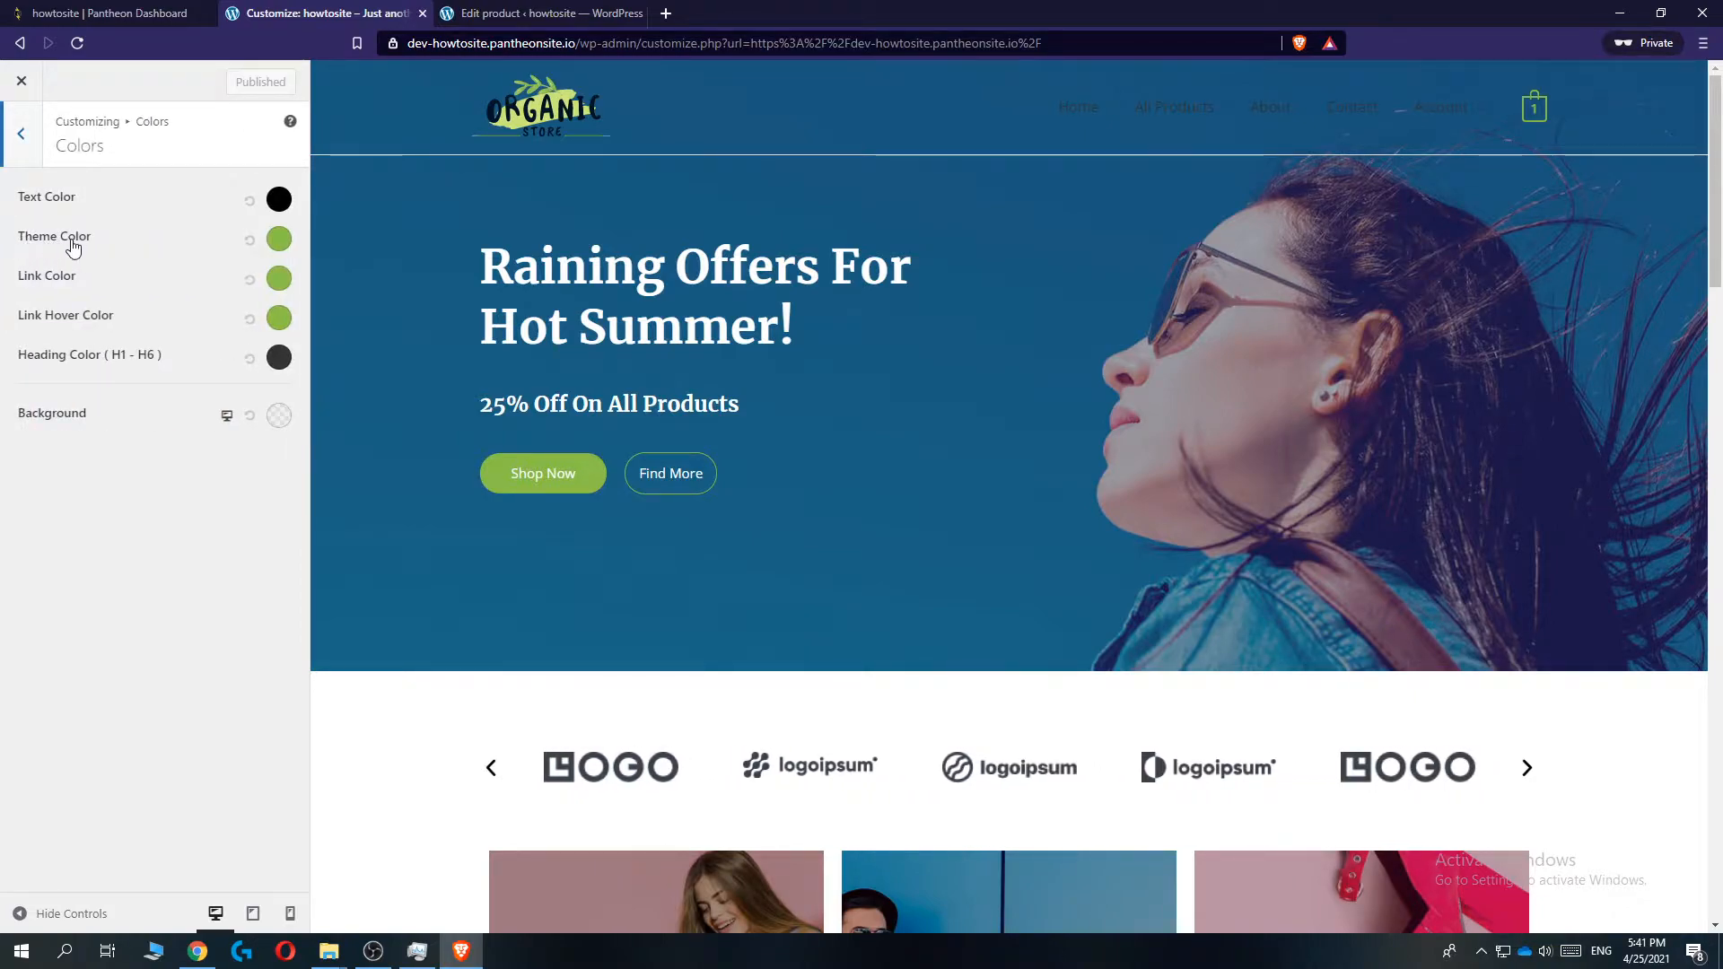
{"action": "mouse_move", "coordinate": [114, 330]}
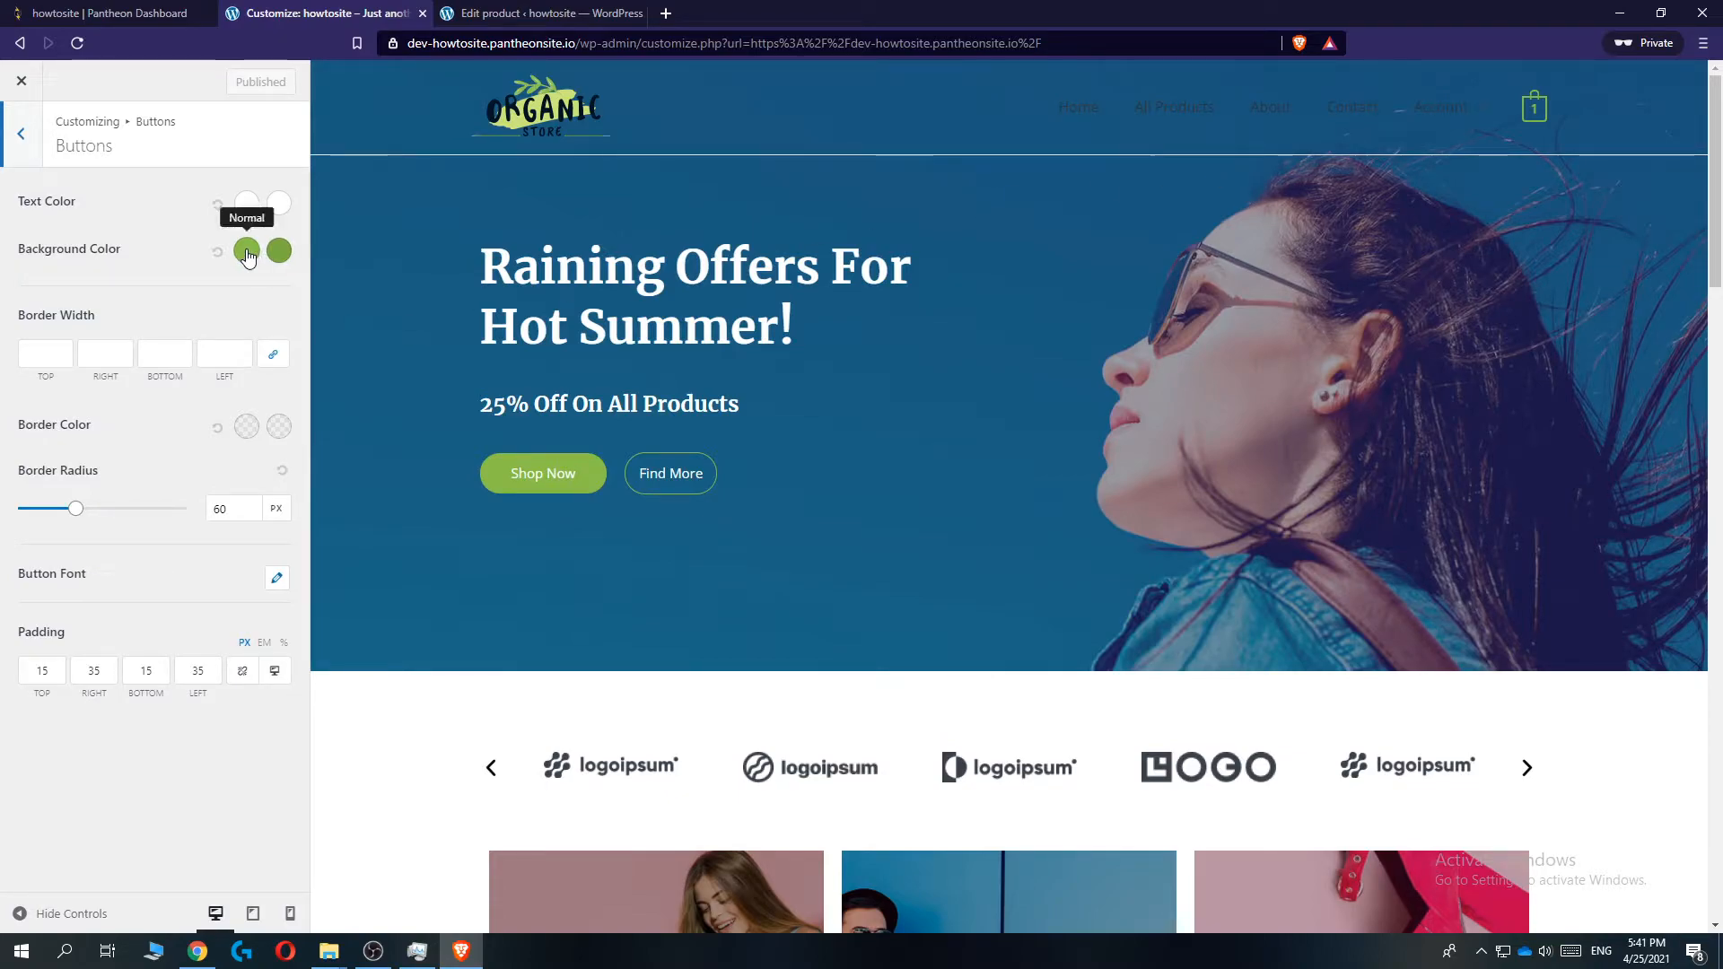
Set the button background colour to #c34b4b and its hover colour to #4255ae
{"action": "left_click", "coordinate": [246, 252]}
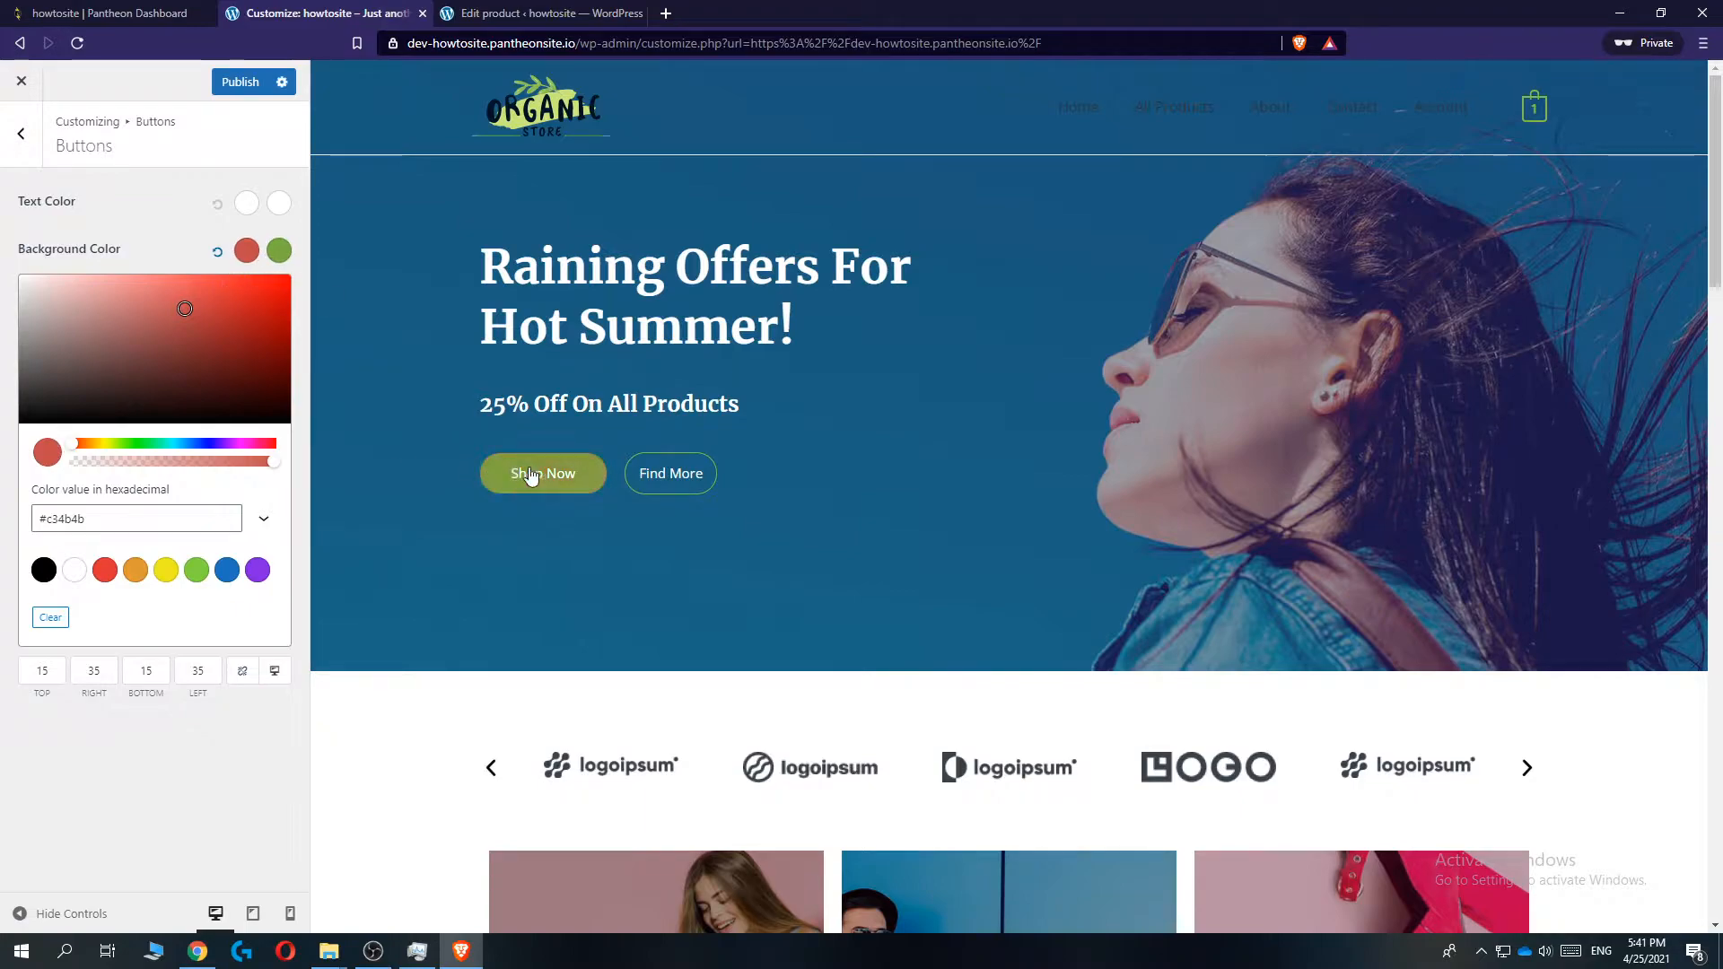
{"action": "left_click", "coordinate": [278, 251]}
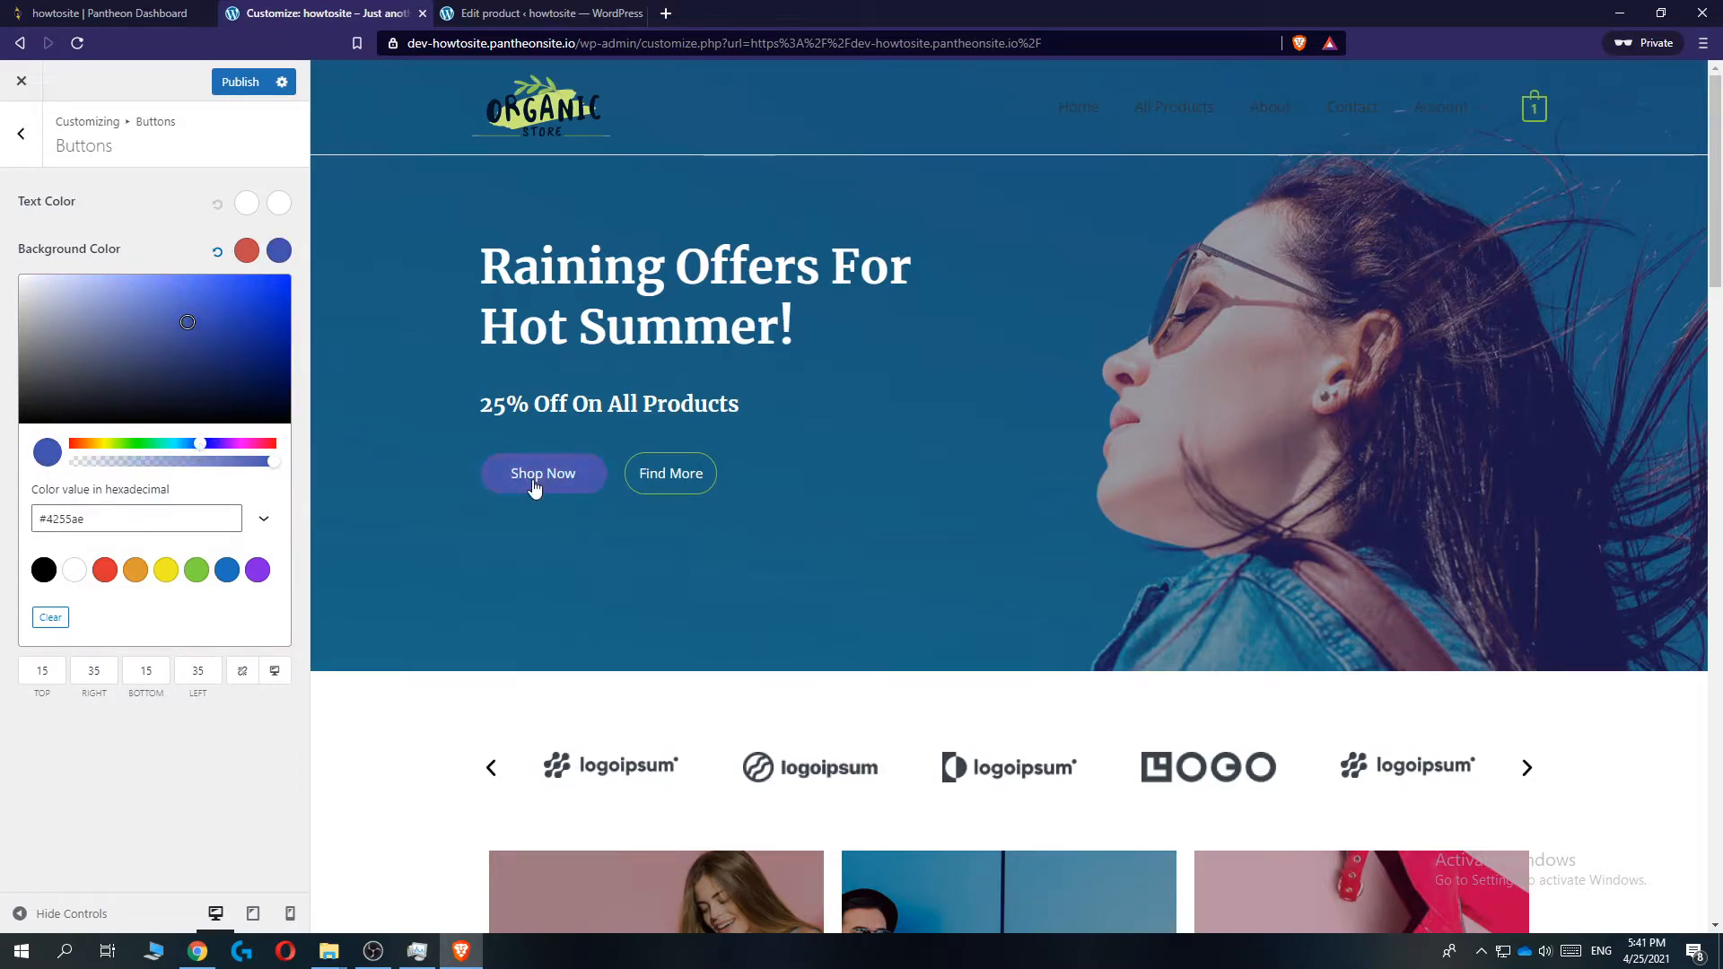
{"action": "left_click", "coordinate": [246, 252]}
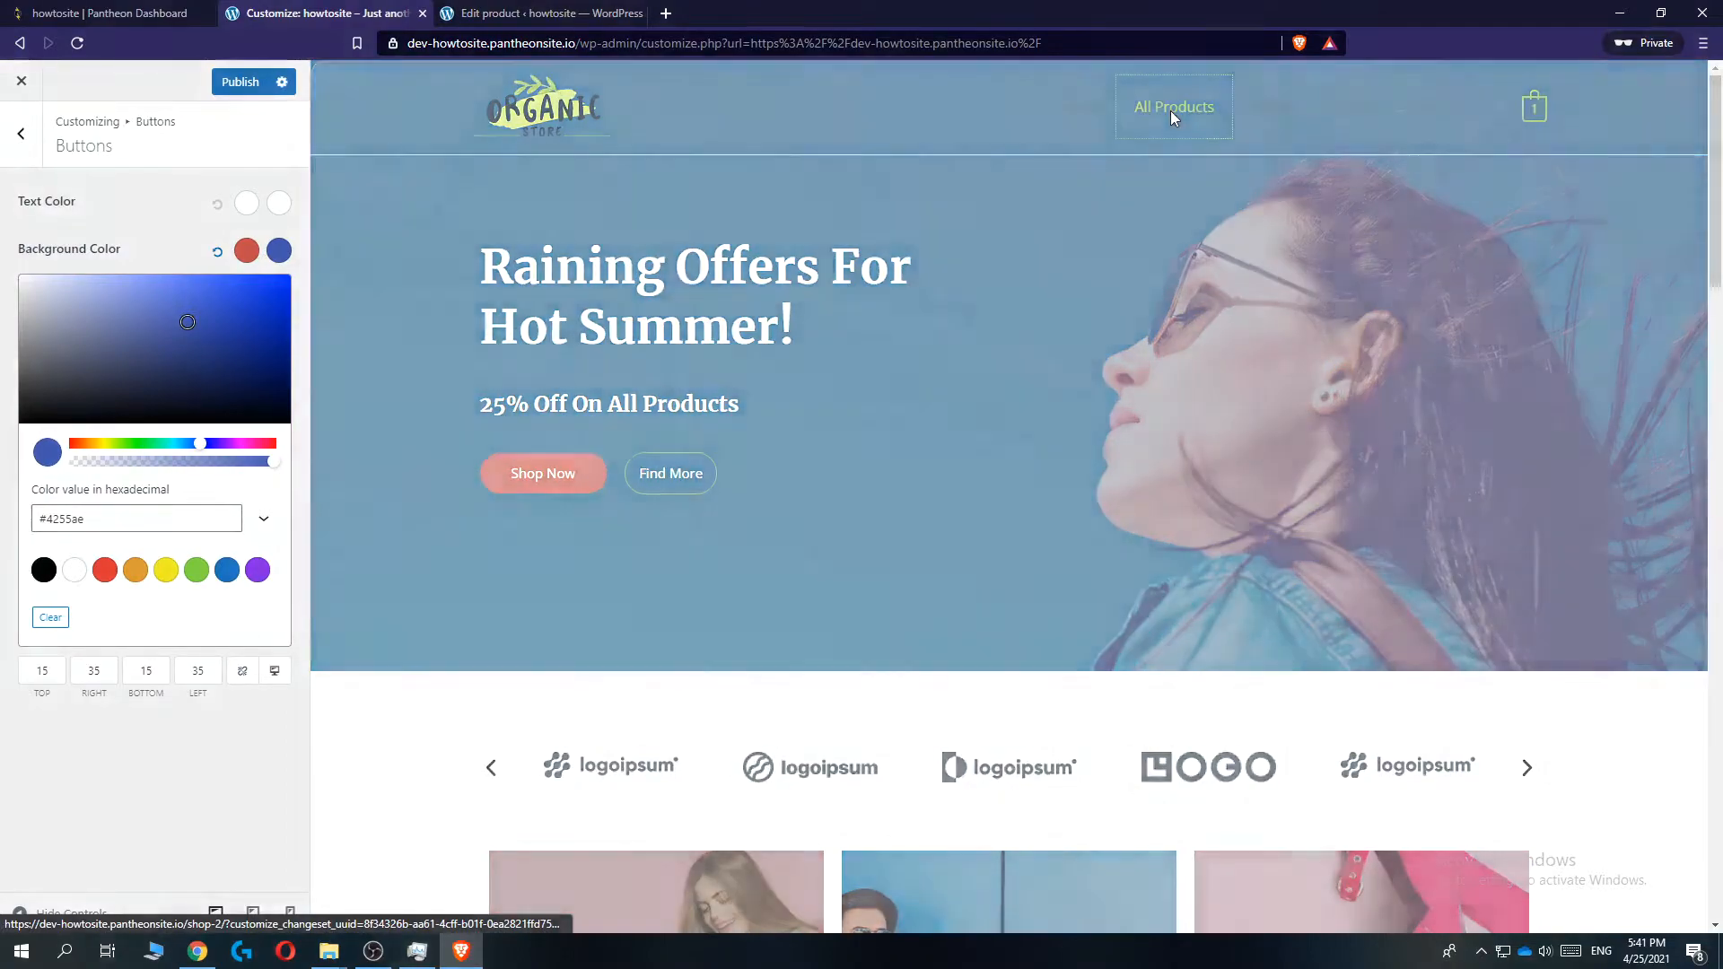
Preview the red buttons with blue hover on the shop and Assorted Coffee product pages
{"action": "left_click", "coordinate": [1172, 106]}
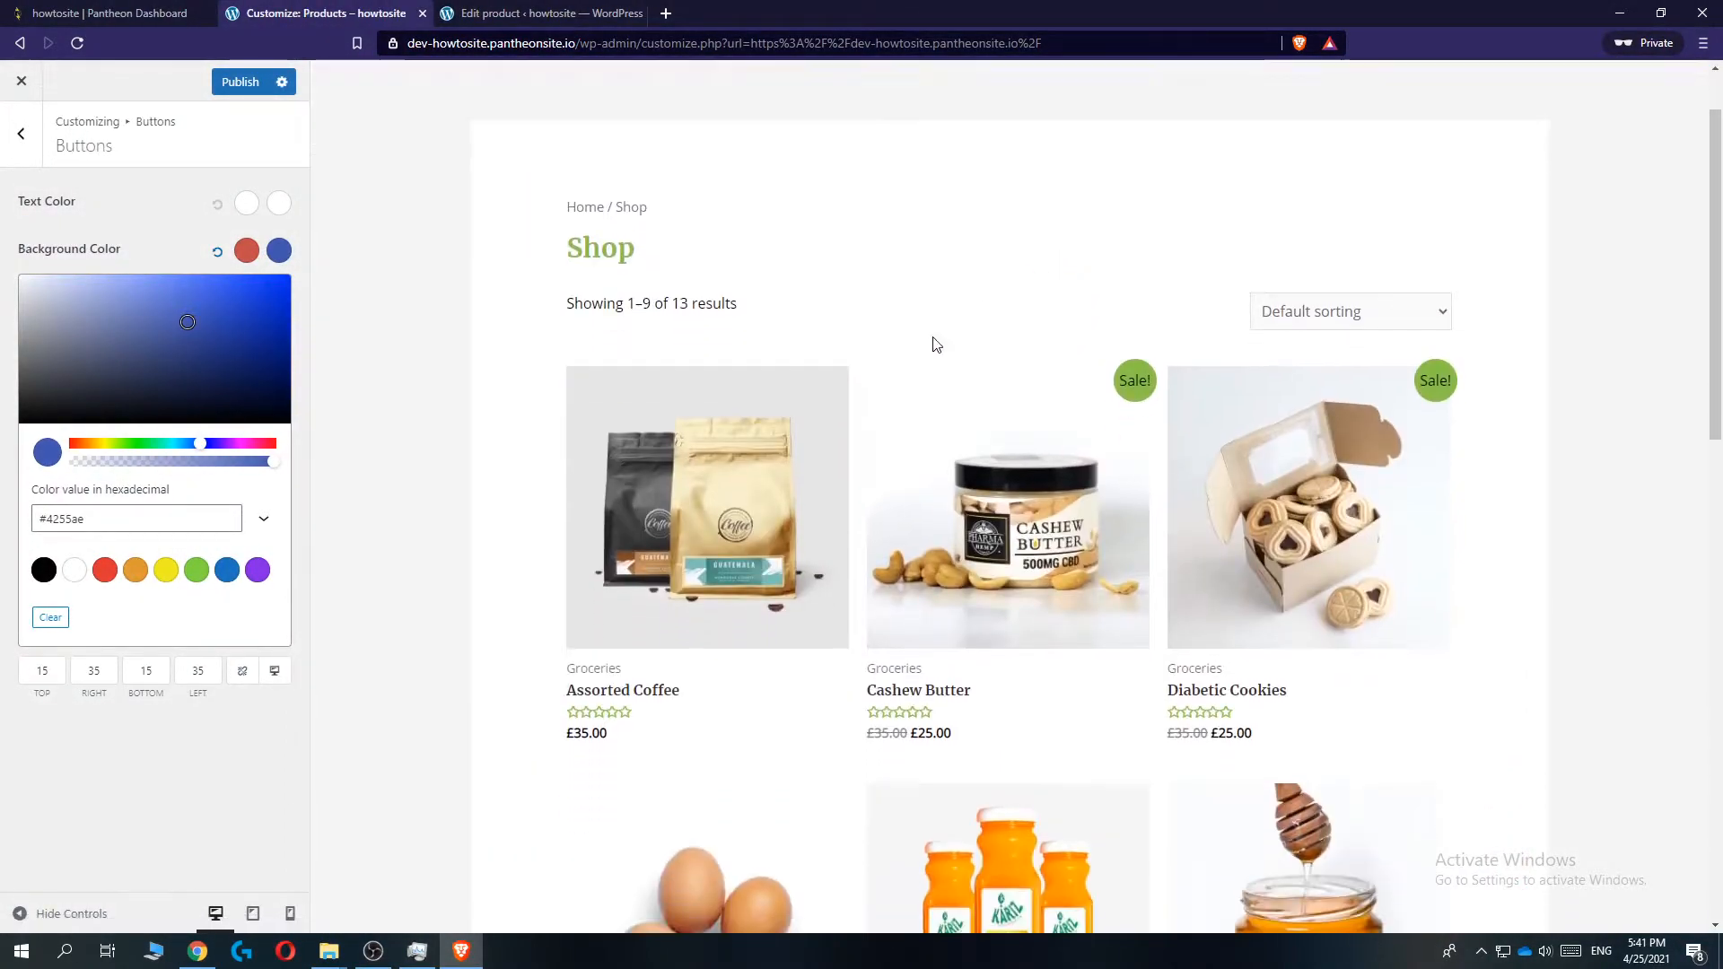
{"action": "left_click", "coordinate": [623, 689]}
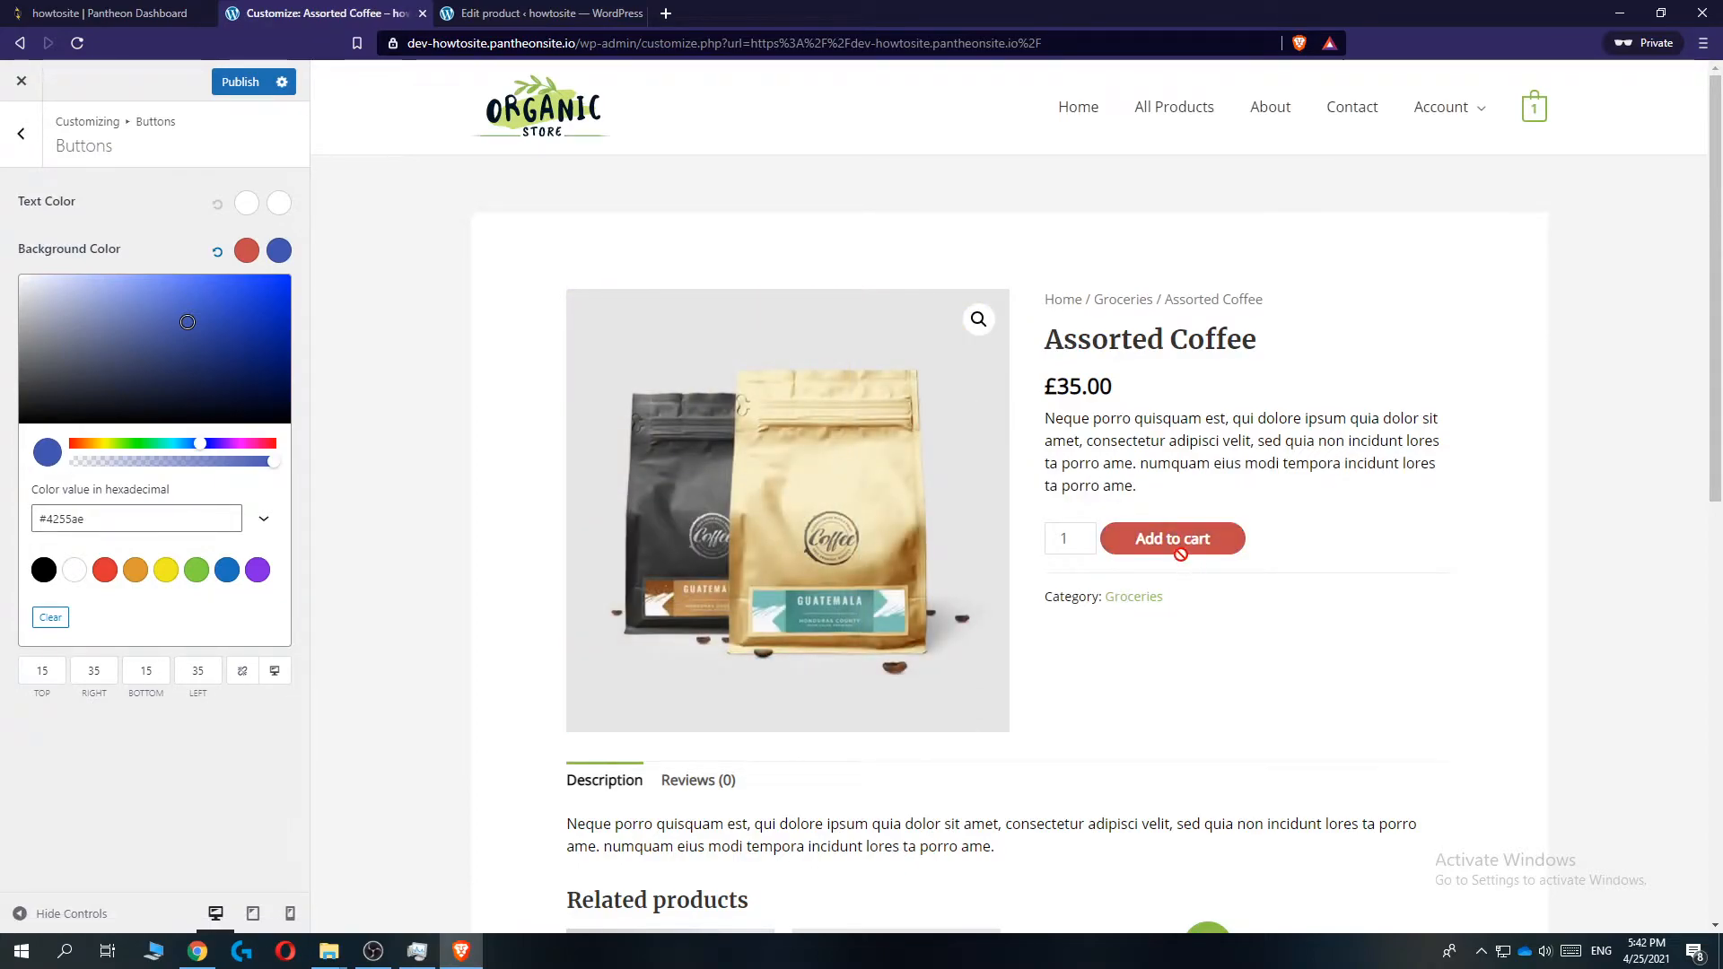
{"action": "mouse_move", "coordinate": [1264, 567]}
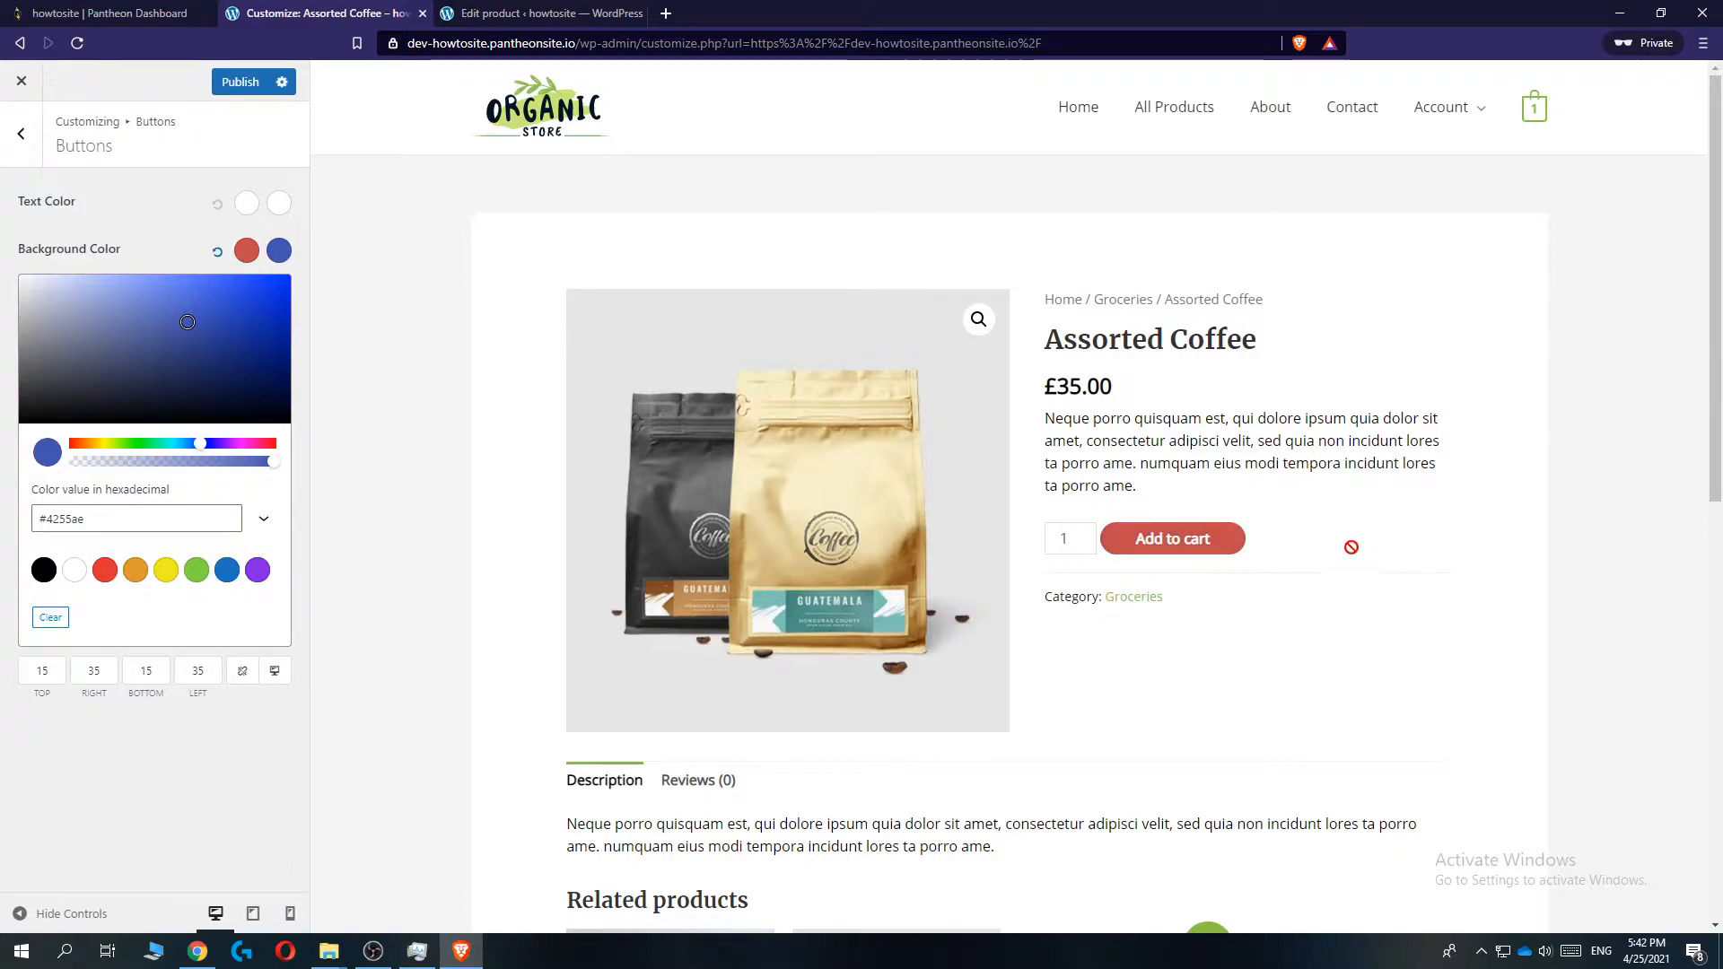
{"action": "left_click", "coordinate": [246, 251]}
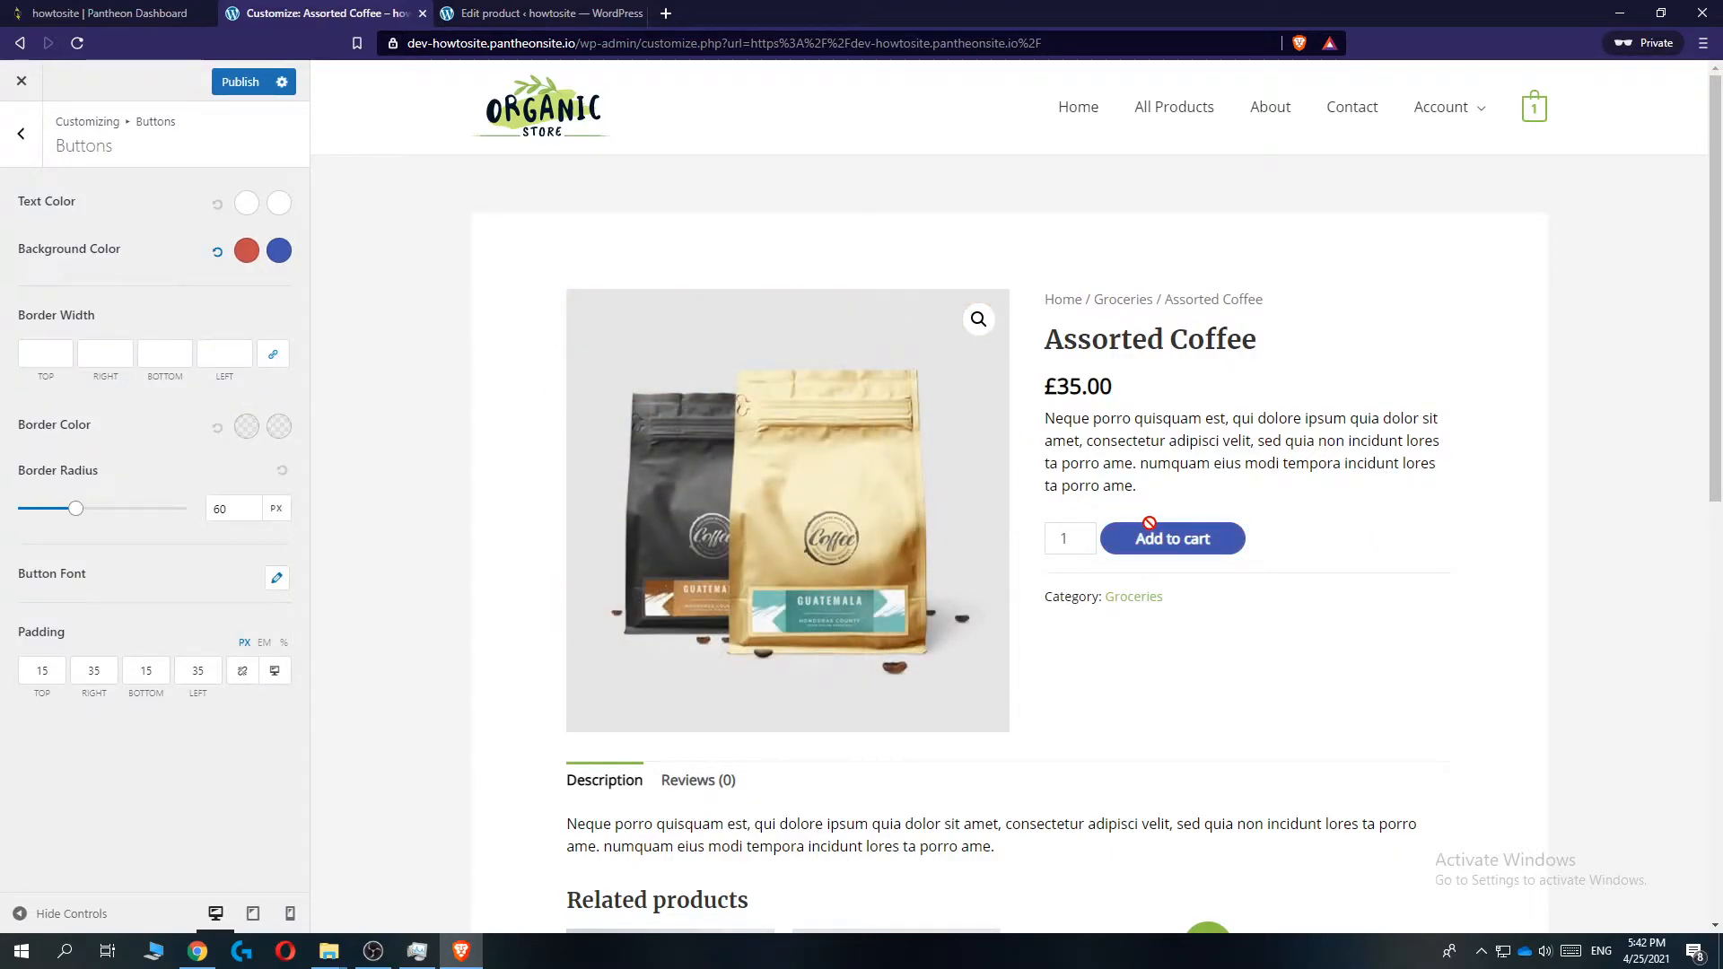
{"action": "left_click", "coordinate": [246, 251]}
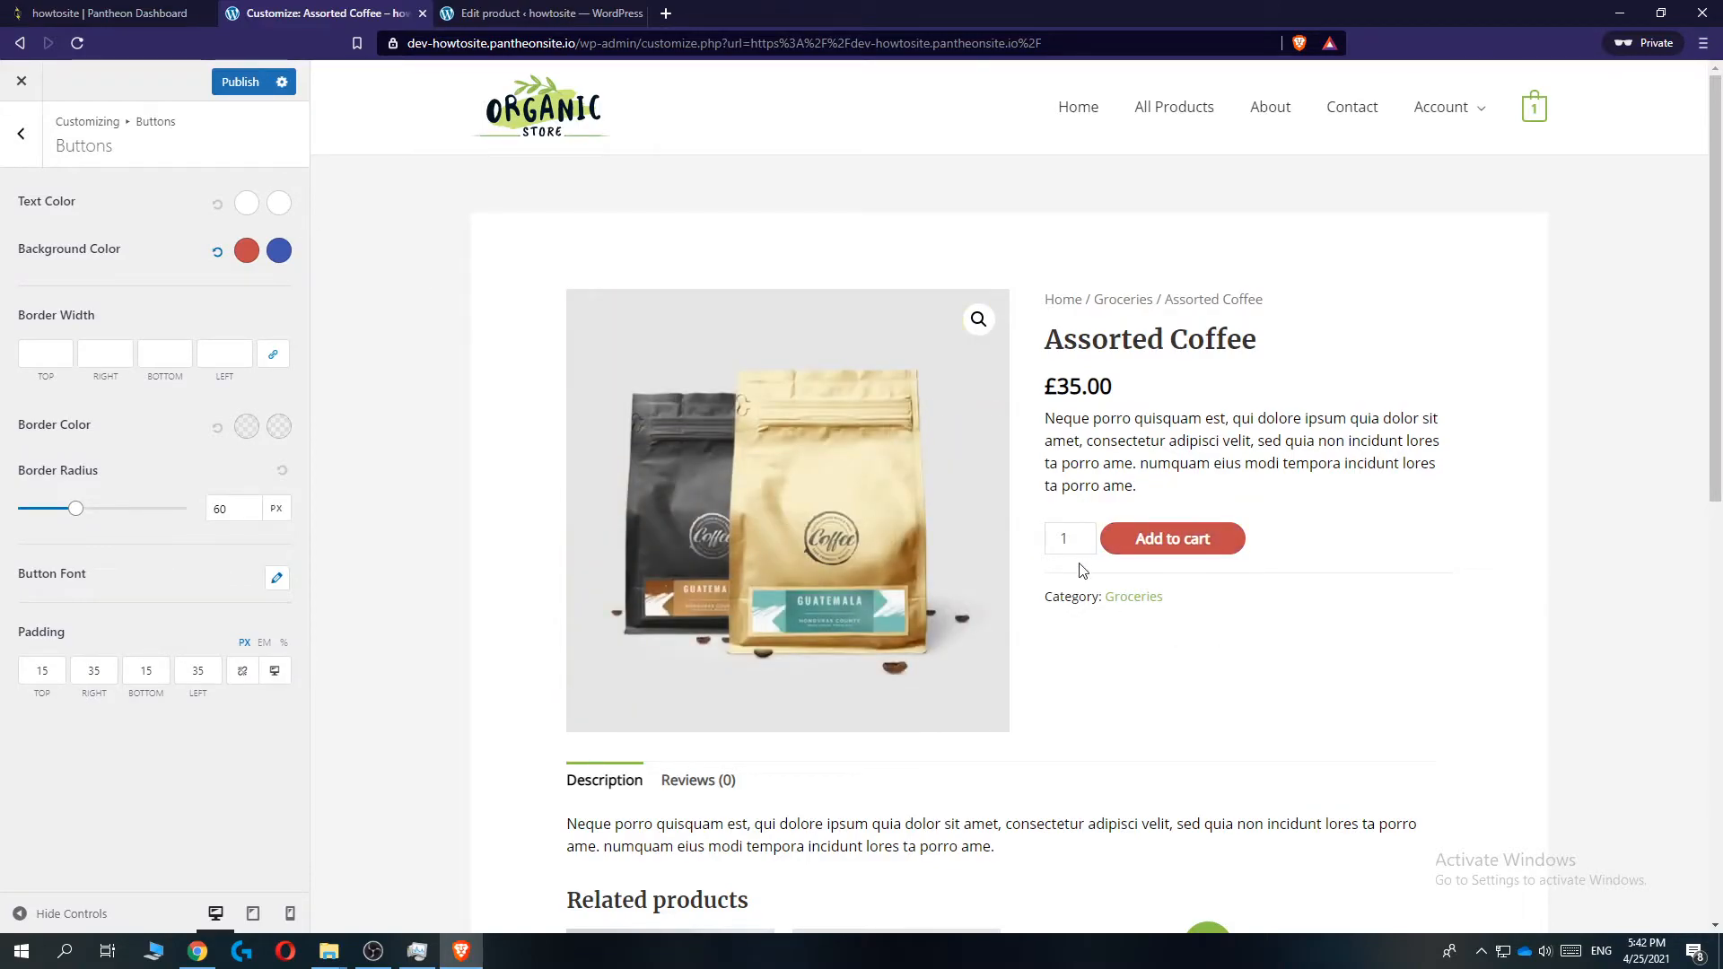
Return the Customizer preview to the home page
{"action": "left_click", "coordinate": [1077, 106]}
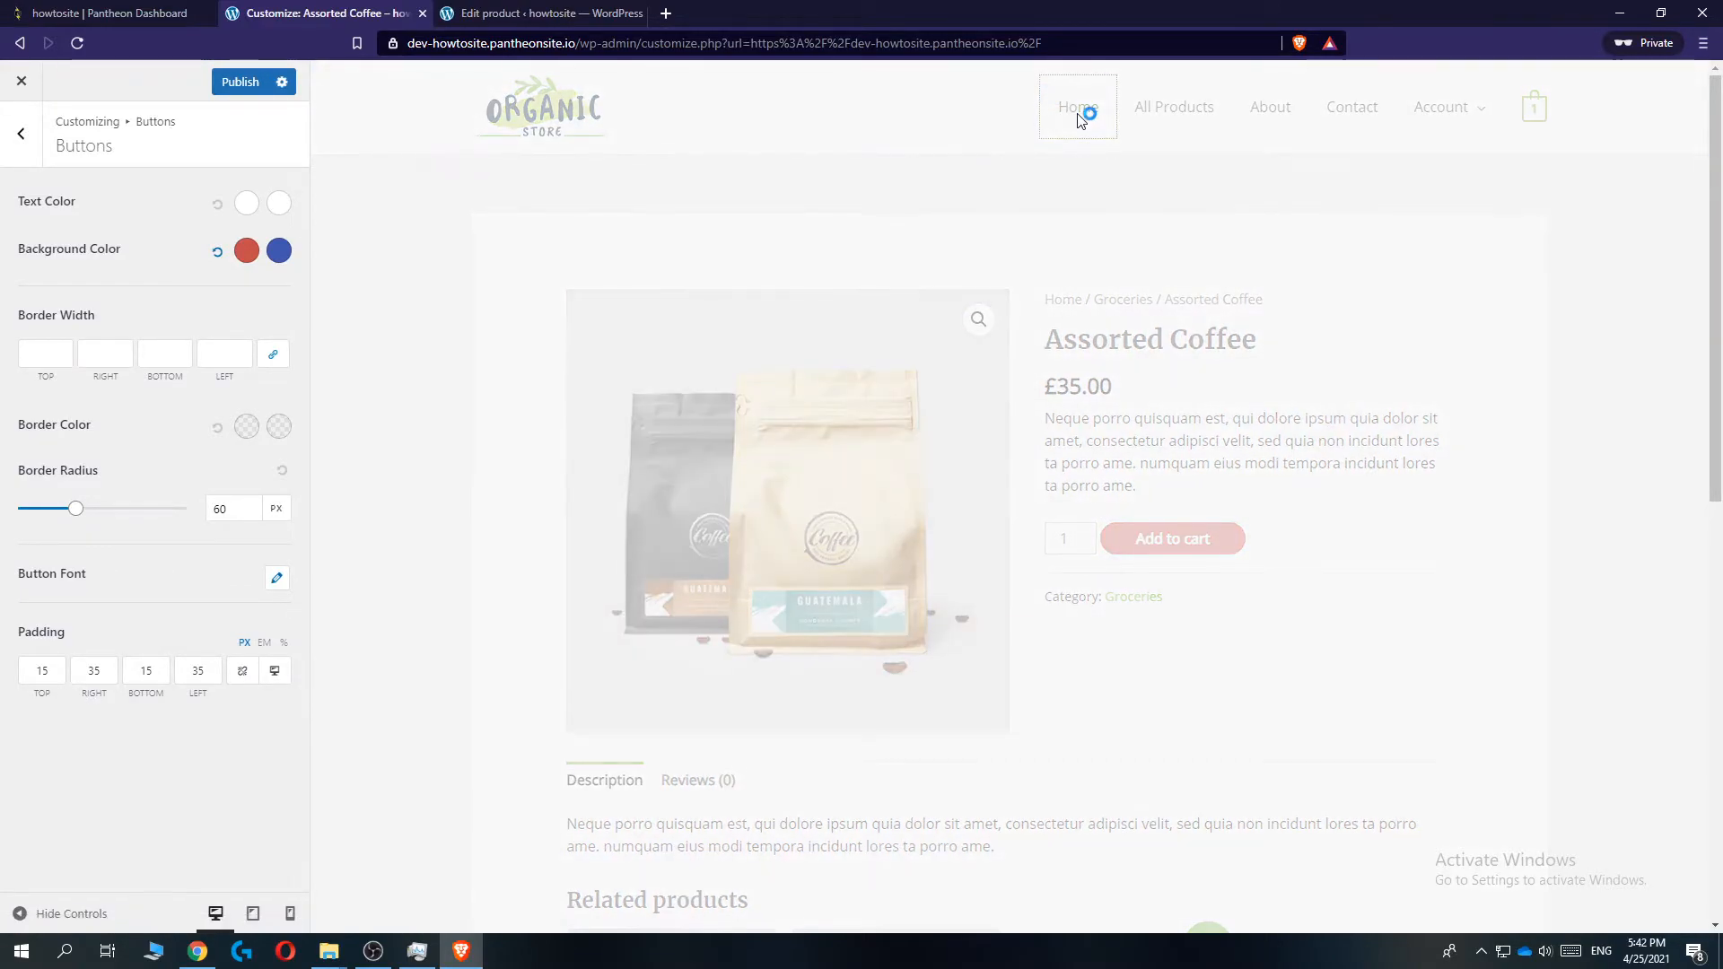
{"action": "left_click", "coordinate": [1077, 106]}
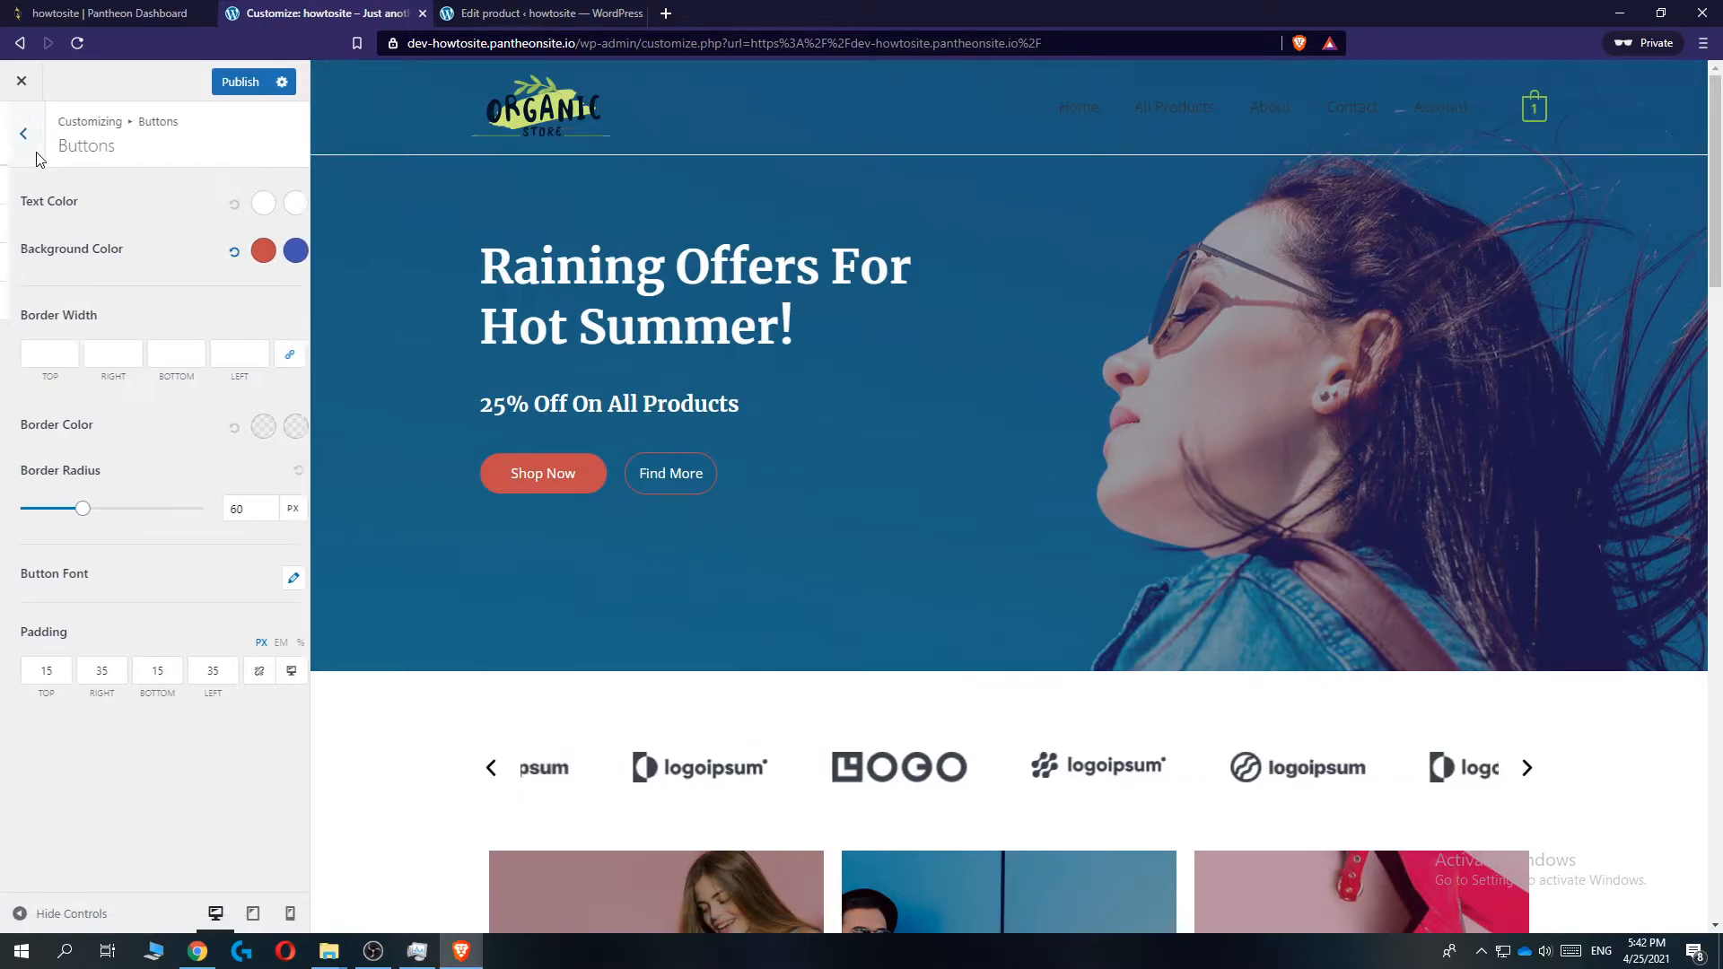
Close the Customizer and browse the live homepage, where the Shop Now button still shows green
{"action": "left_click", "coordinate": [21, 133]}
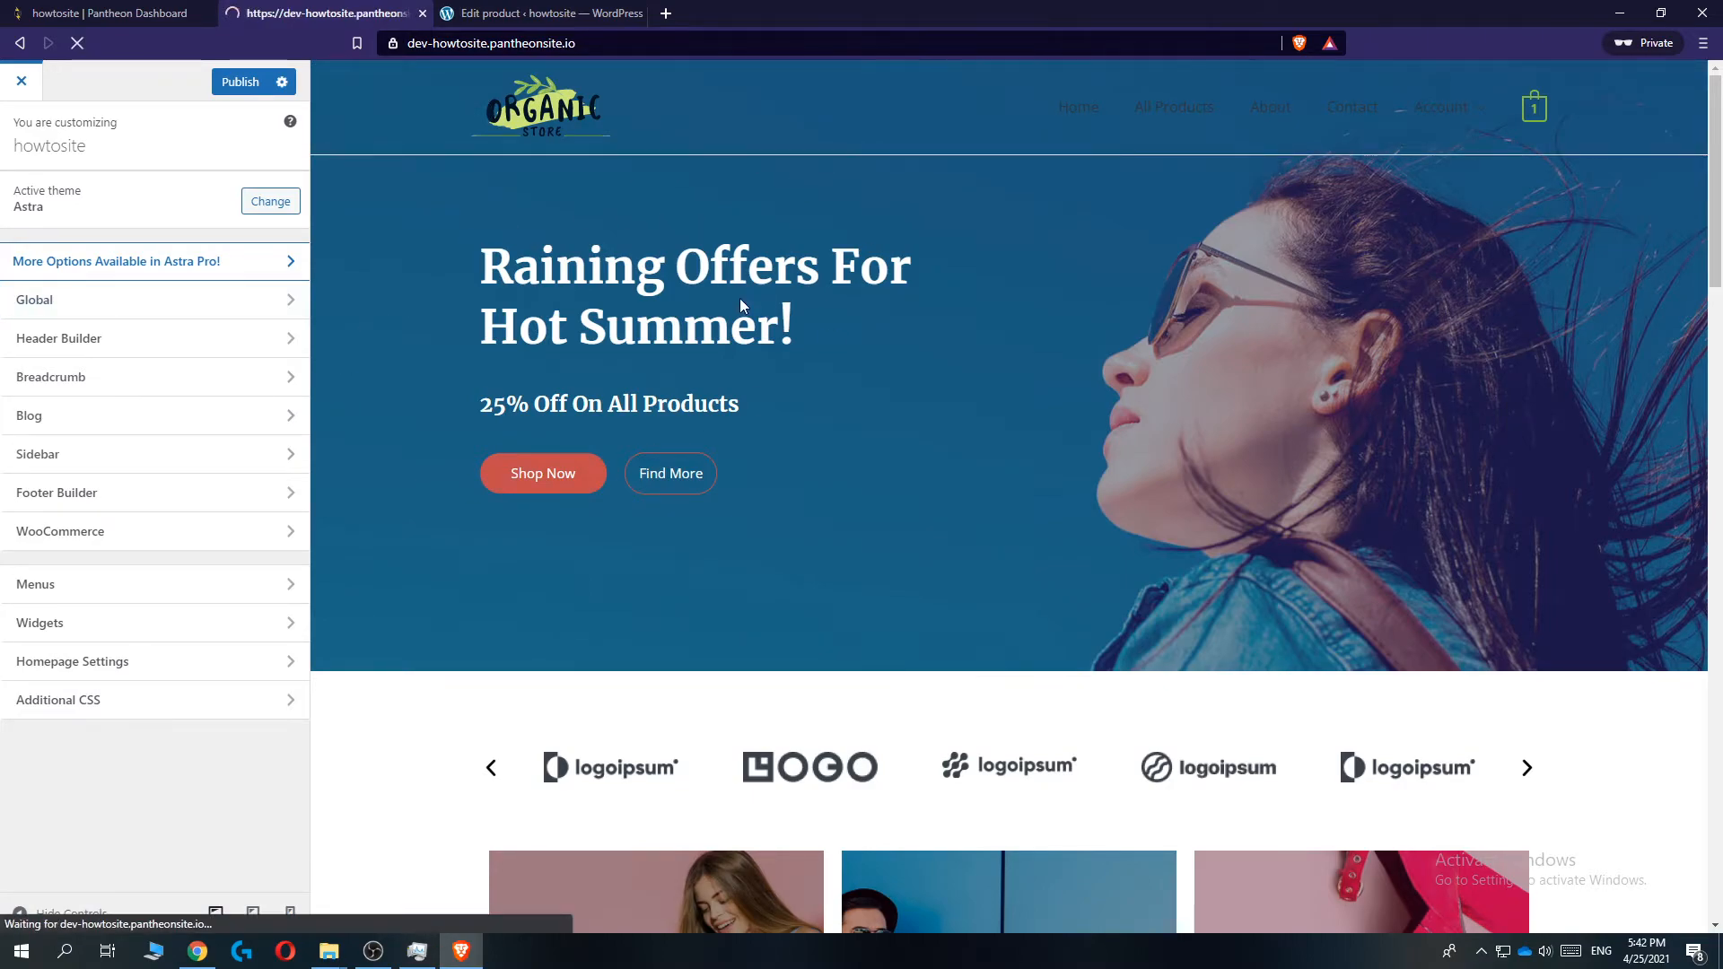
{"action": "left_click", "coordinate": [20, 81]}
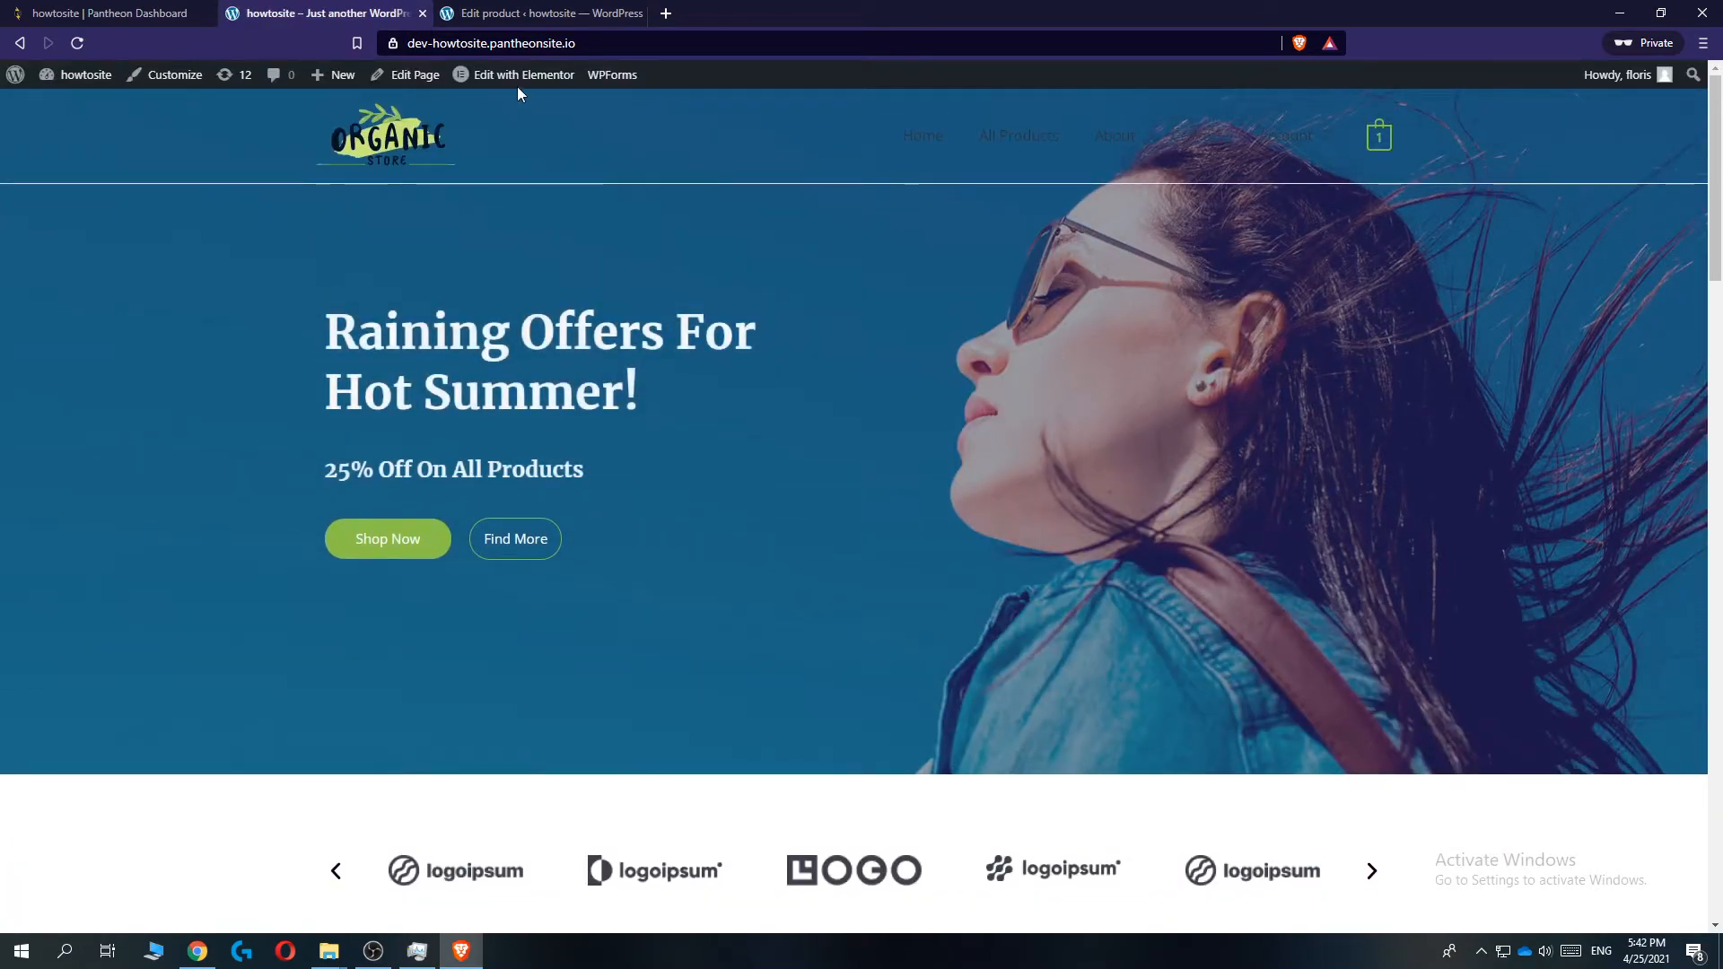
{"action": "scroll", "scroll_direction": "down", "scroll_amount": 3}
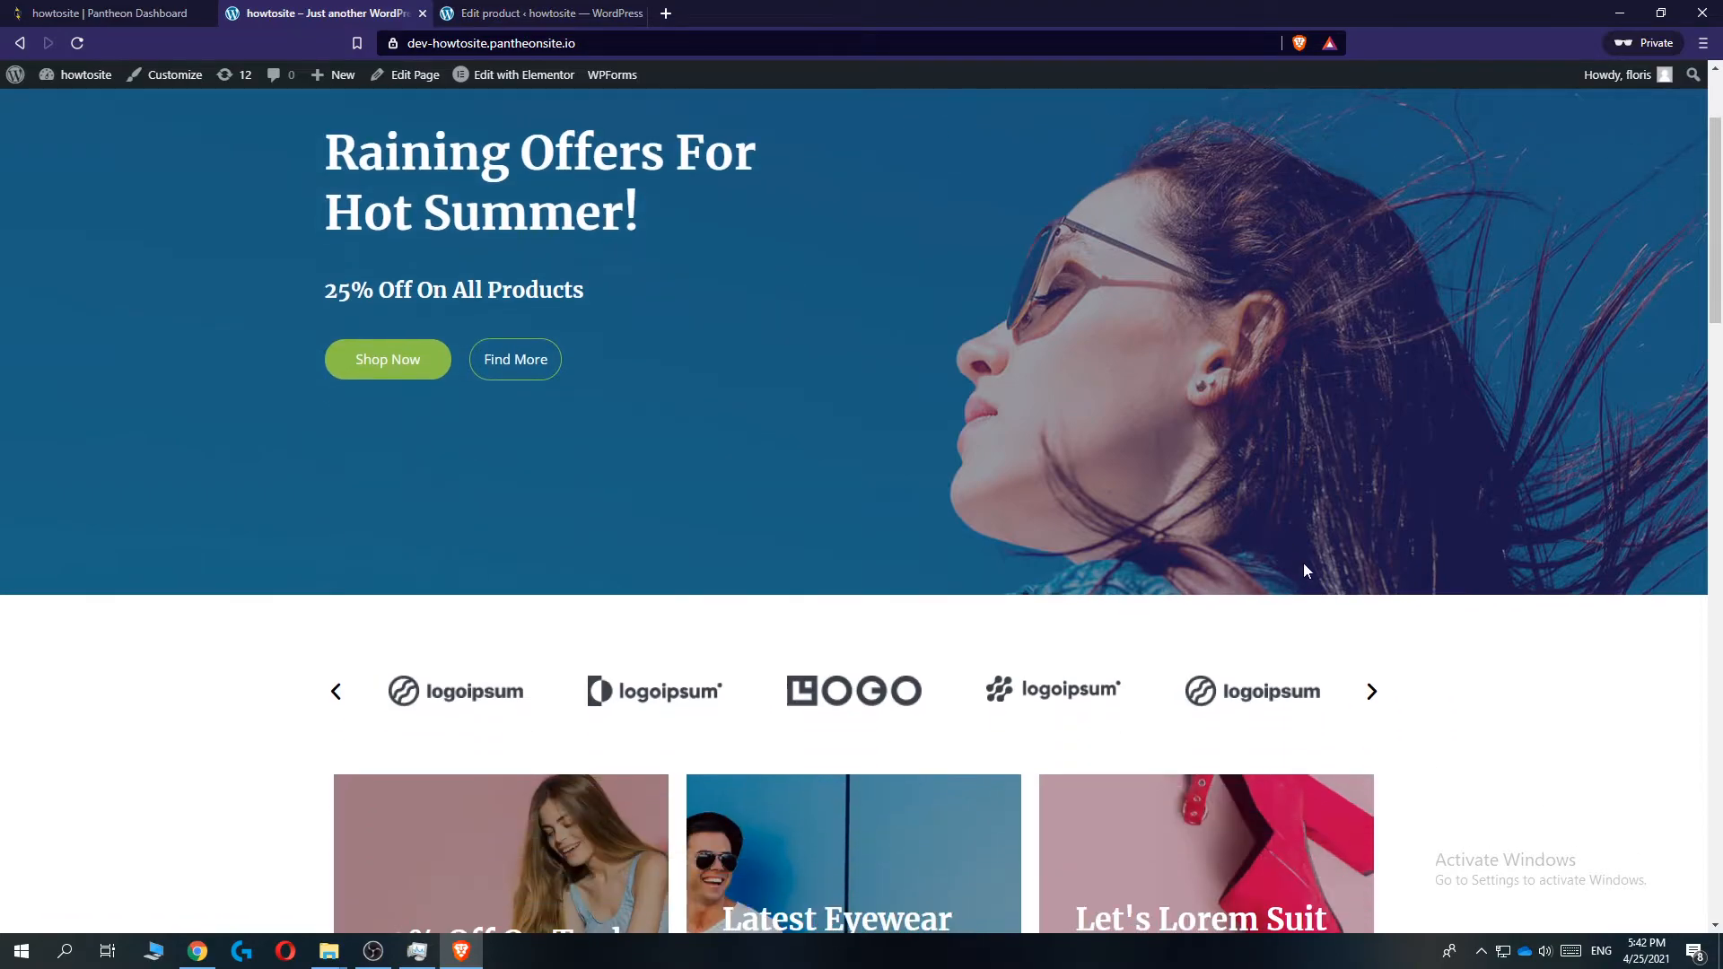
{"action": "left_click", "coordinate": [1369, 691]}
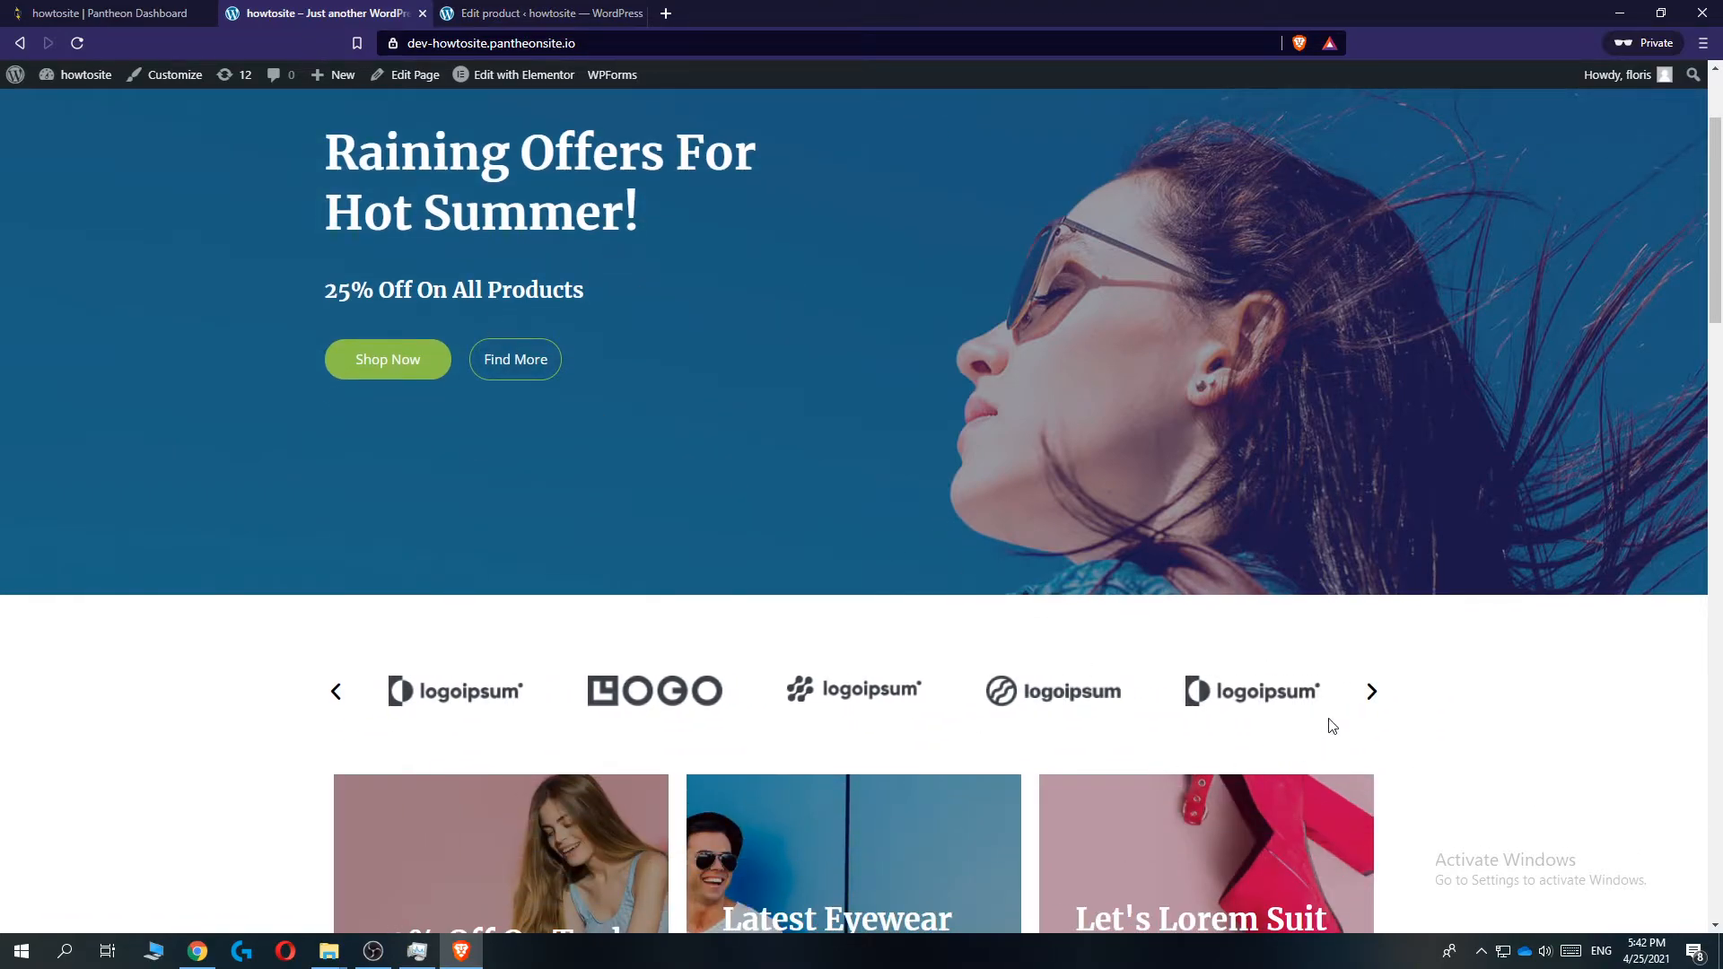
{"action": "scroll", "scroll_direction": "up", "scroll_amount": 3}
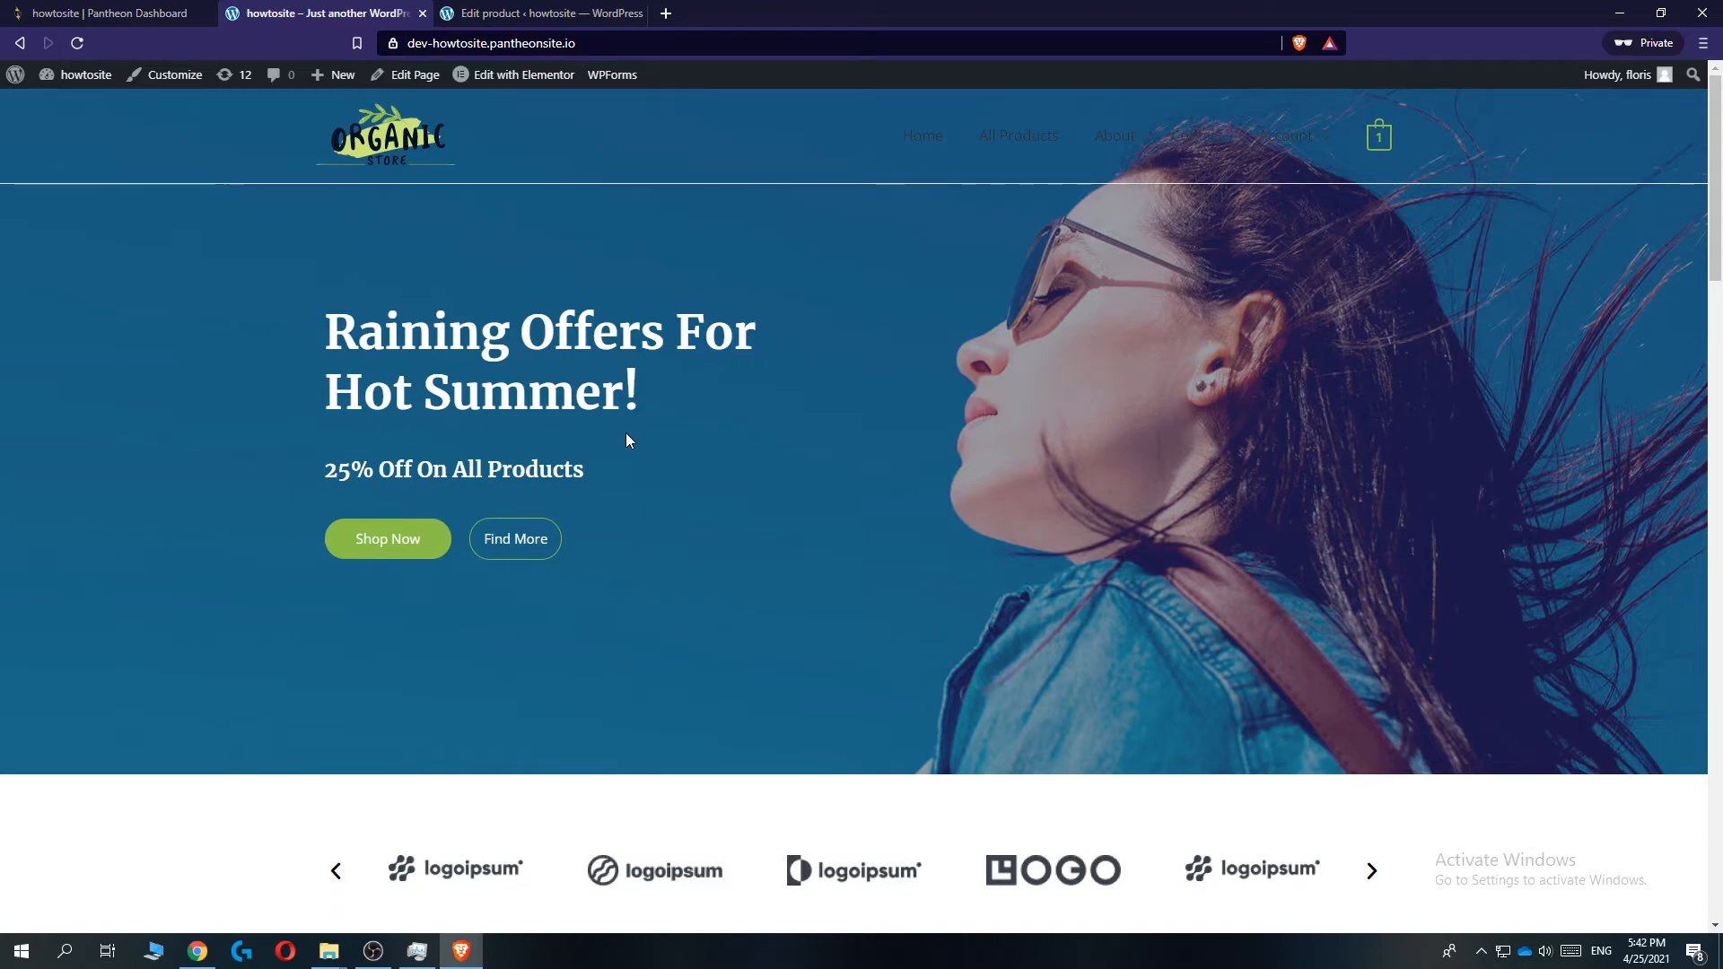
{"action": "scroll", "scroll_direction": "down", "scroll_amount": 3}
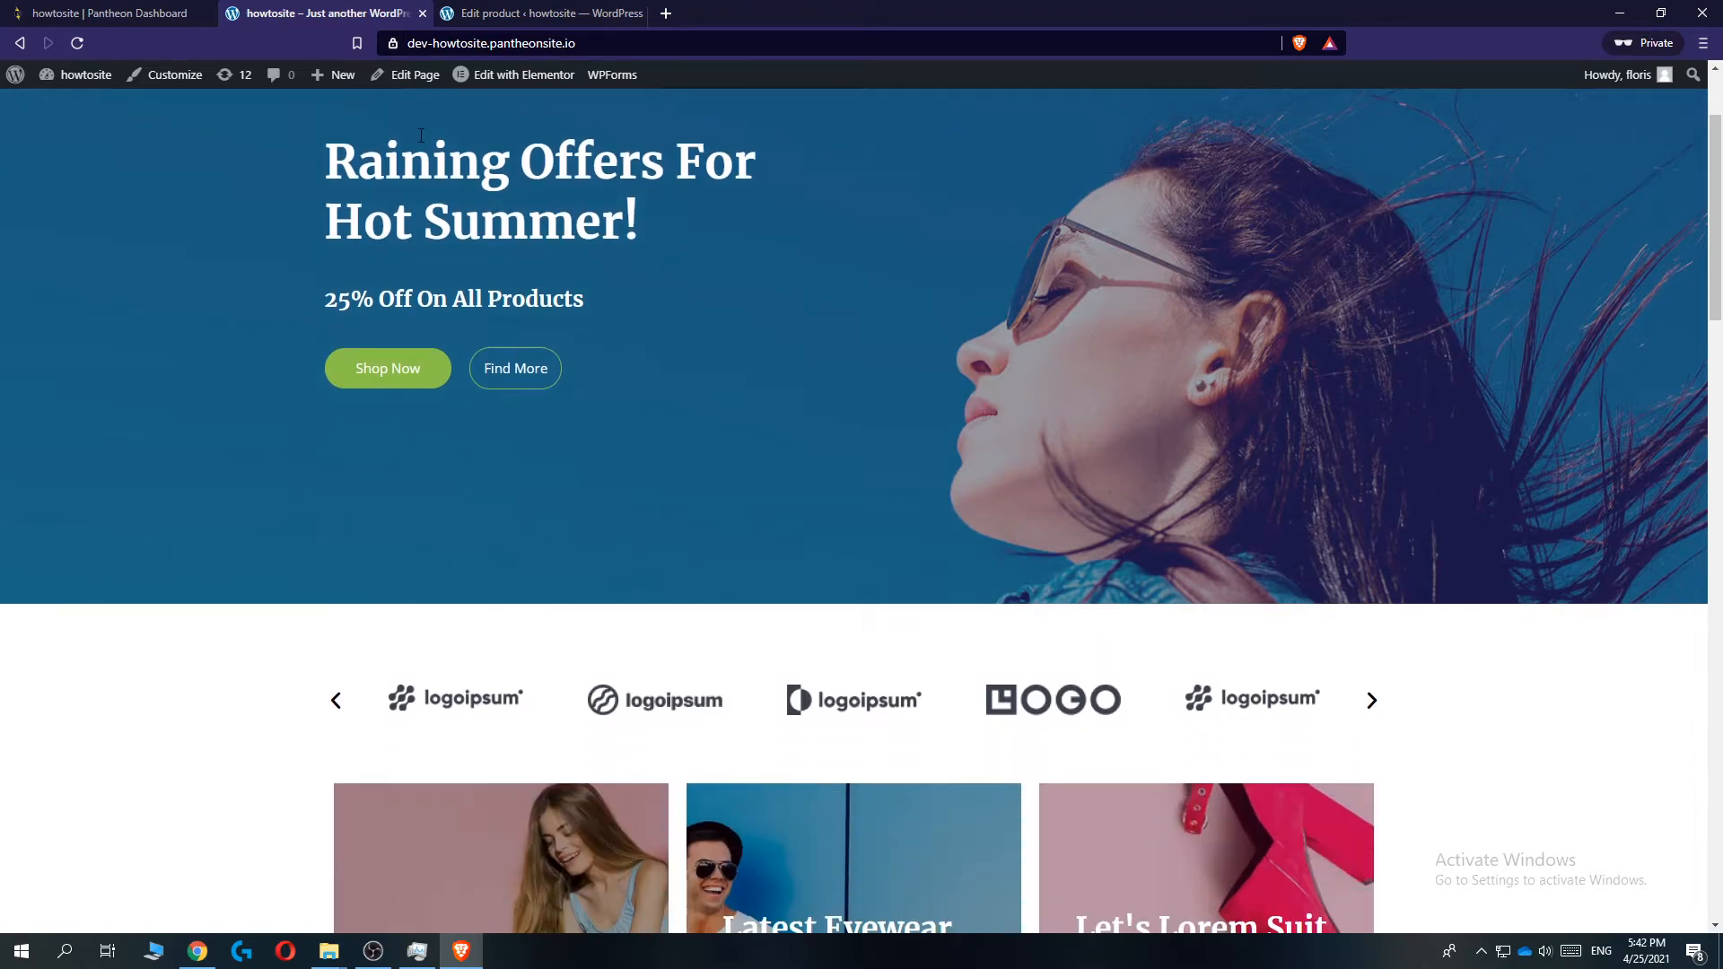
{"action": "scroll", "scroll_direction": "up", "scroll_amount": 3}
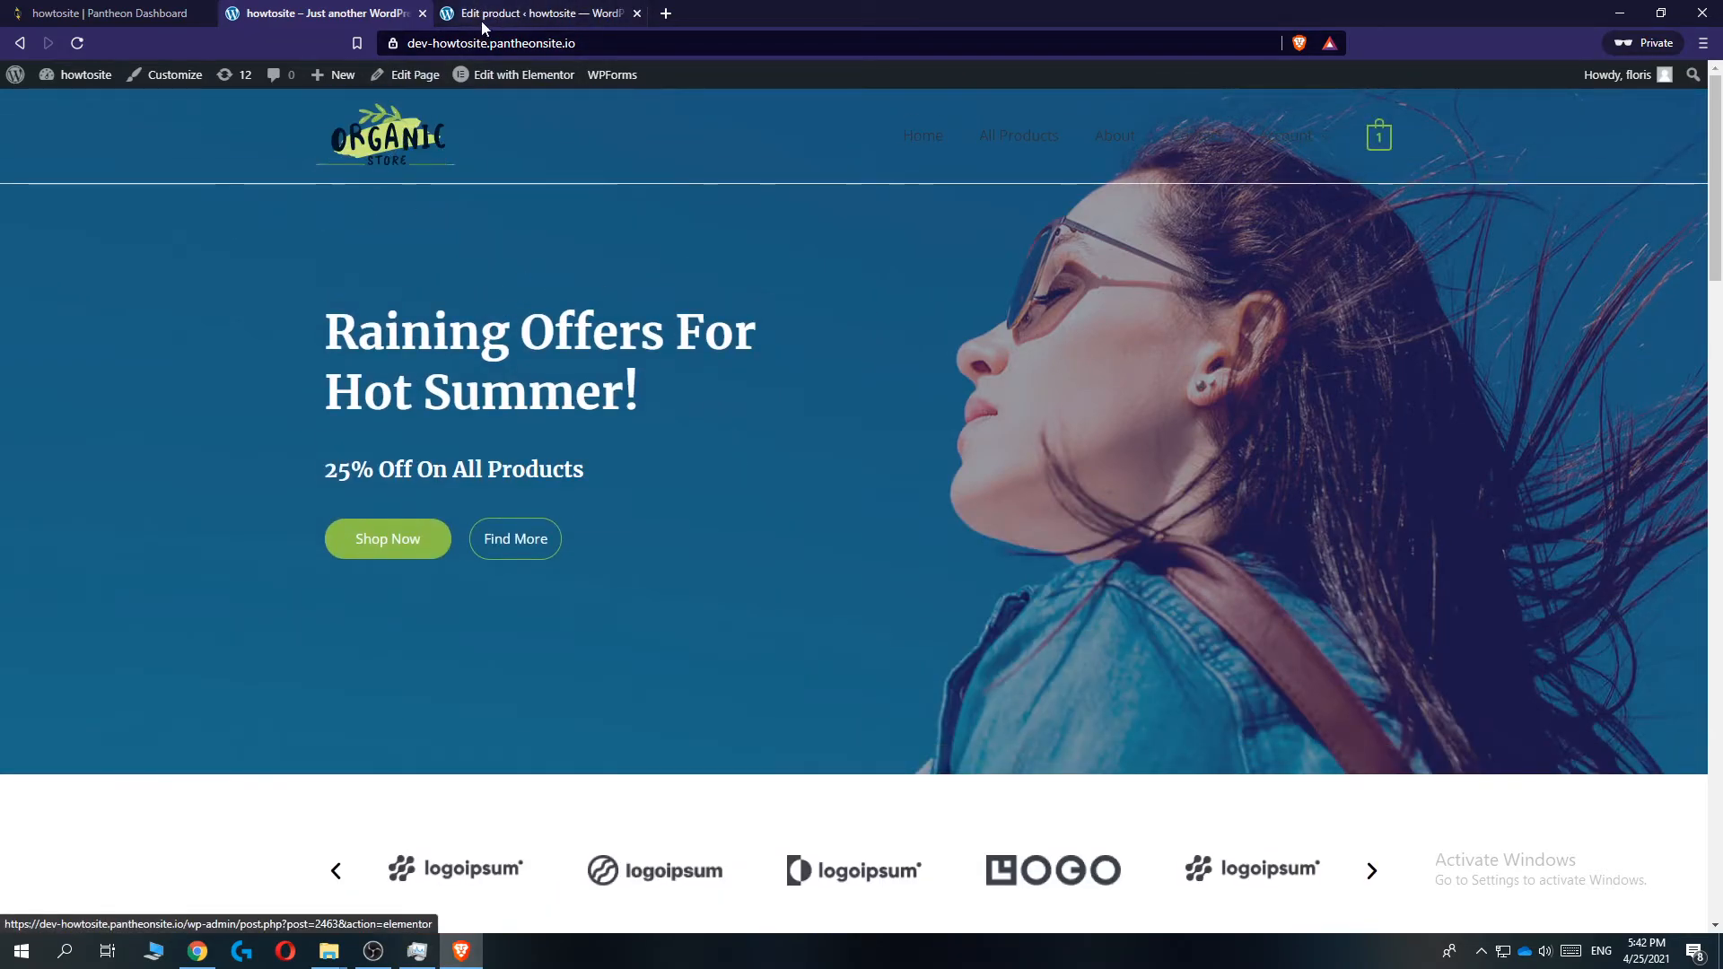
From Installed Plugins, open the Starter Templates library of ready-made site designs
{"action": "left_click", "coordinate": [539, 12]}
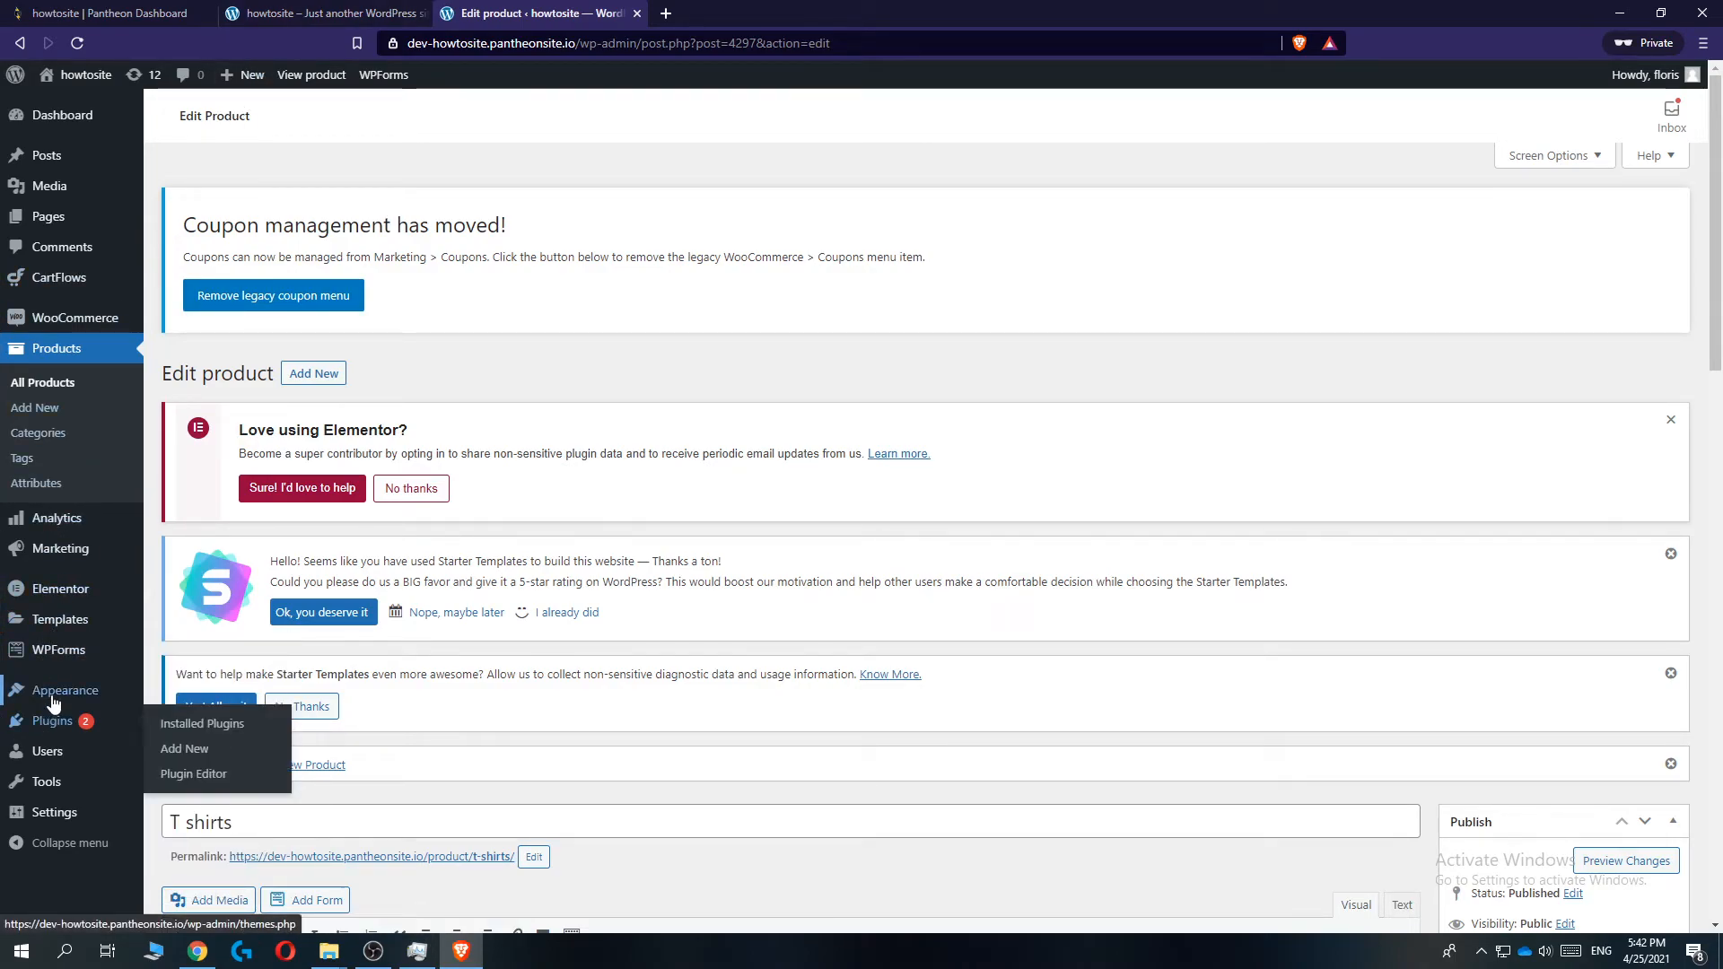
{"action": "left_click", "coordinate": [201, 723]}
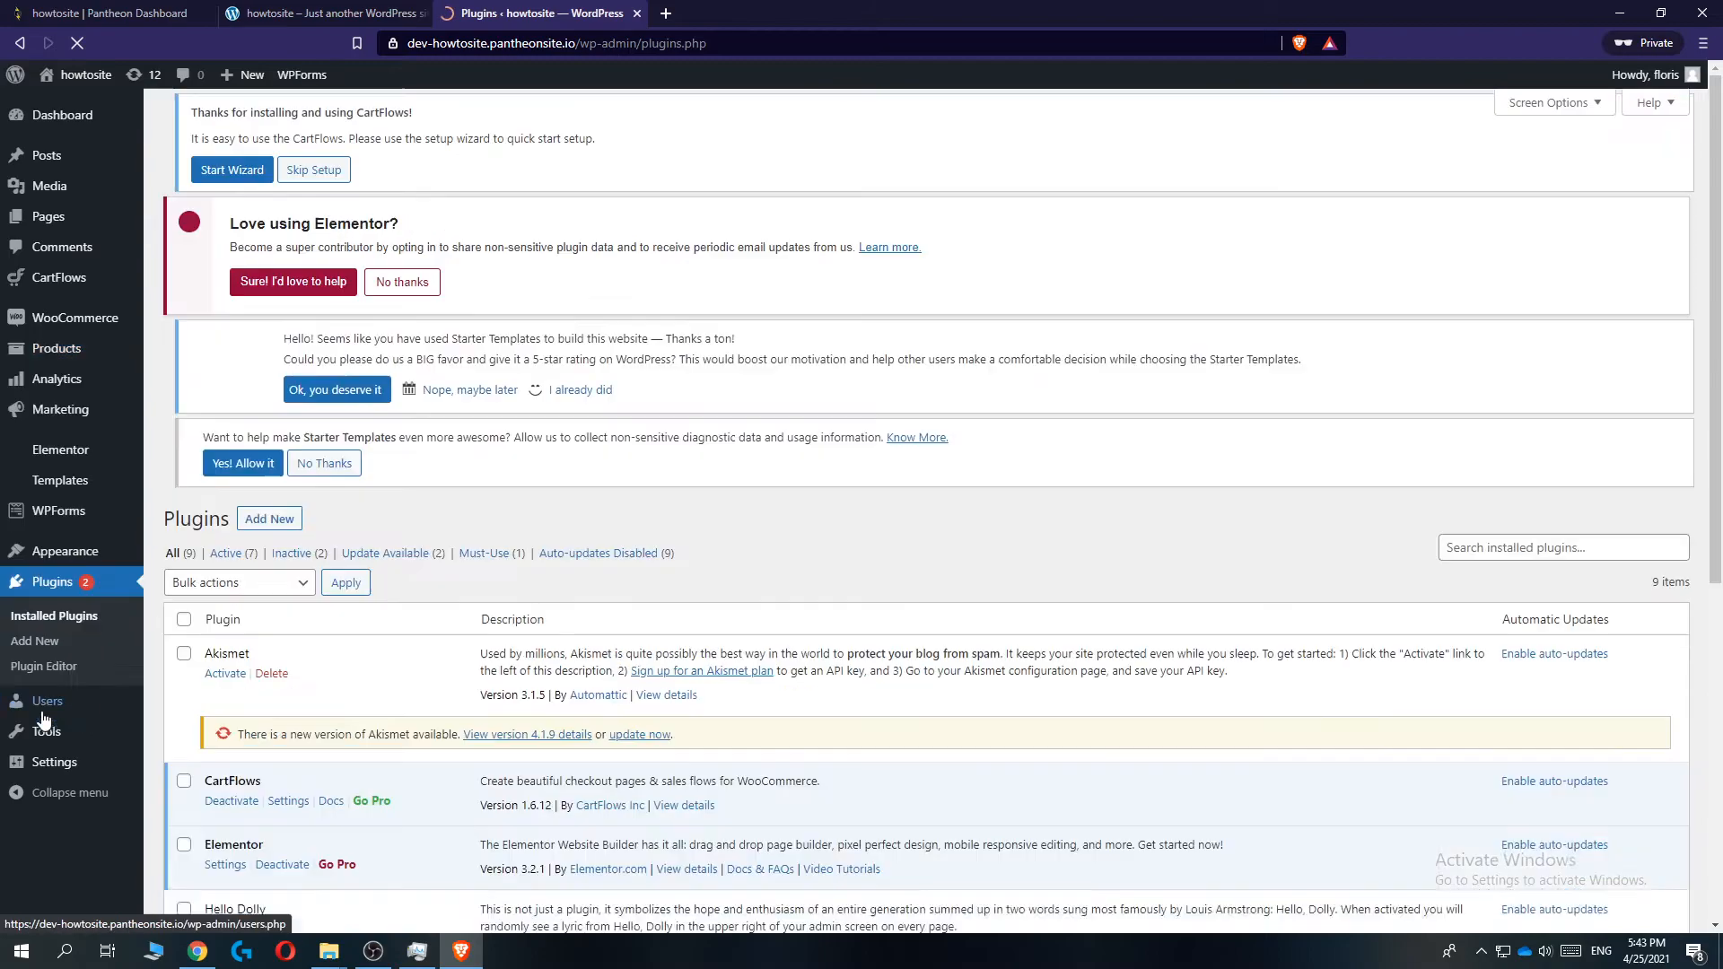
{"action": "scroll", "scroll_direction": "down", "scroll_amount": 3}
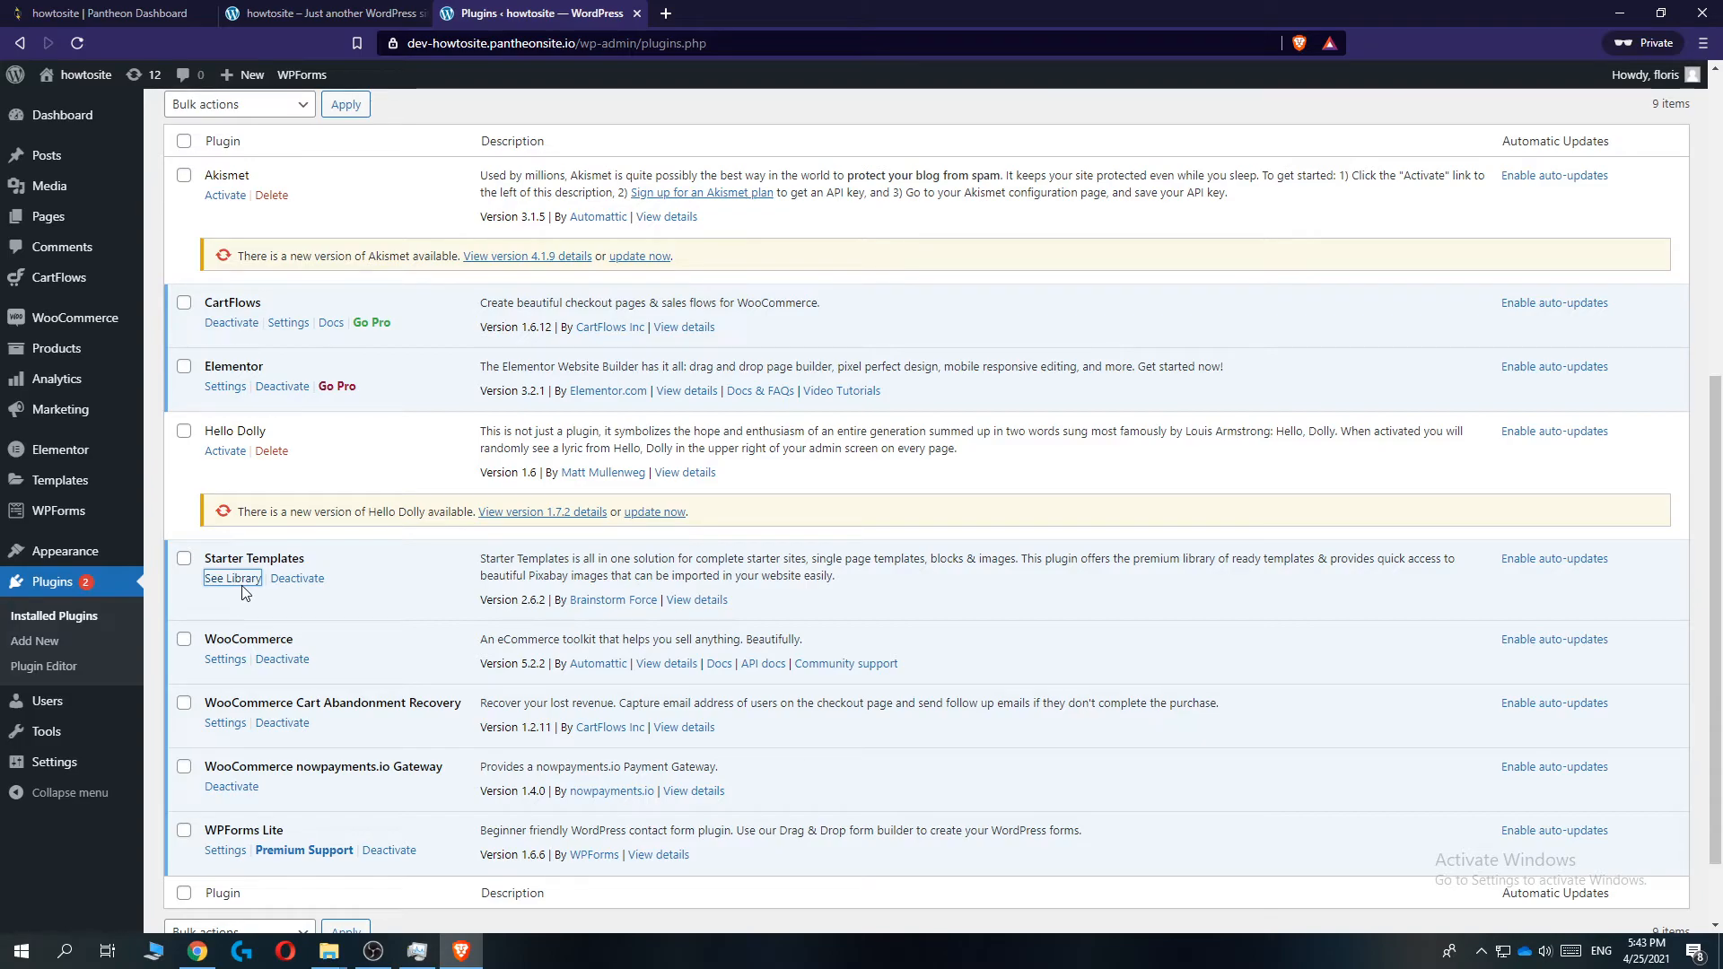
{"action": "left_click", "coordinate": [233, 578]}
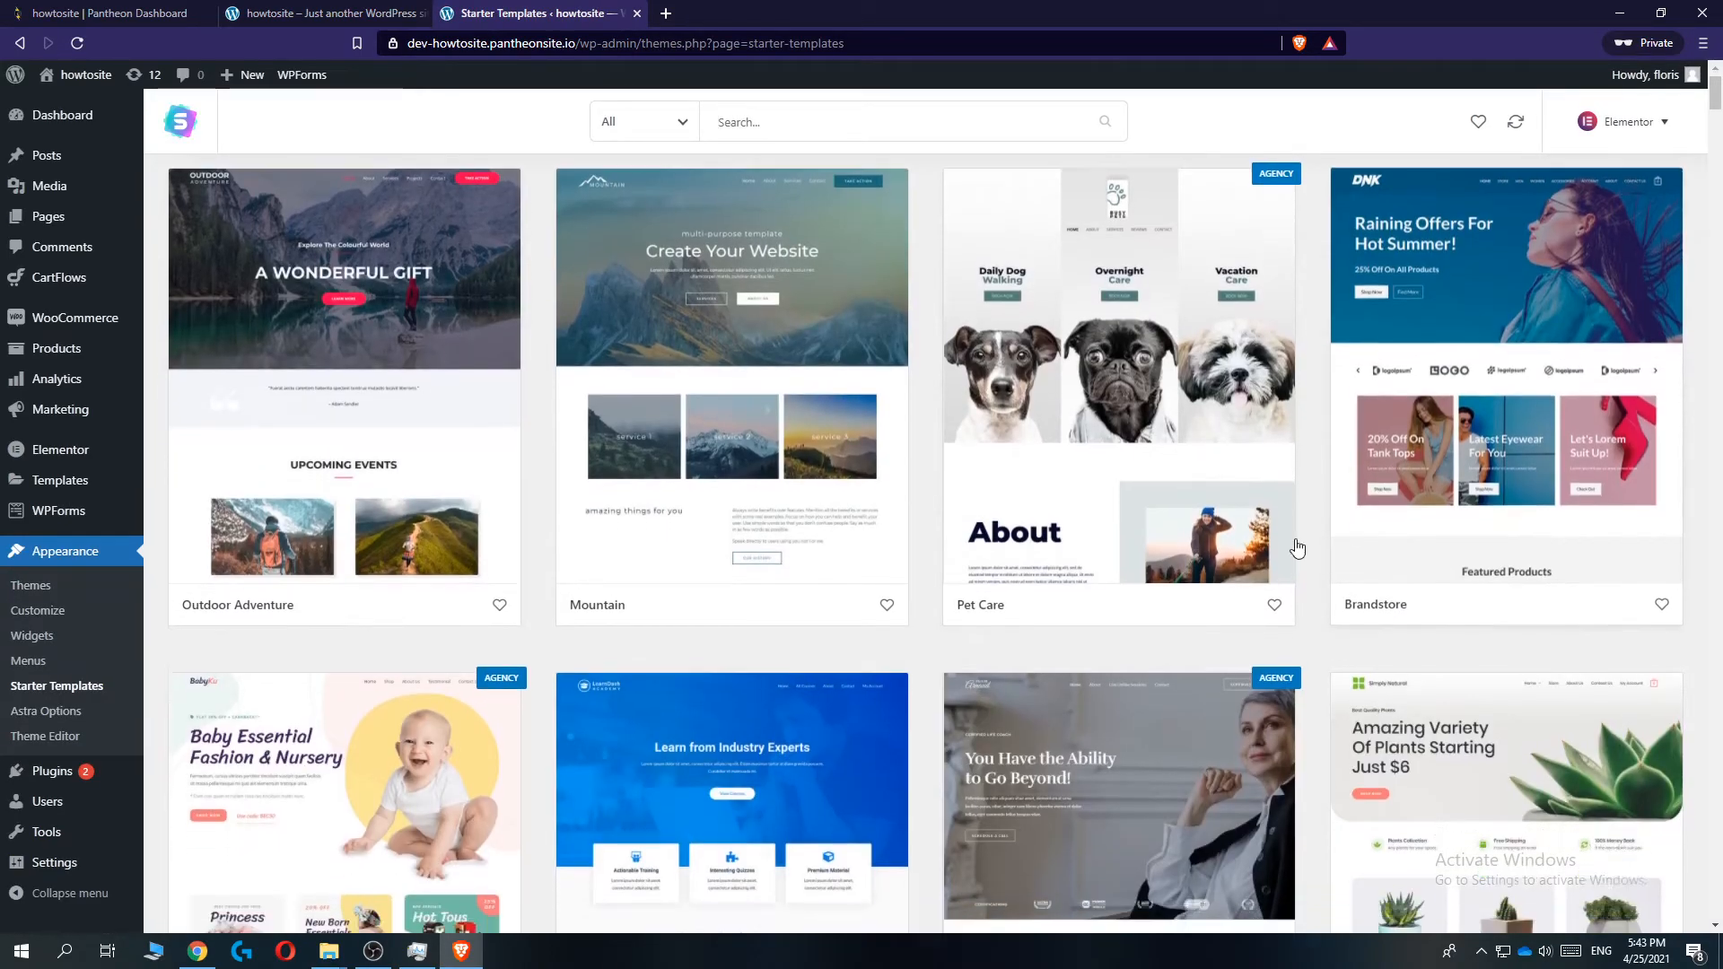
Filter the starter templates to eCommerce and open the Simply Natural template's page layouts
{"action": "scroll", "scroll_direction": "up", "scroll_amount": 3}
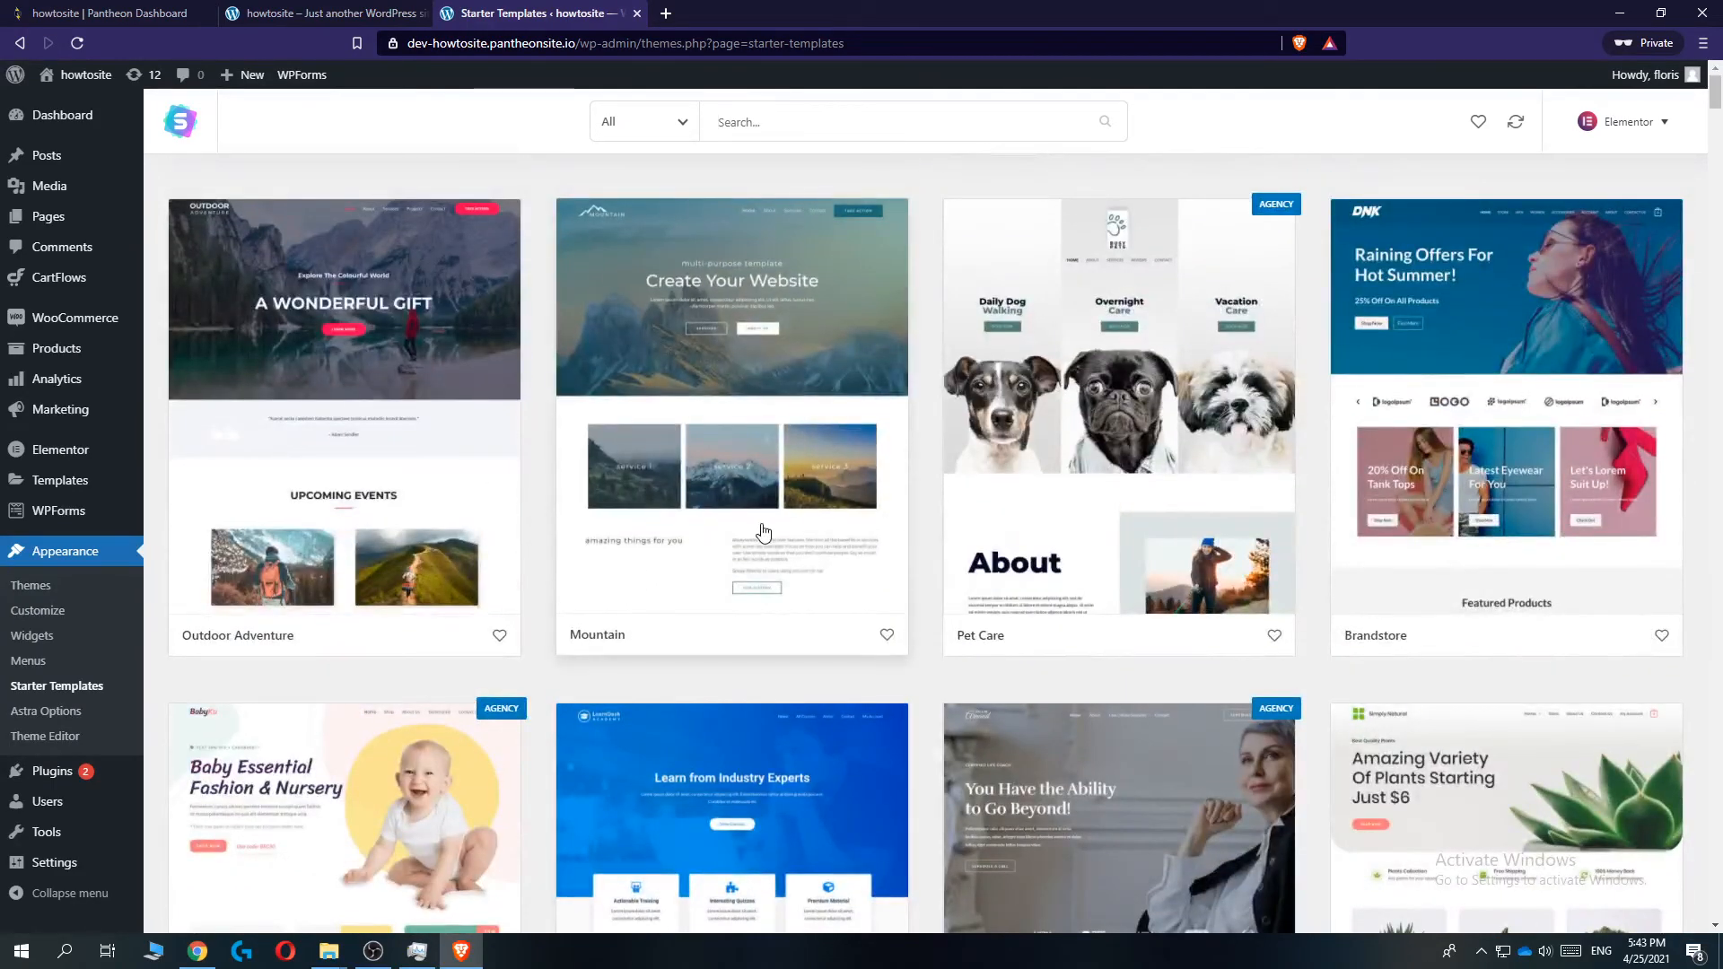
{"action": "scroll", "scroll_direction": "down", "scroll_amount": 3}
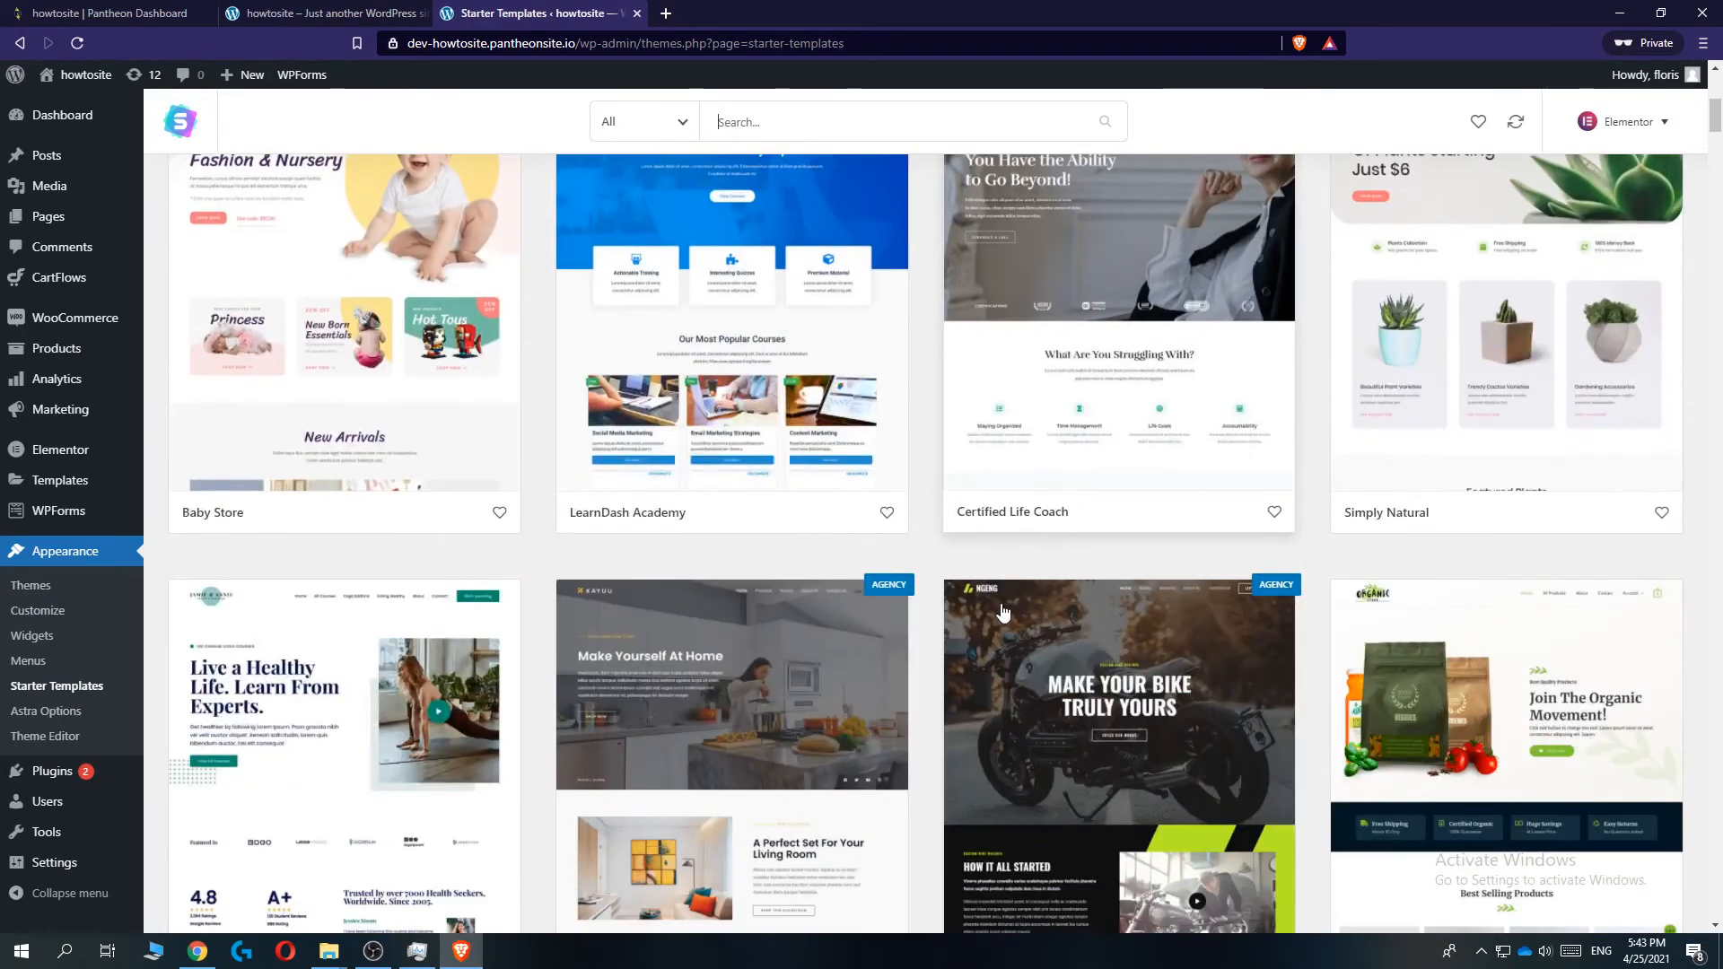
{"action": "scroll", "scroll_direction": "up", "scroll_amount": 3}
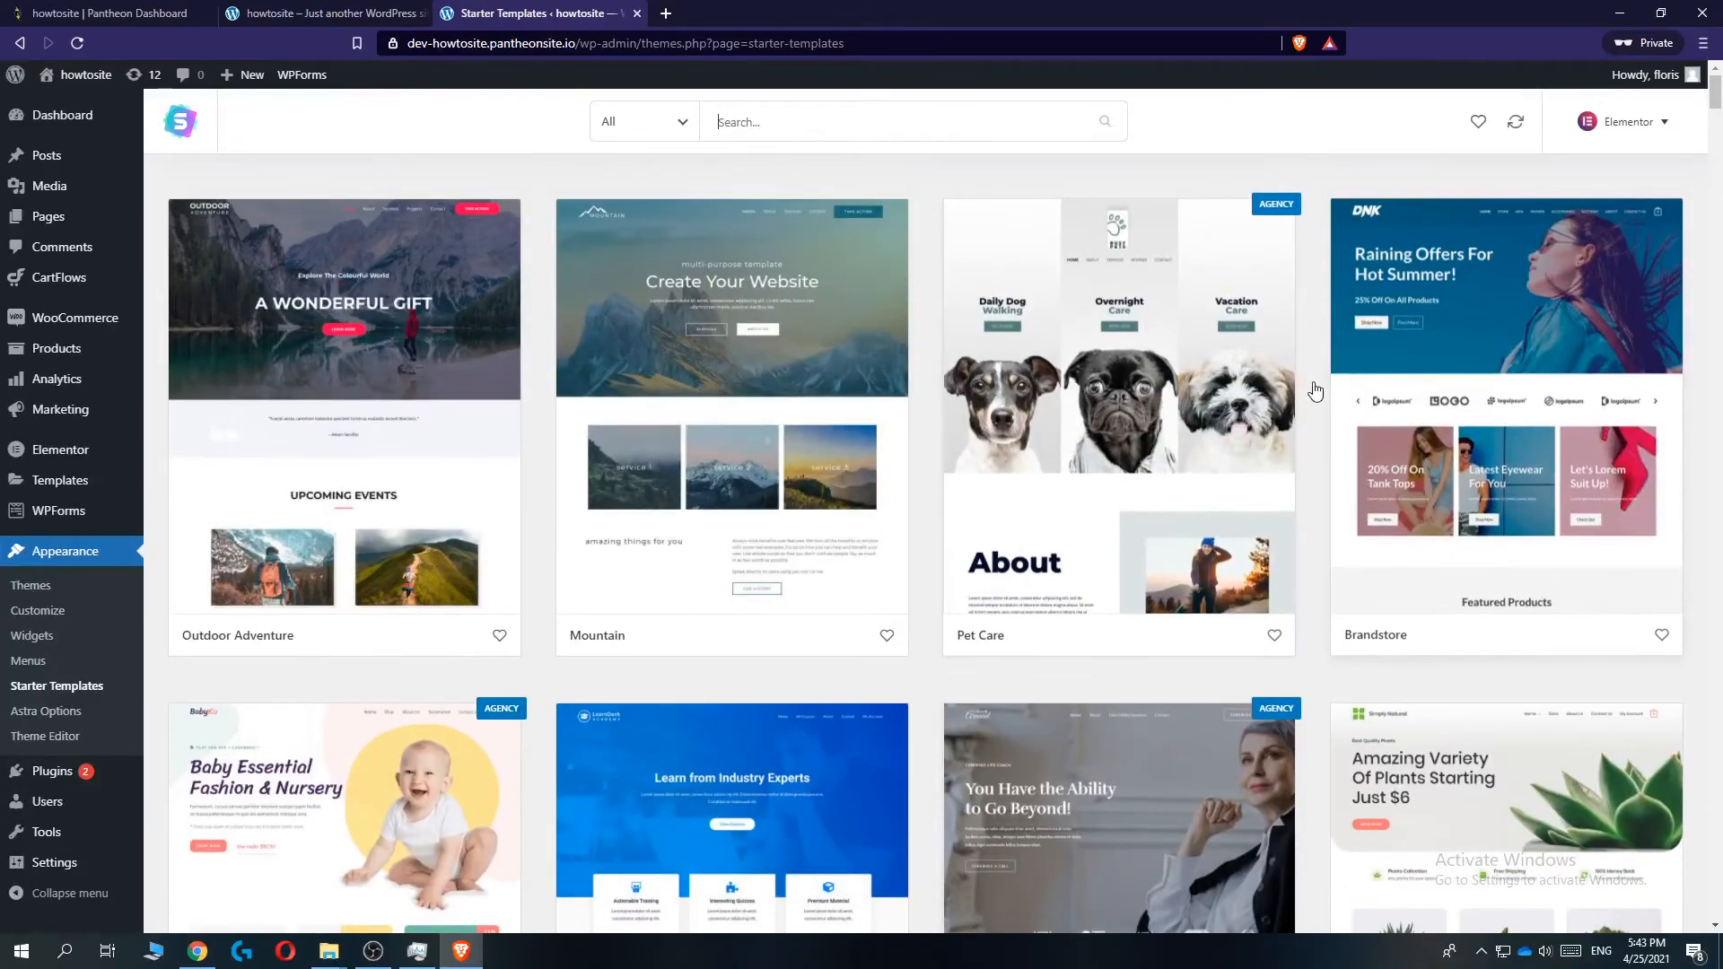
{"action": "left_click", "coordinate": [642, 120]}
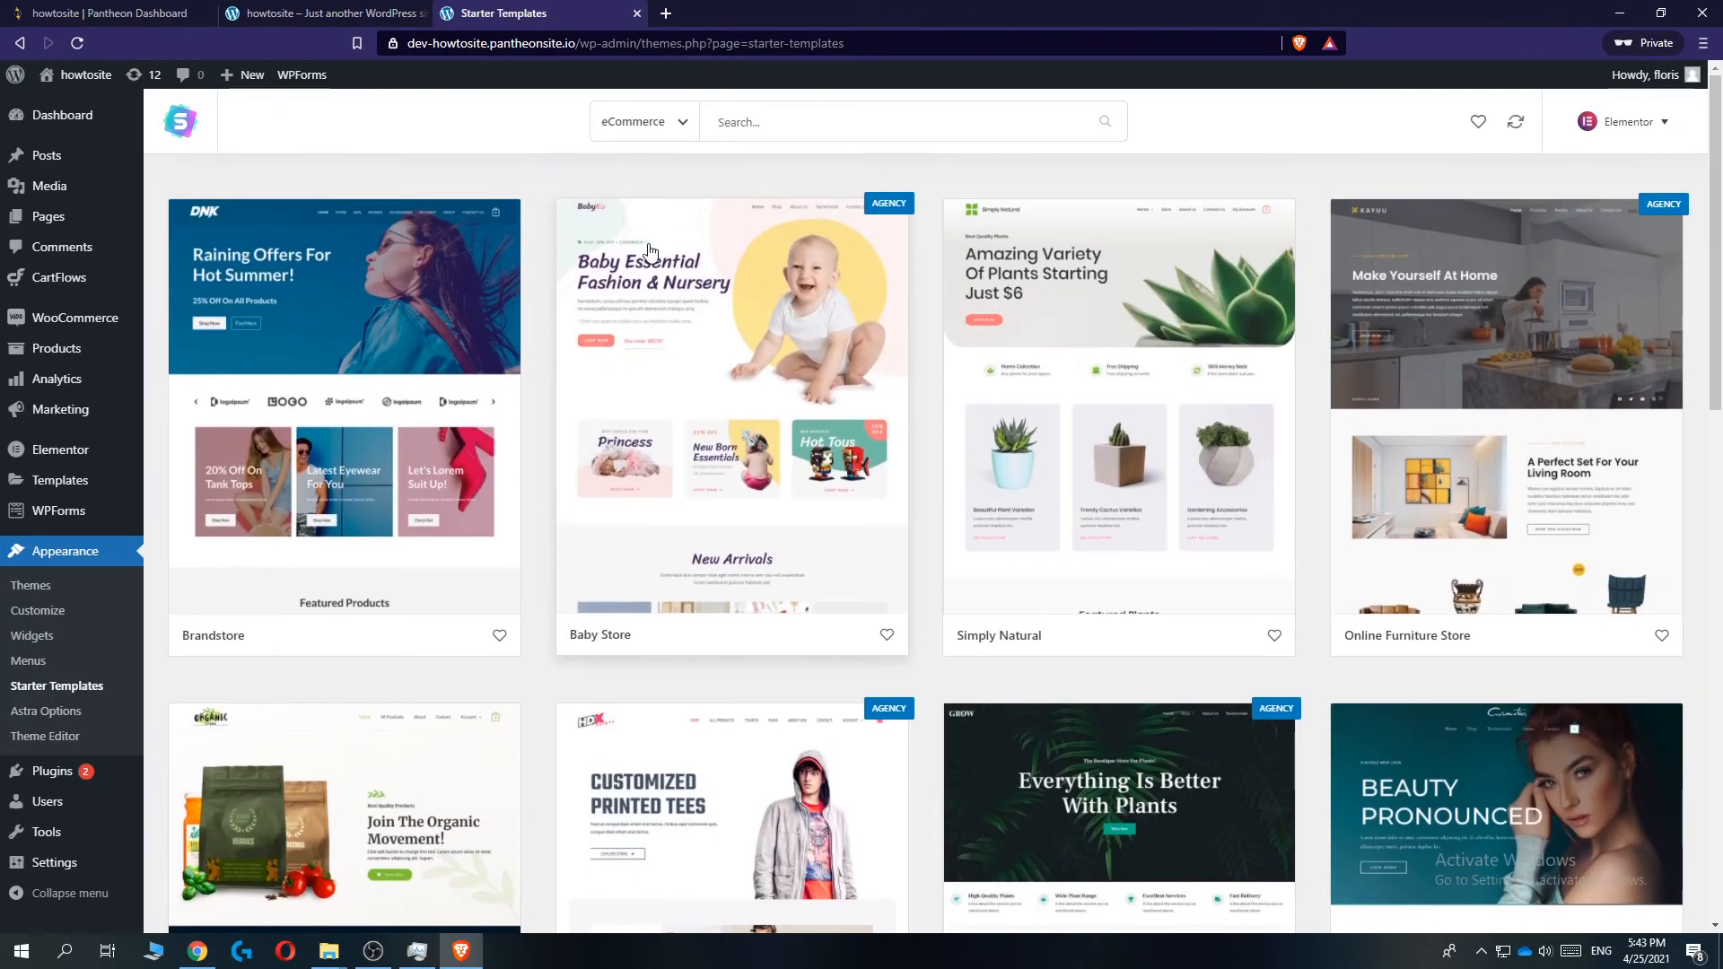
{"action": "scroll", "scroll_direction": "down", "scroll_amount": 3}
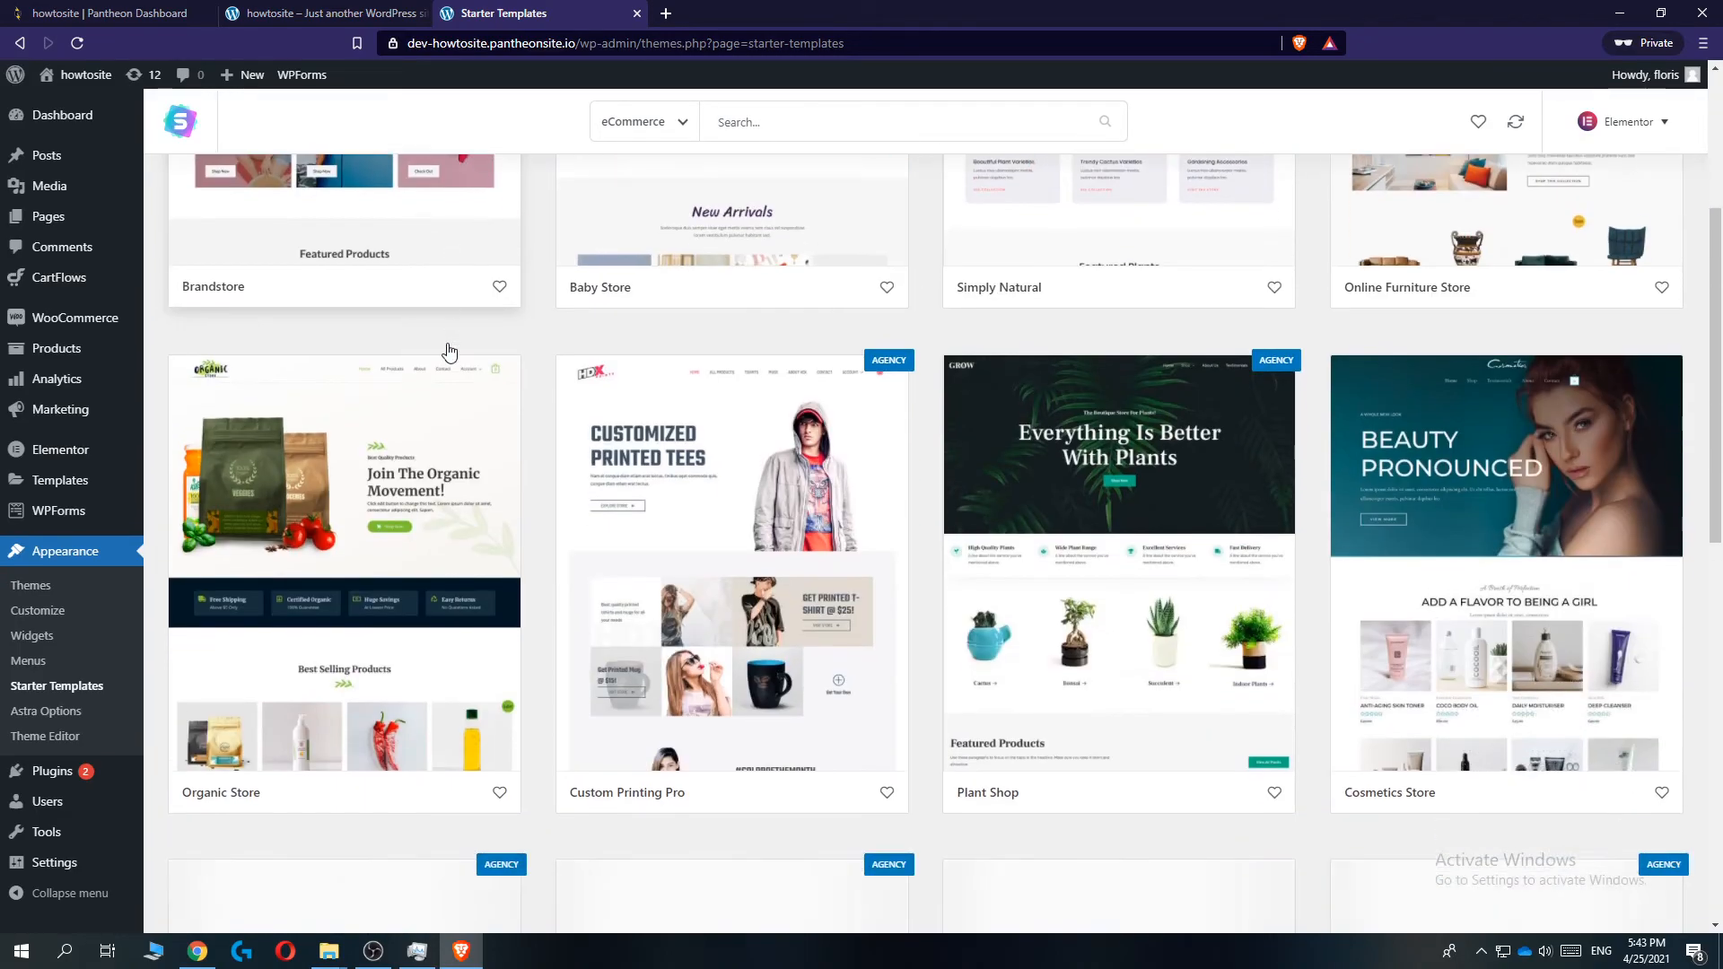
{"action": "scroll", "scroll_direction": "up", "scroll_amount": 3}
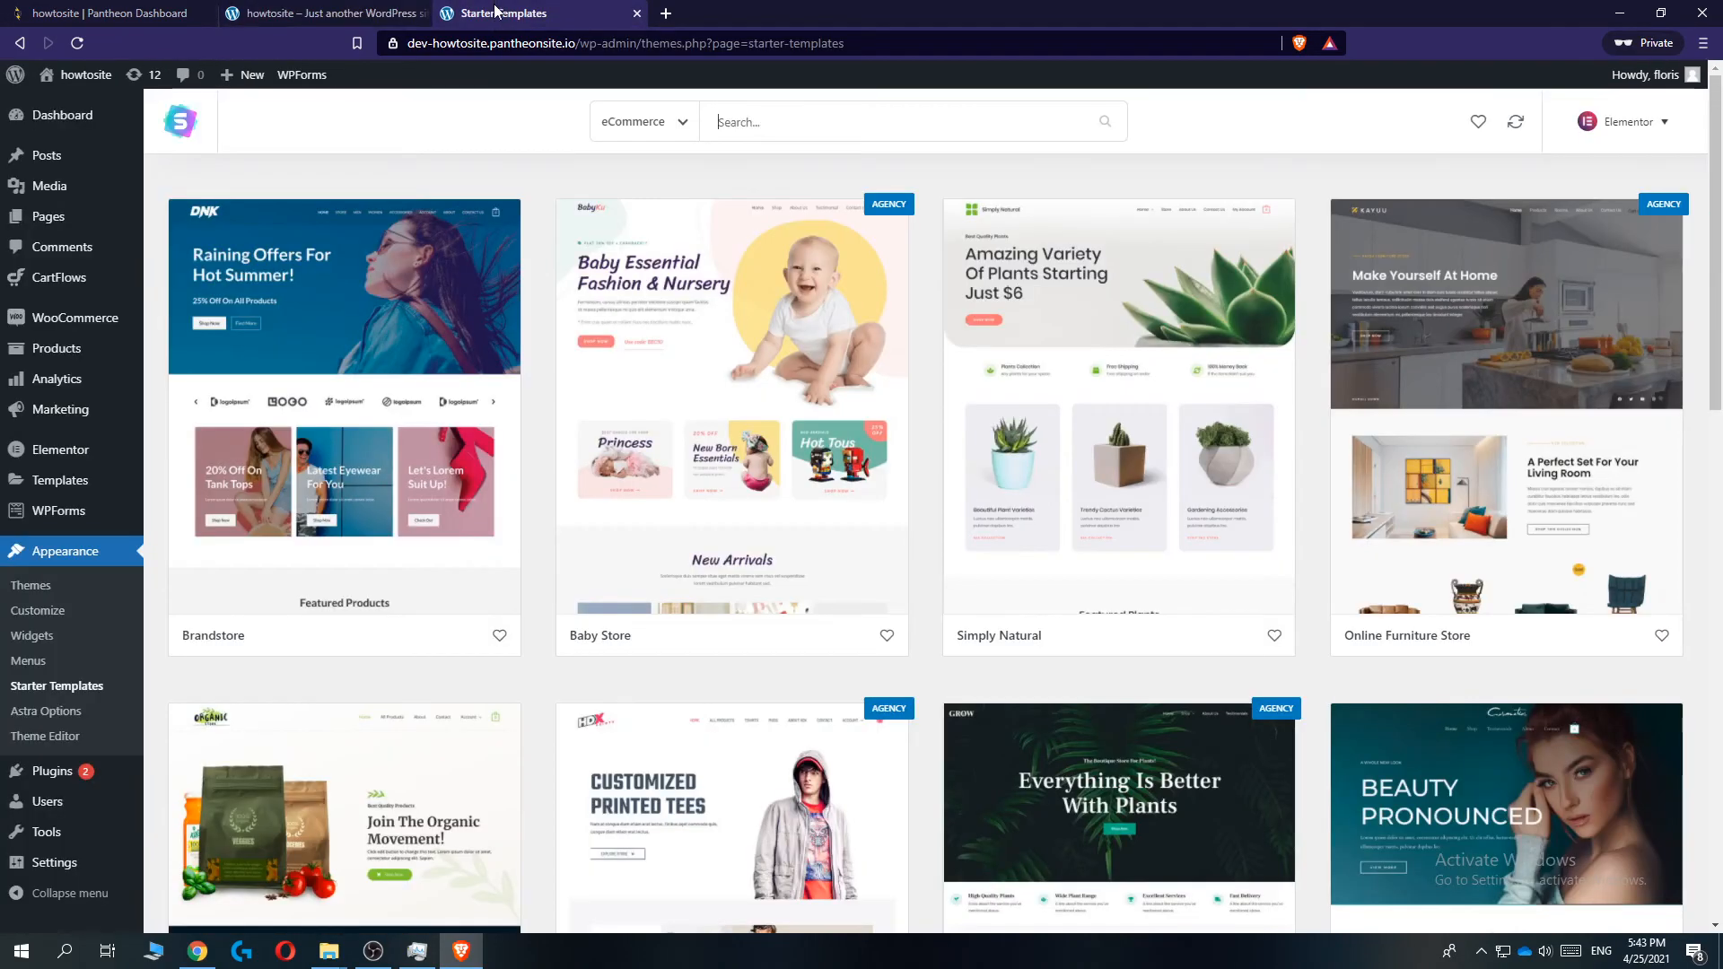
{"action": "mouse_move", "coordinate": [1034, 302]}
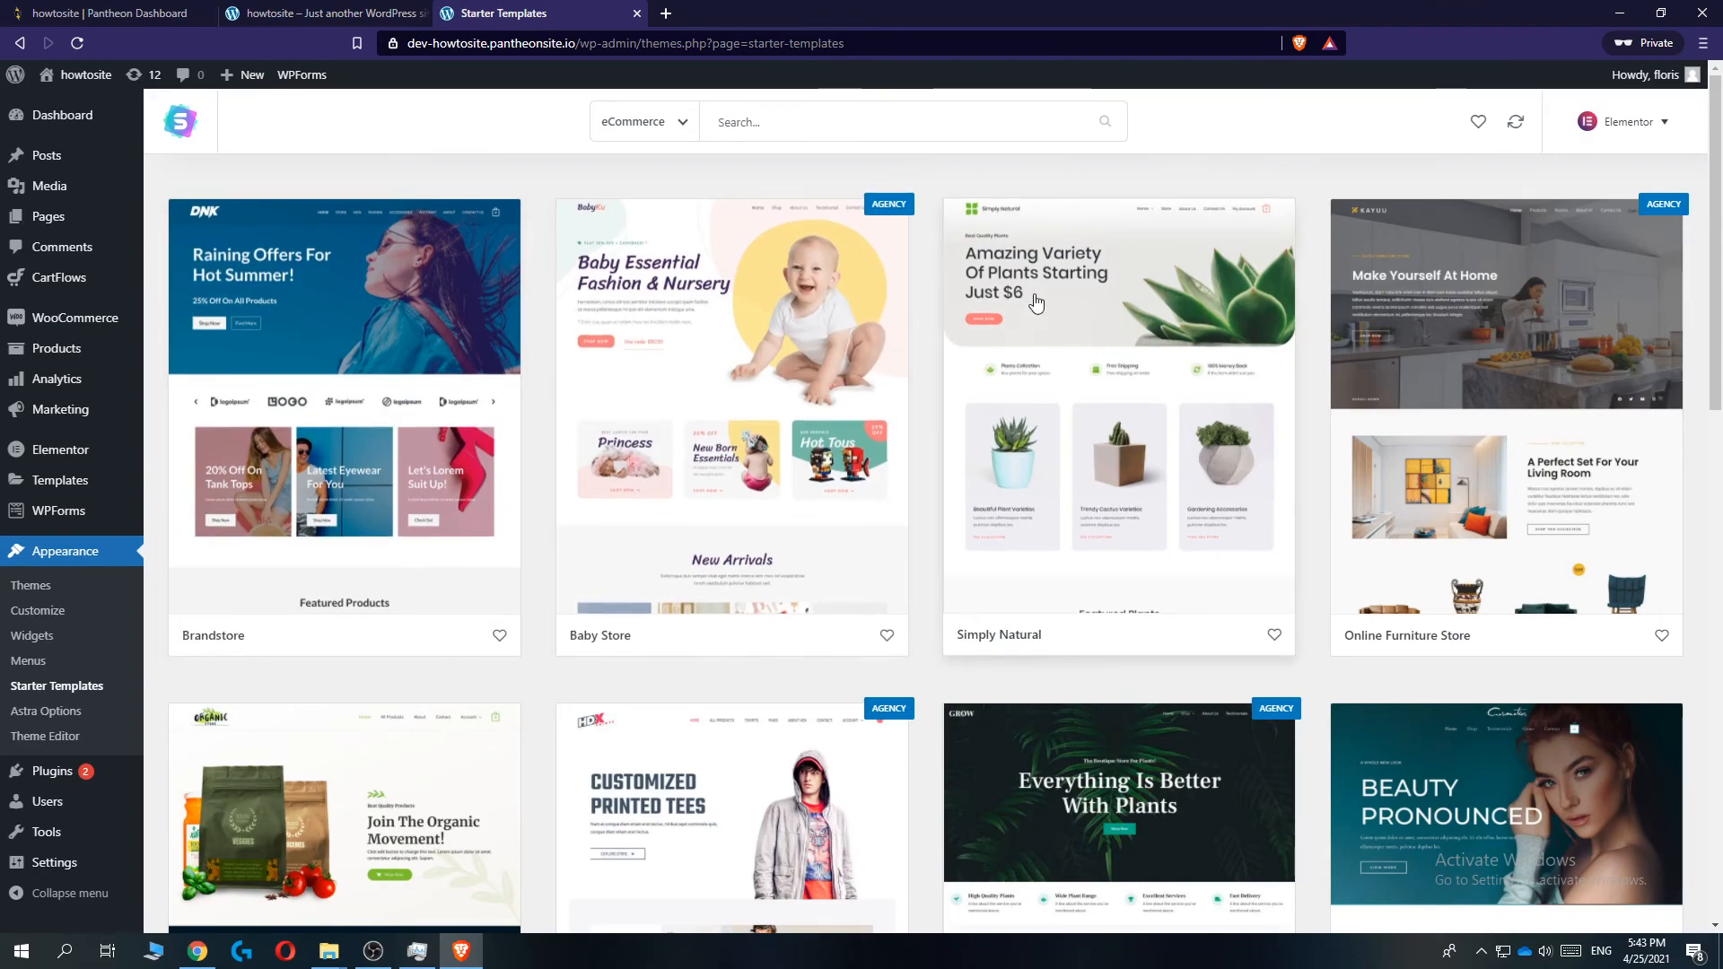
{"action": "left_click", "coordinate": [1118, 408]}
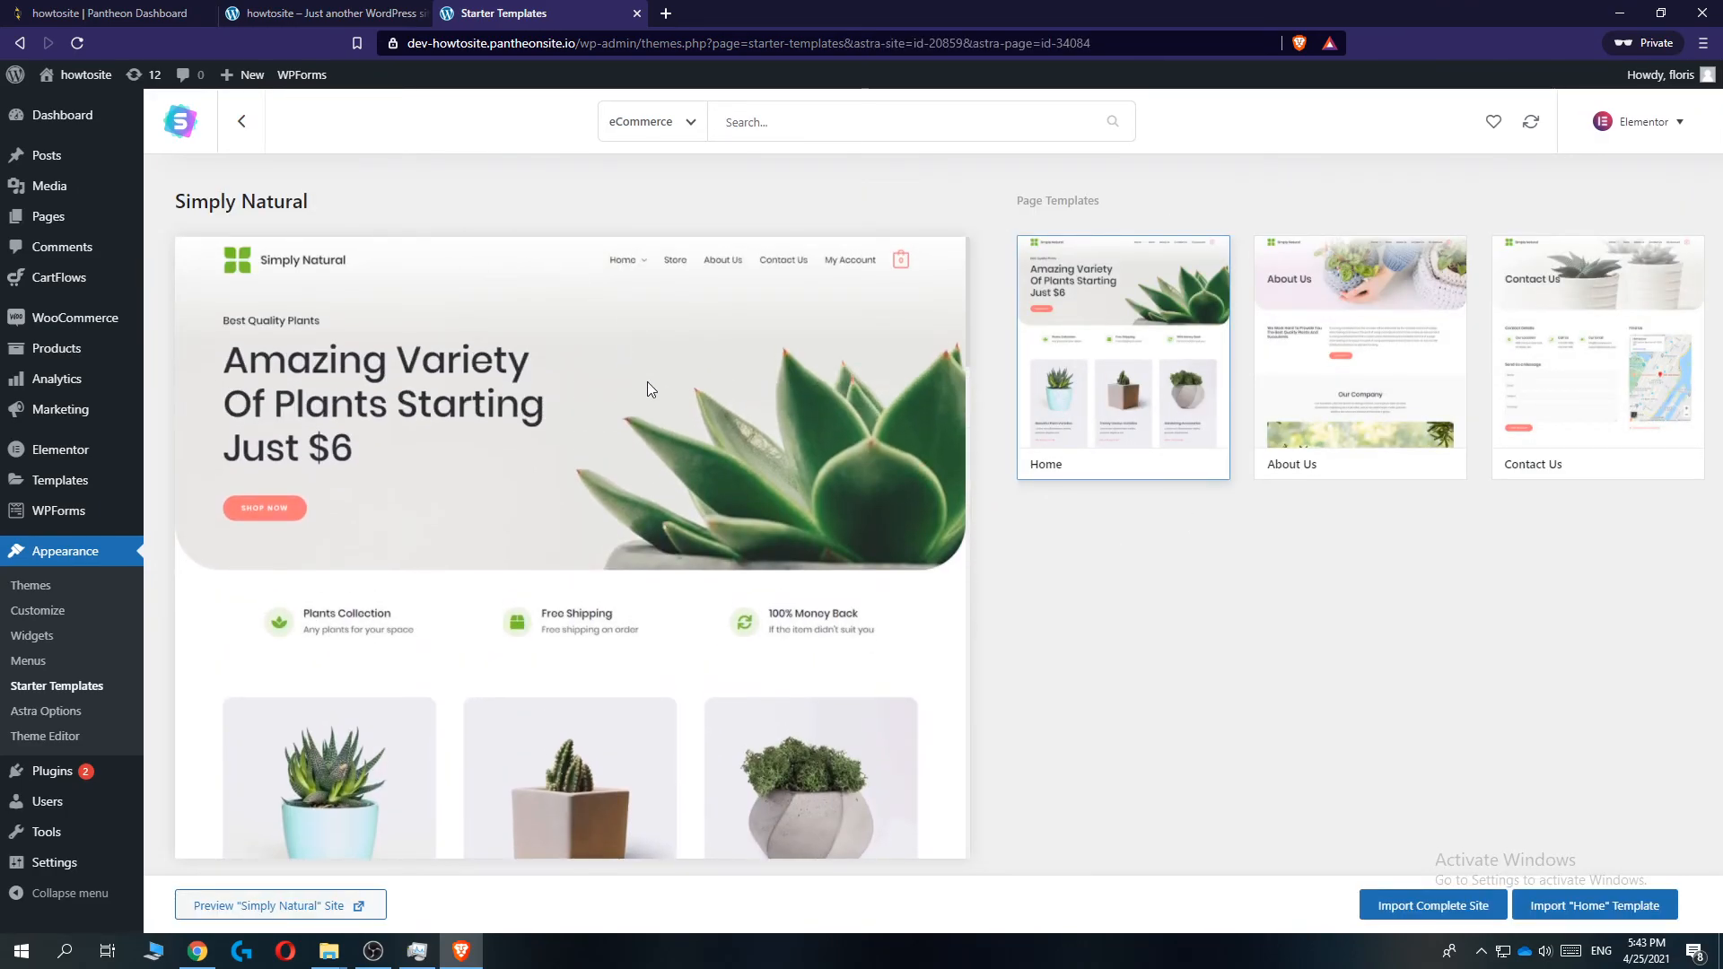